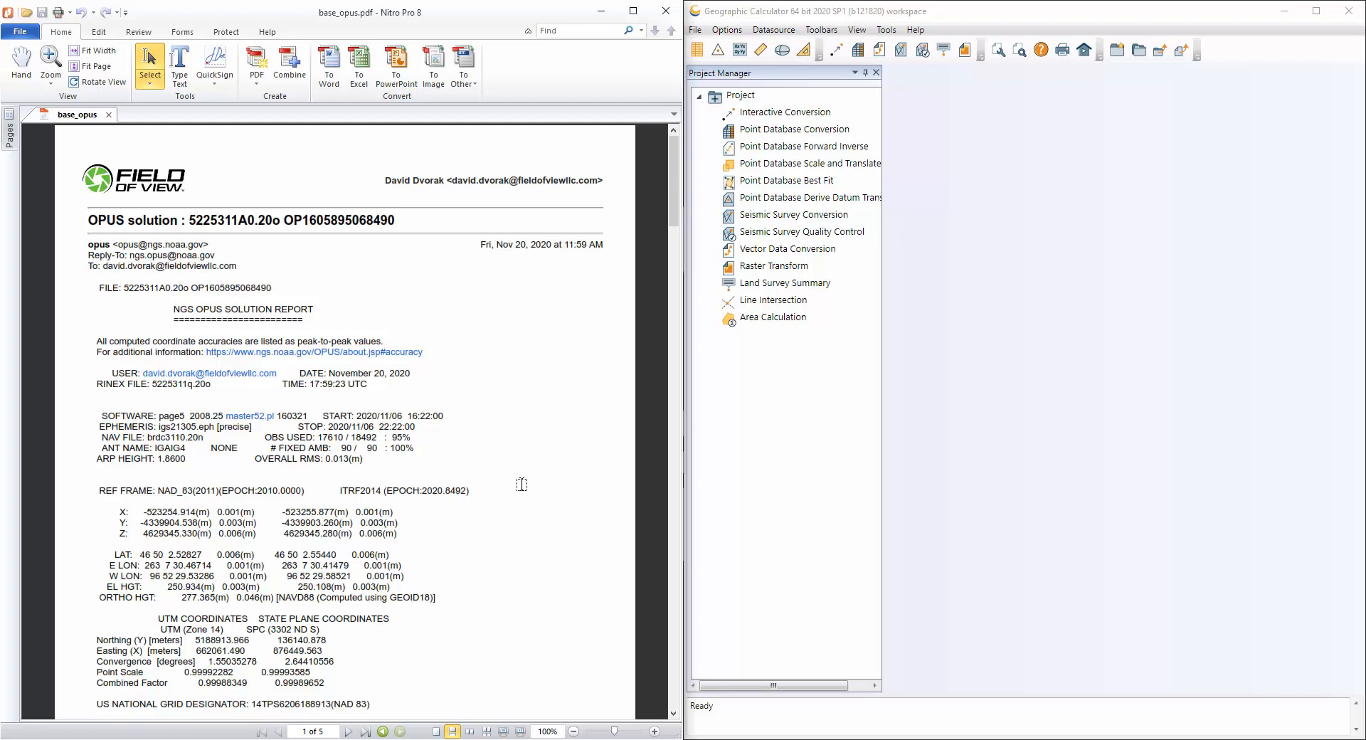
mouse_move(493, 337)
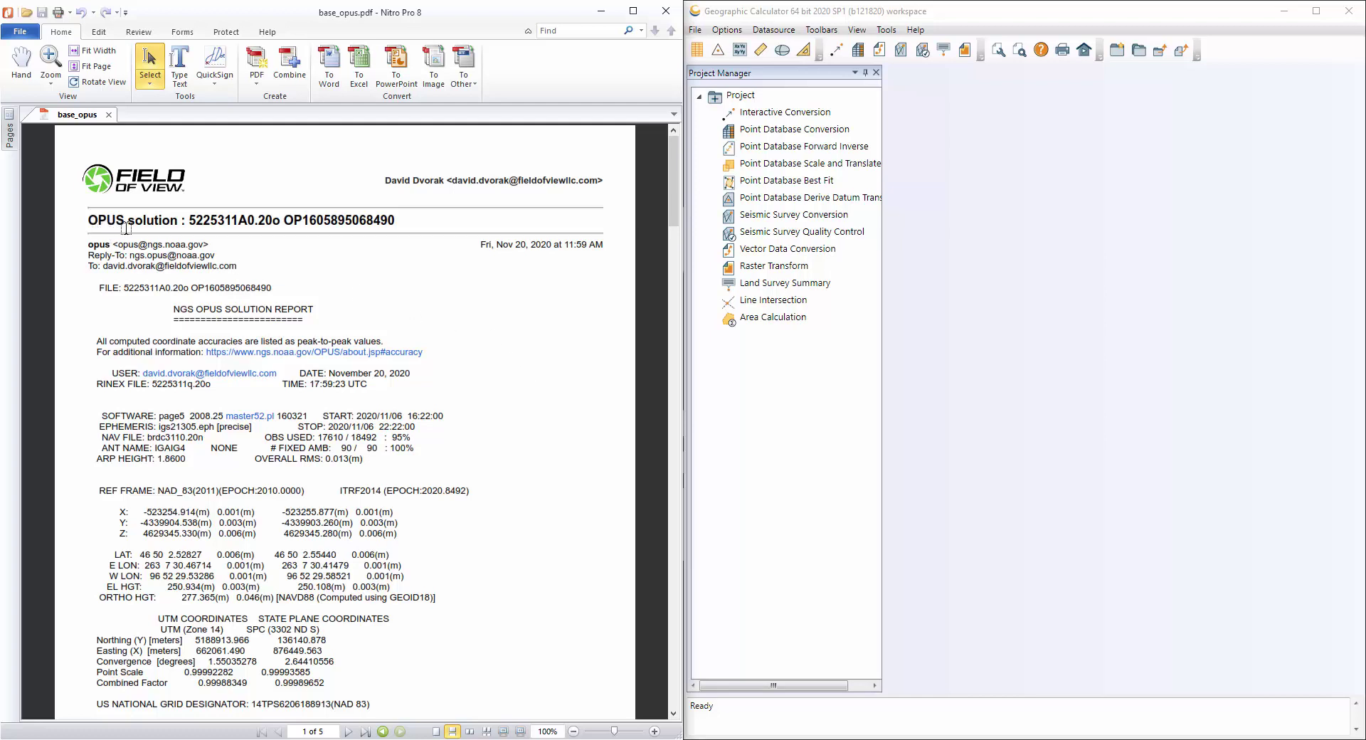
mouse_move(152, 324)
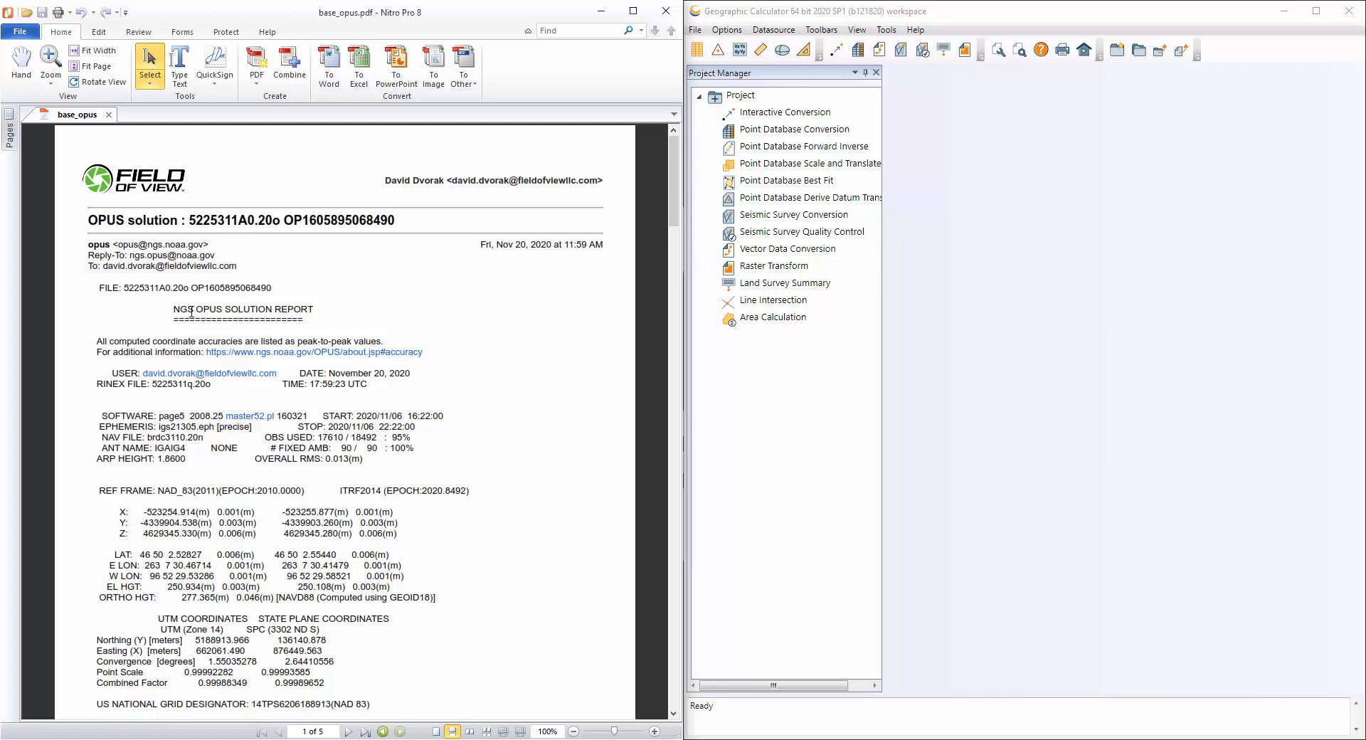
mouse_move(427, 361)
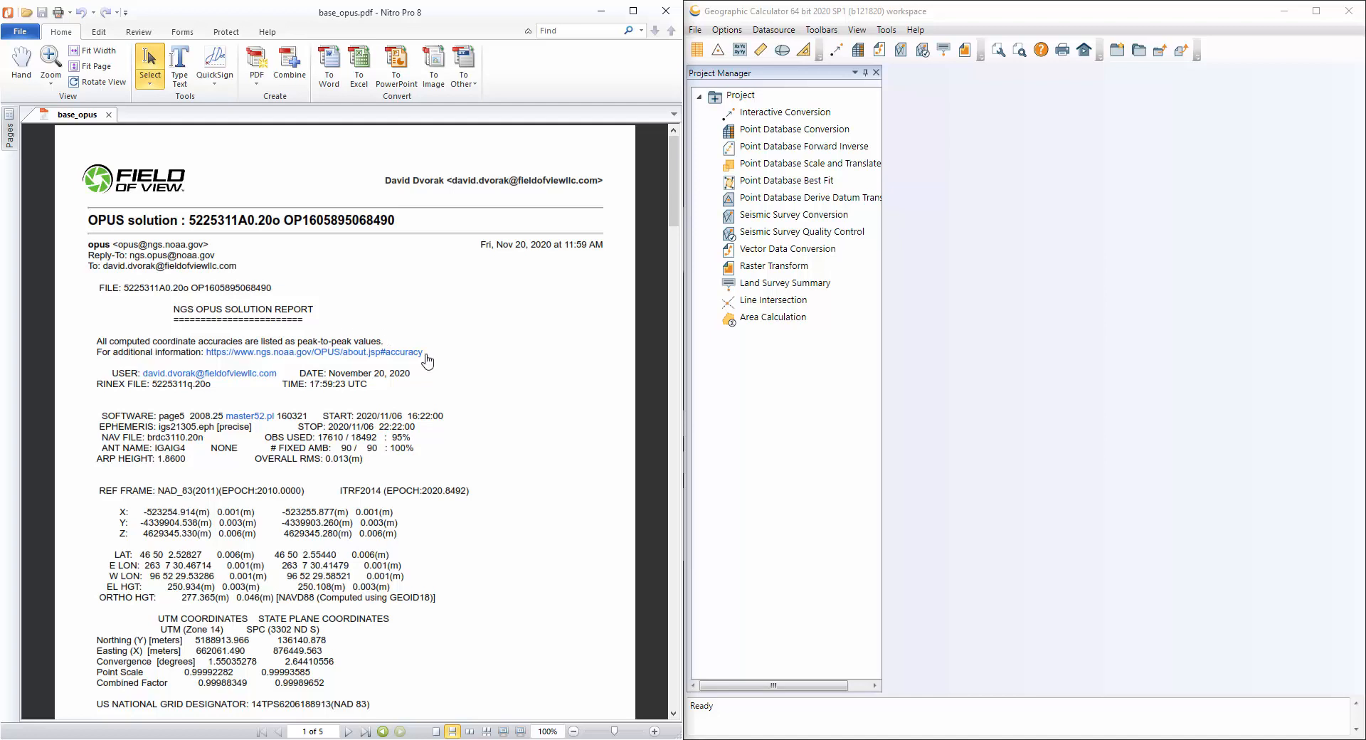
mouse_move(547, 504)
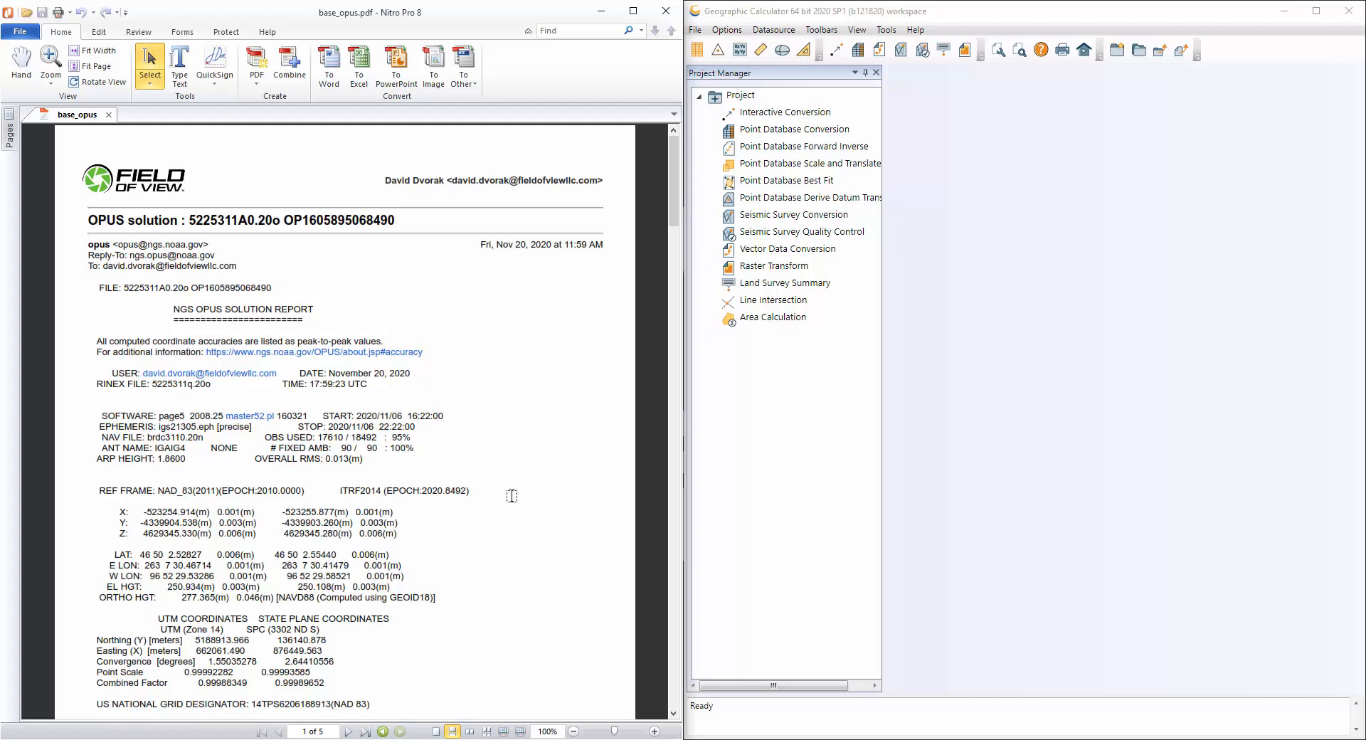
mouse_move(335, 463)
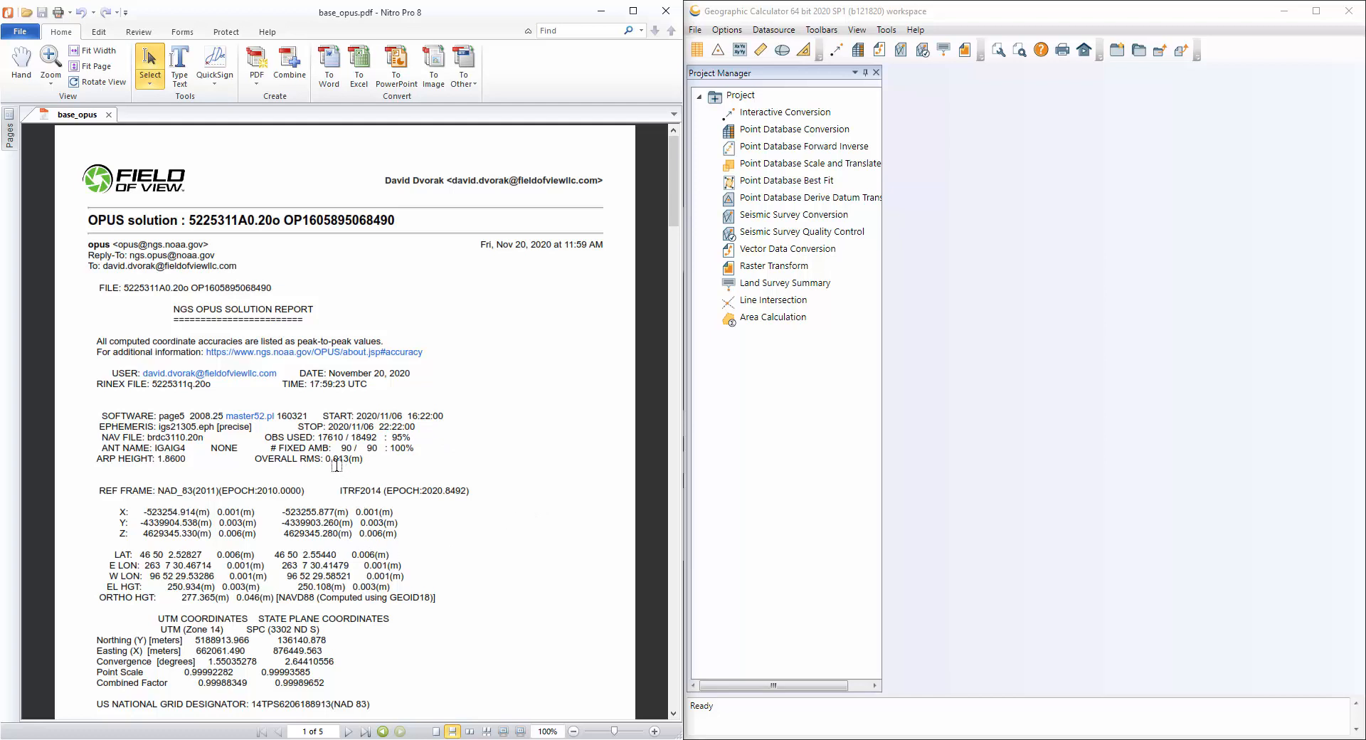
Step: Review the OPUS report values, then start an Interactive Conversion and begin choosing its source system
double_click(336, 459)
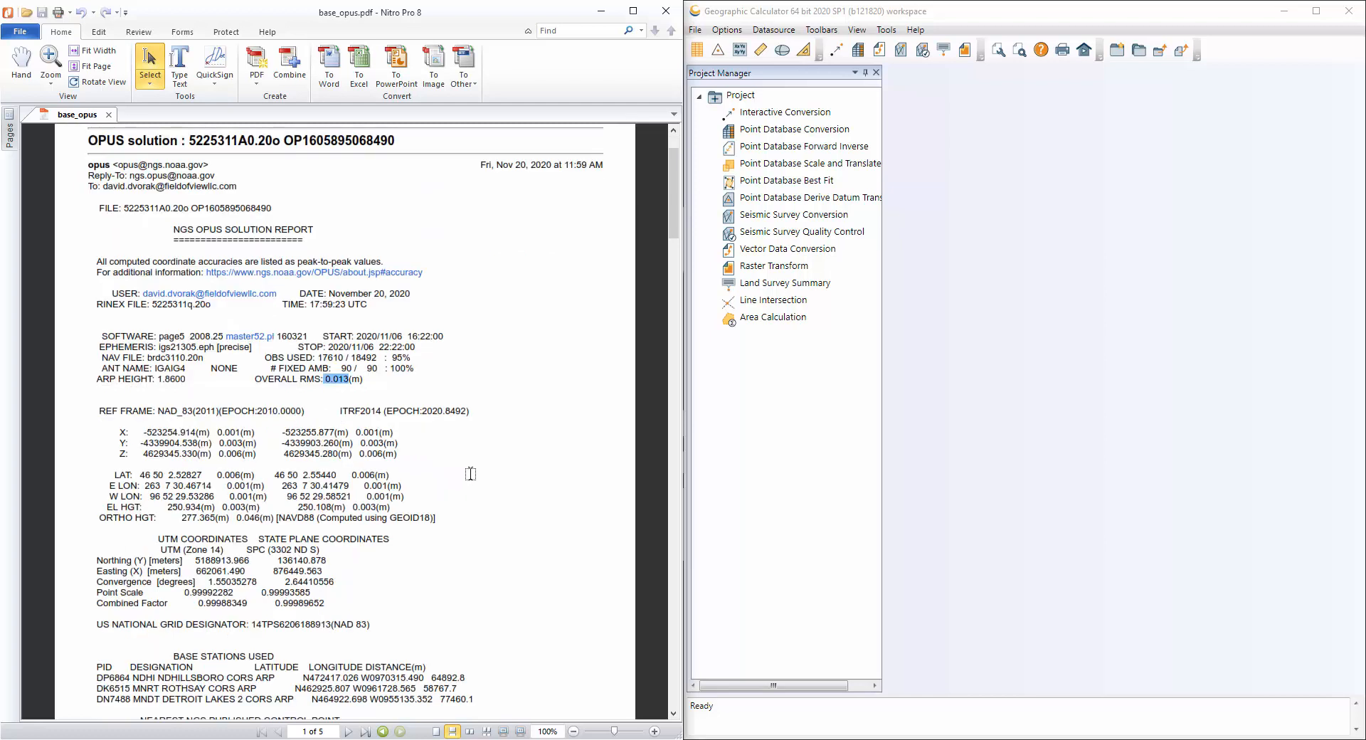
scroll("down", 3)
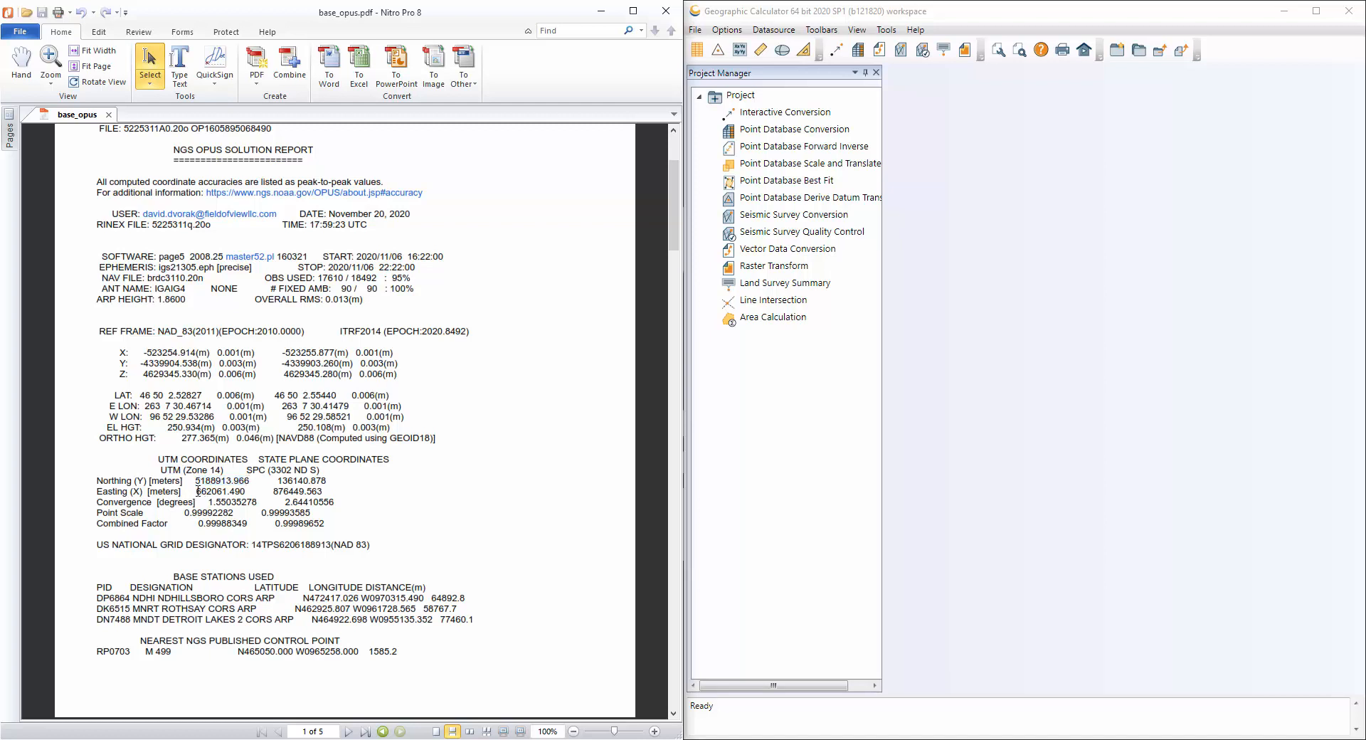
double_click(220, 490)
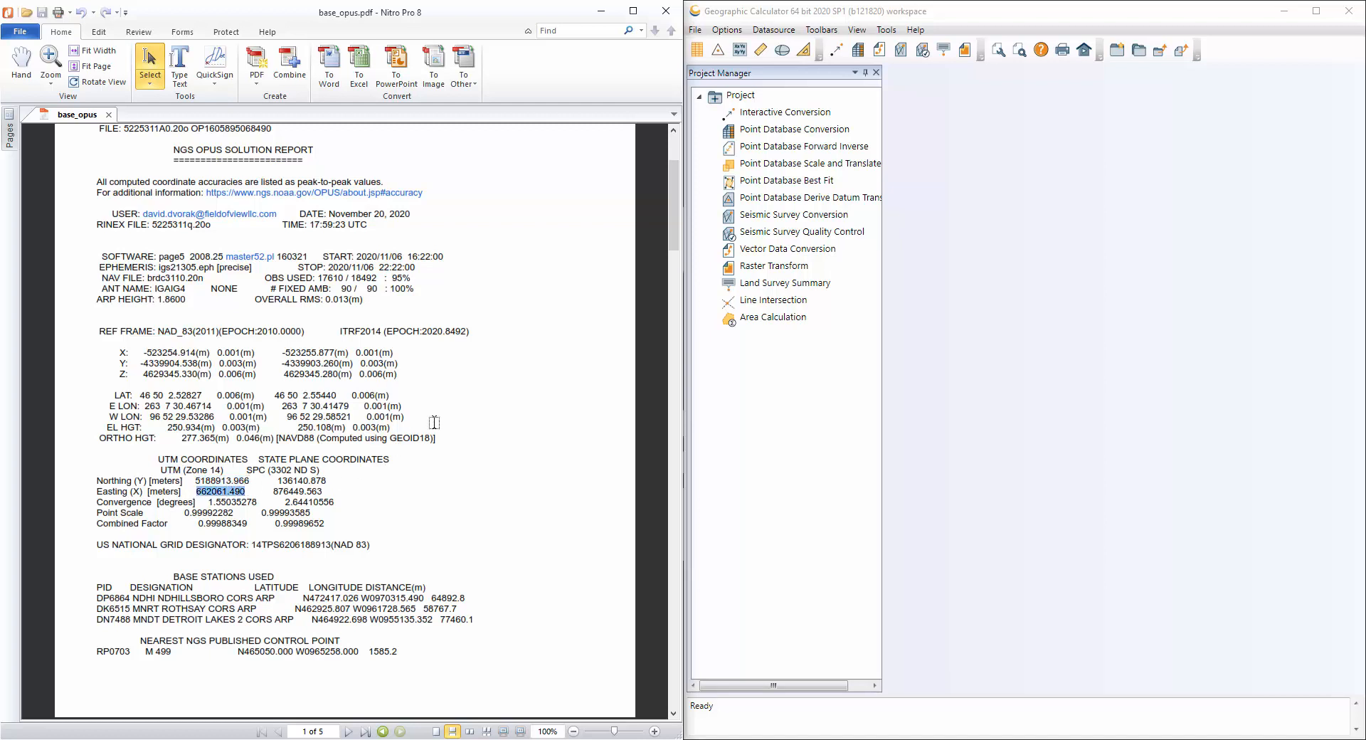
left_click(346, 406)
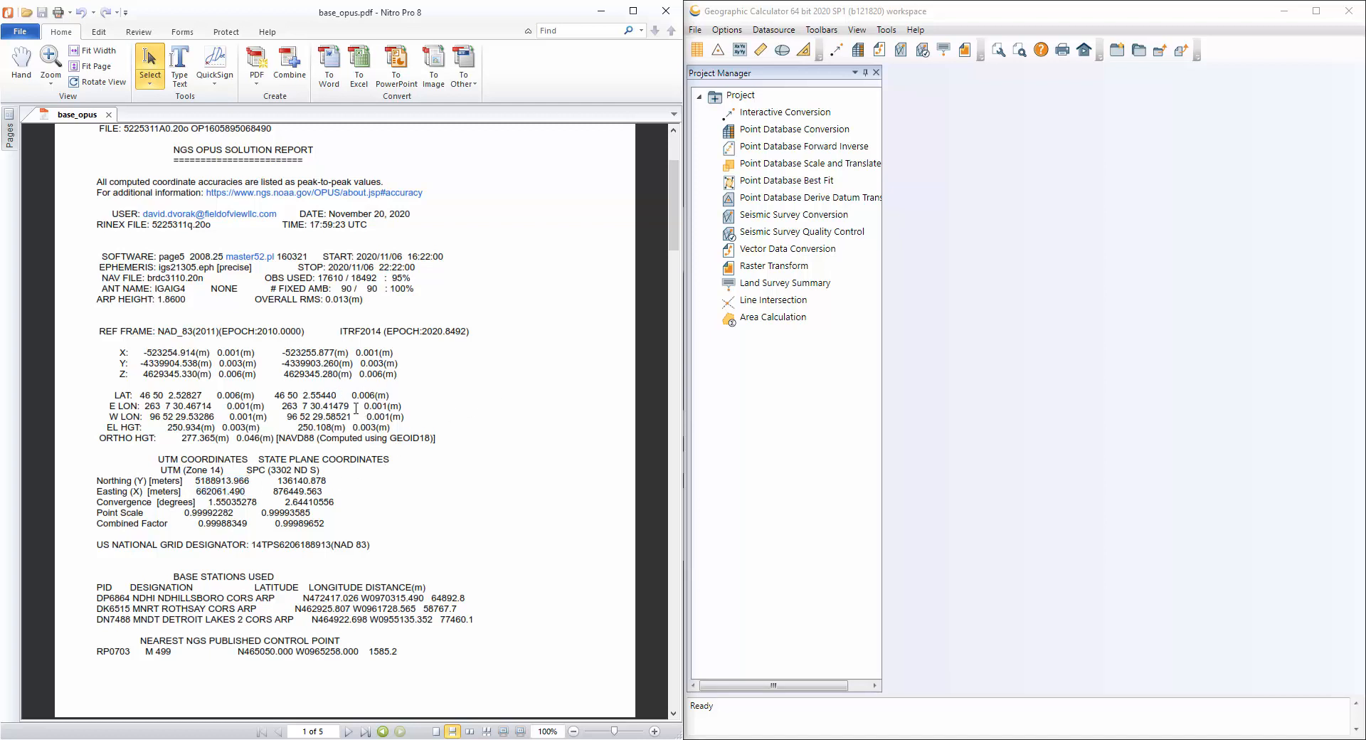
mouse_move(378, 338)
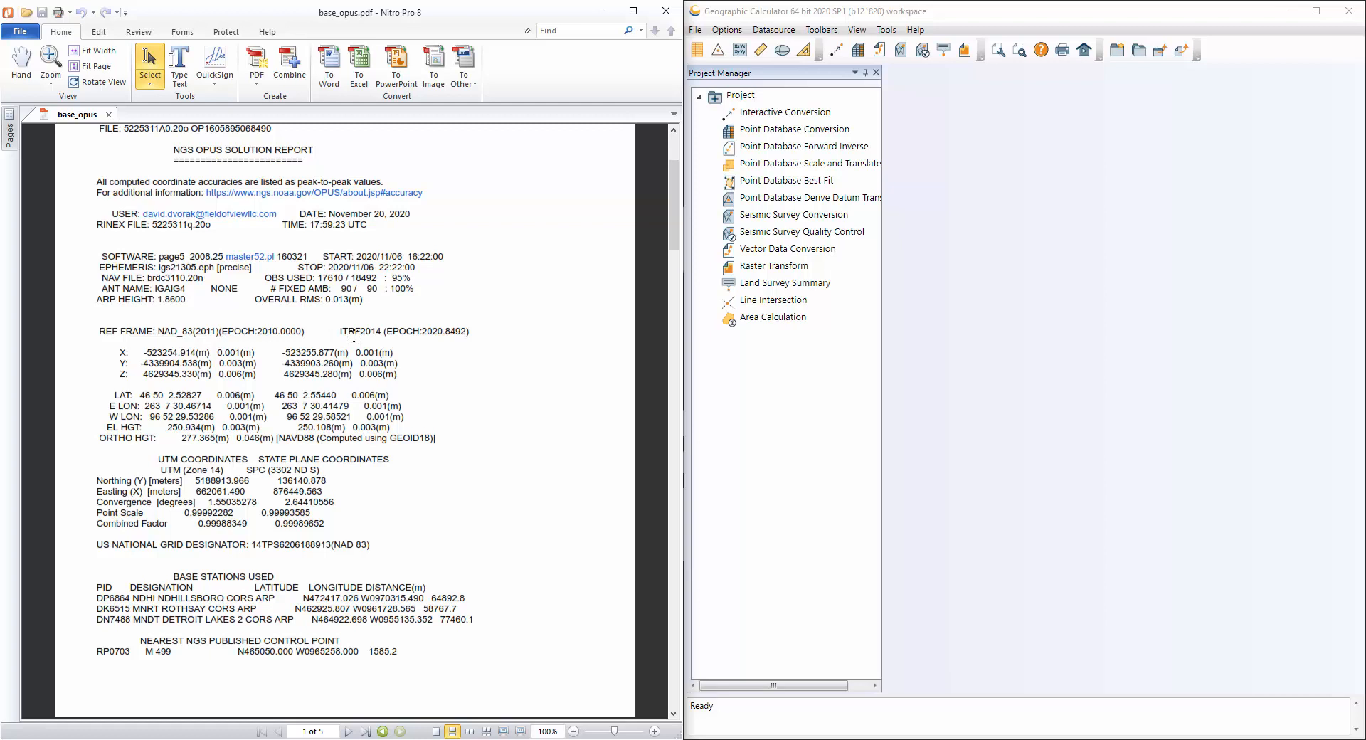
mouse_move(235, 464)
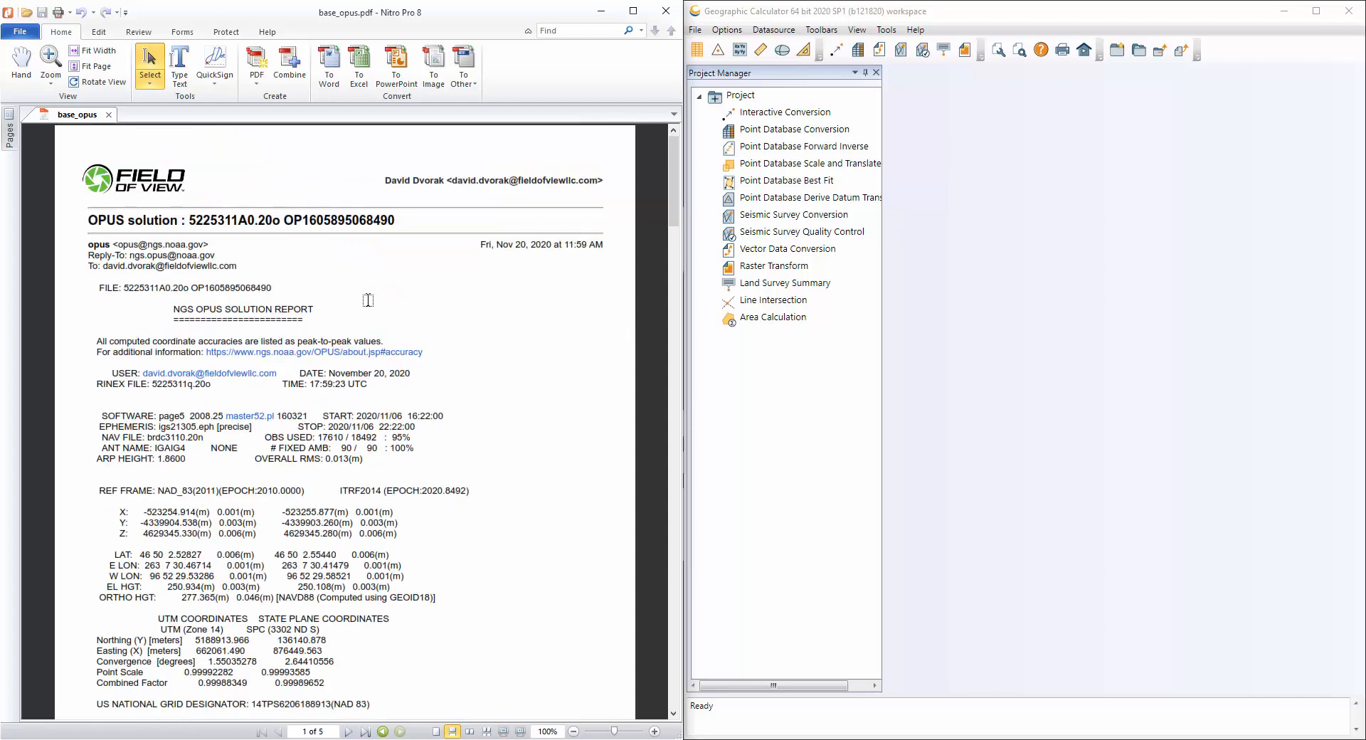
mouse_move(477, 495)
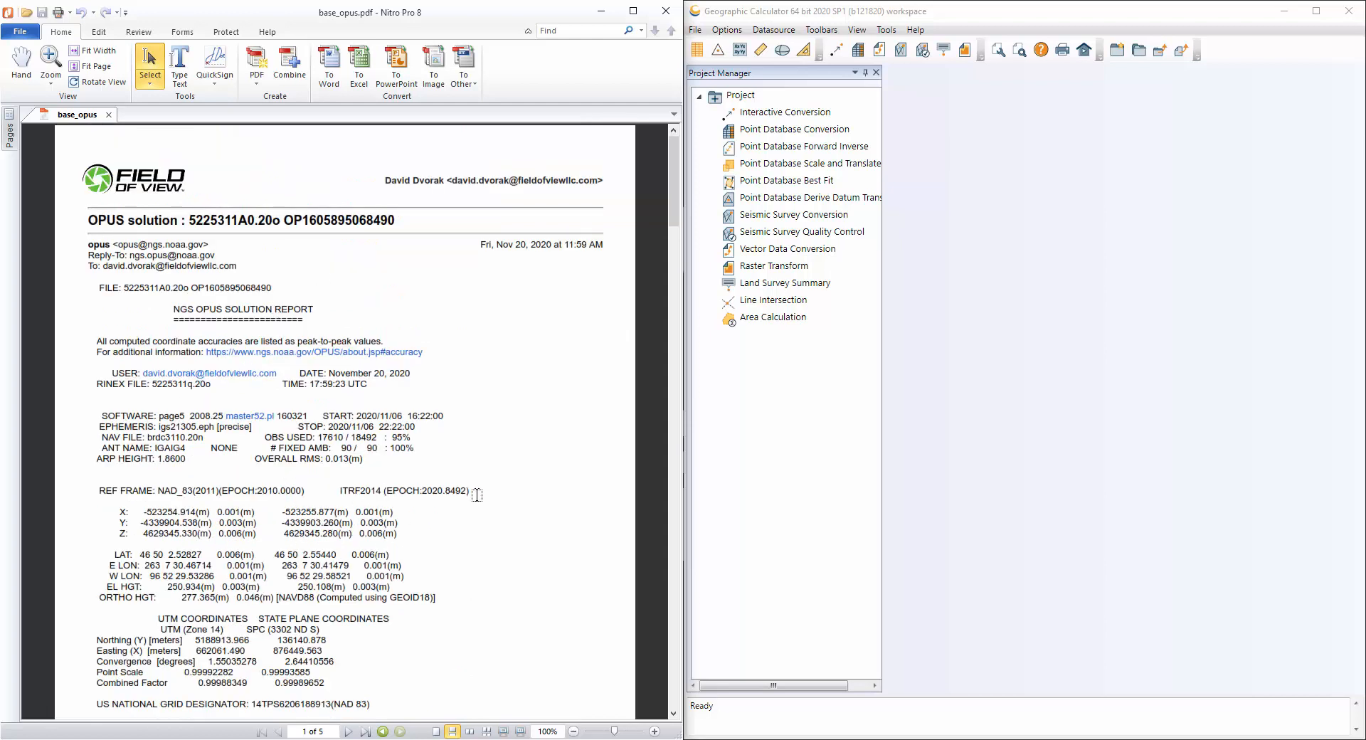
mouse_move(746, 161)
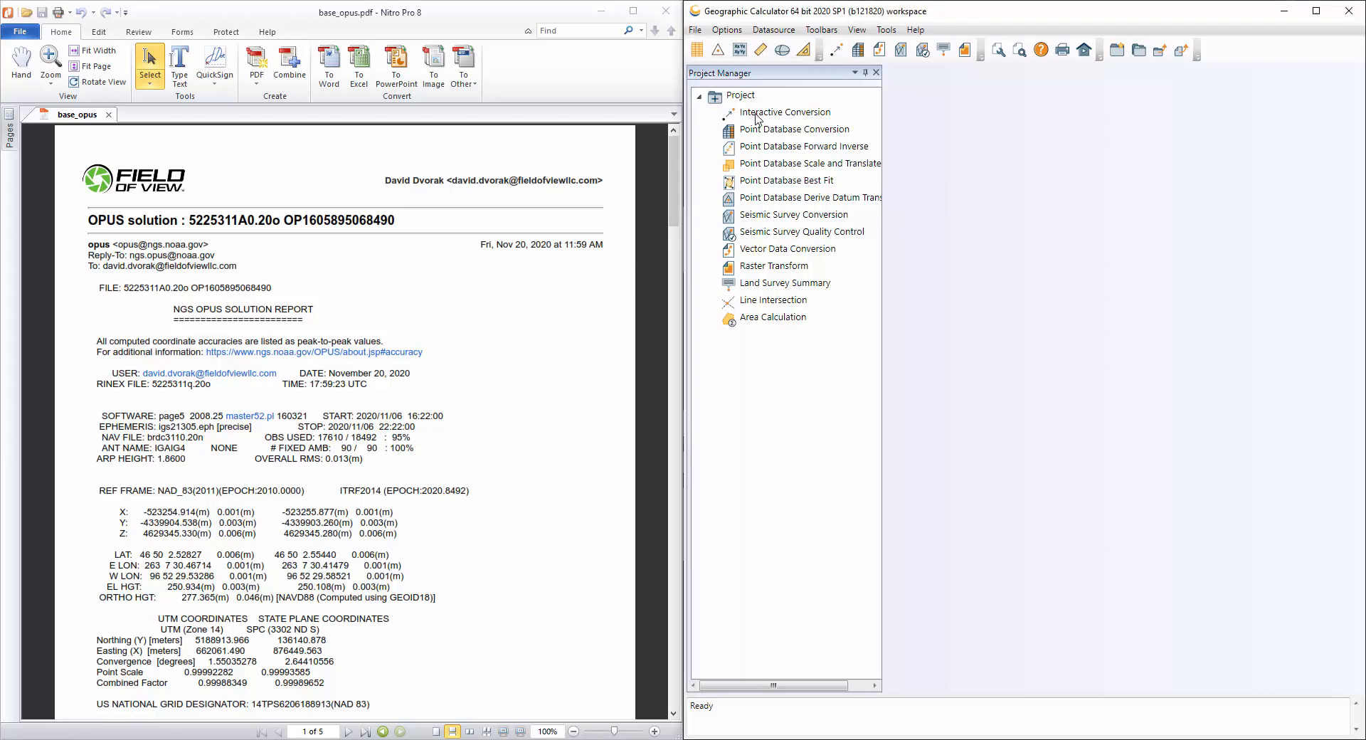
double_click(786, 112)
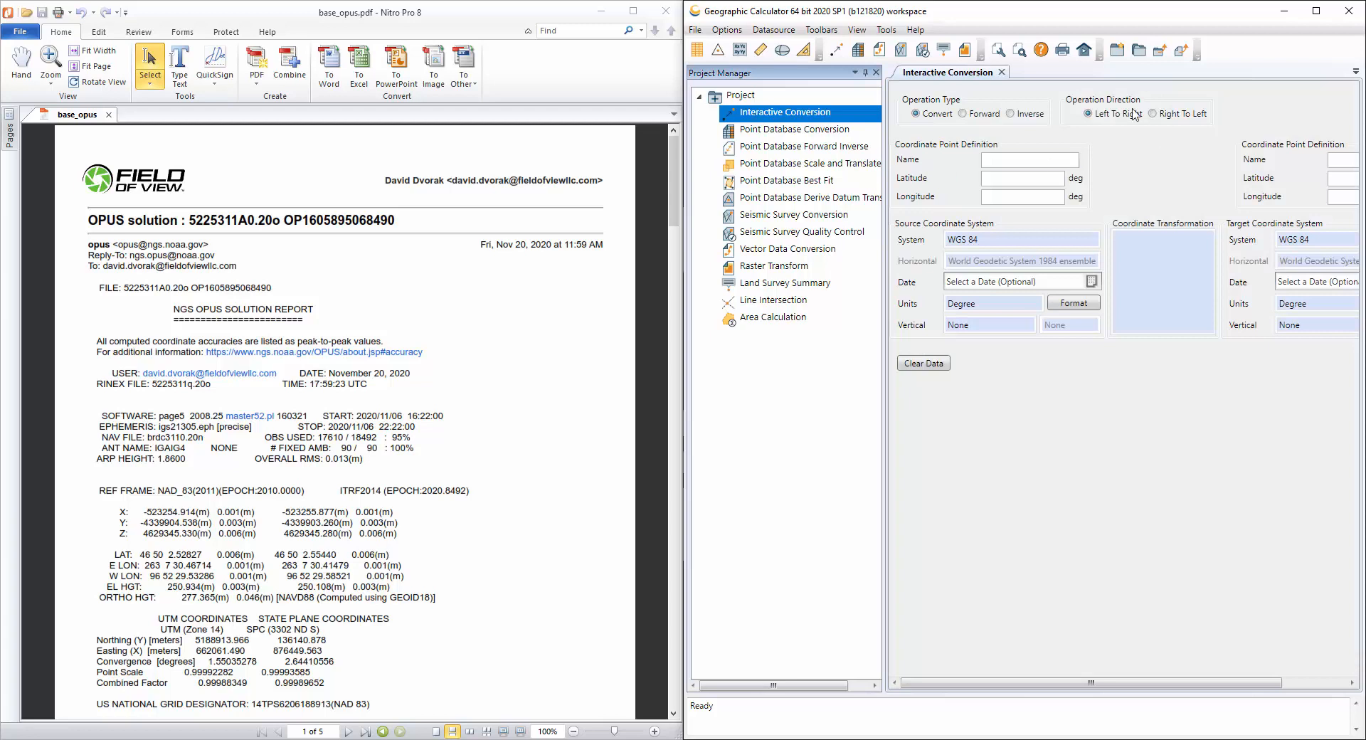
mouse_move(1166, 174)
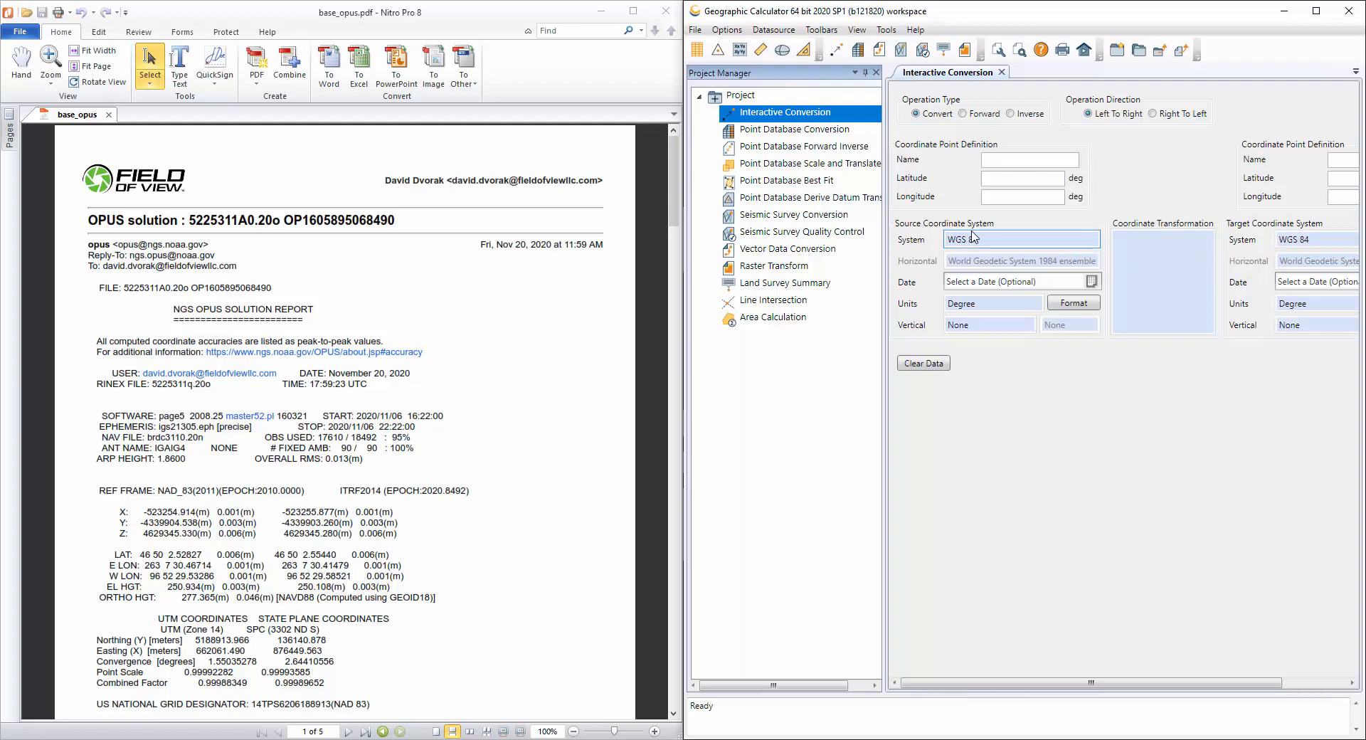
left_click(1021, 239)
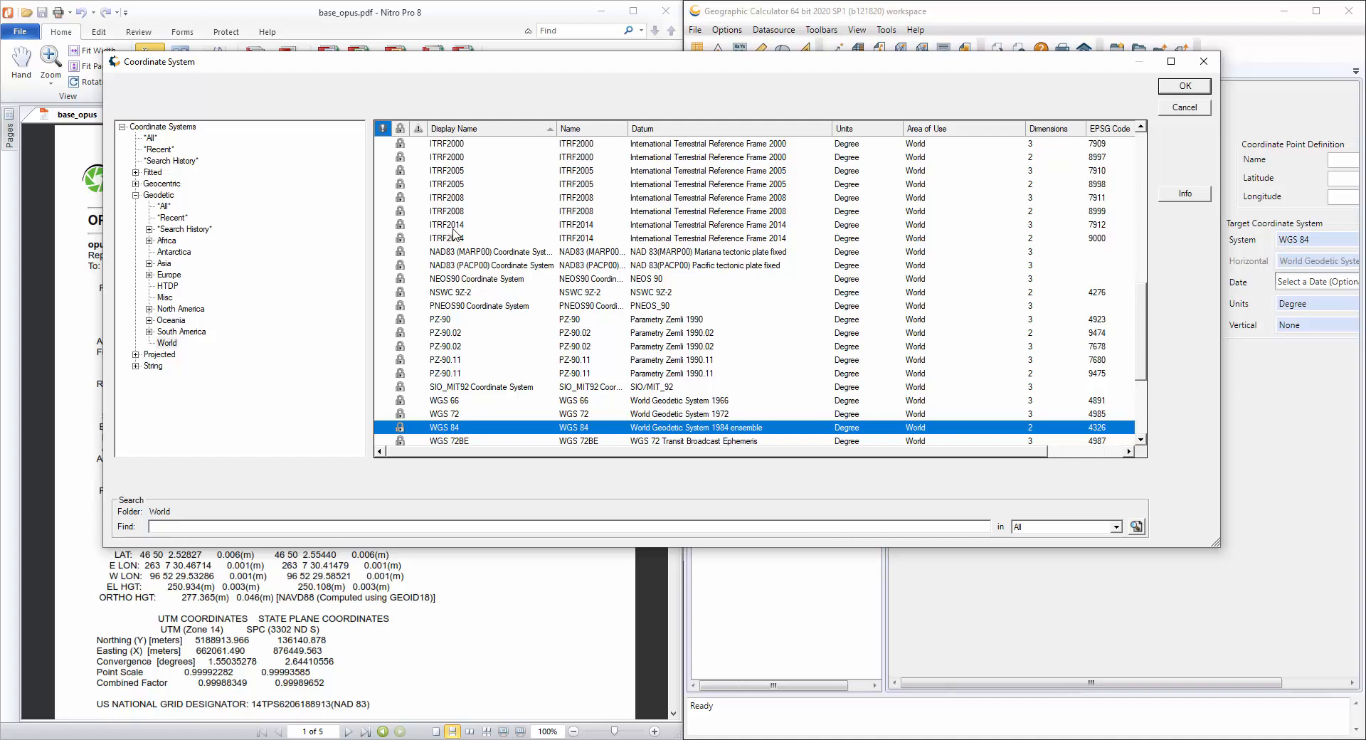
mouse_move(964, 232)
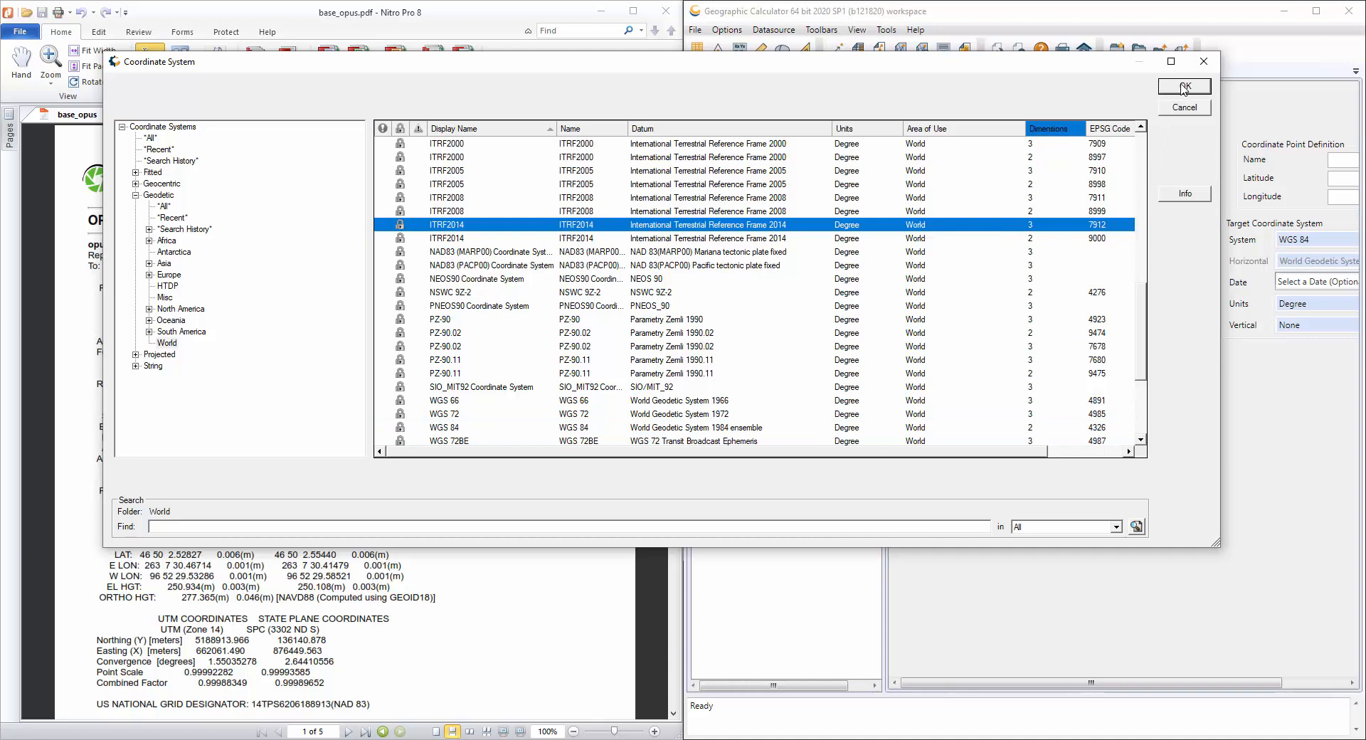
Step: Confirm ITRF2014 as source and set its vertical system to World > Ellipsoidal Height
left_click(1183, 87)
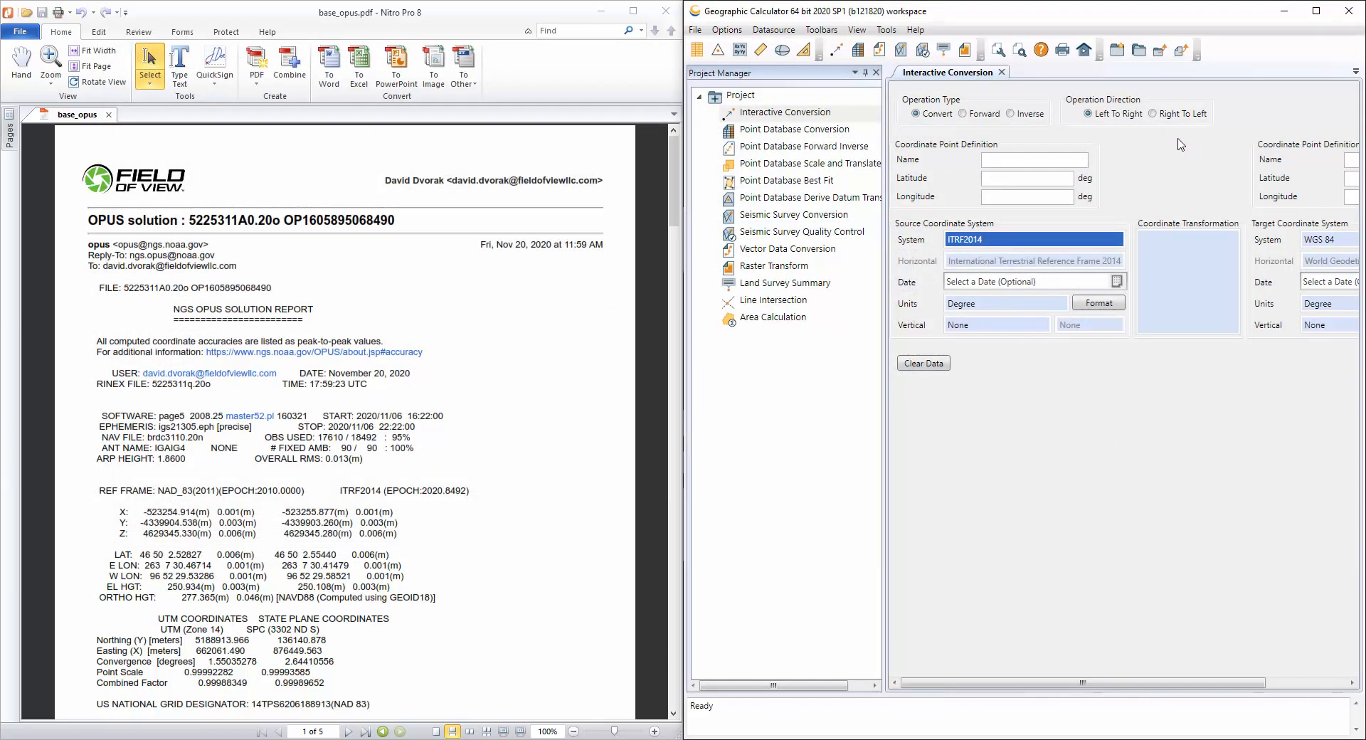
mouse_move(1131, 269)
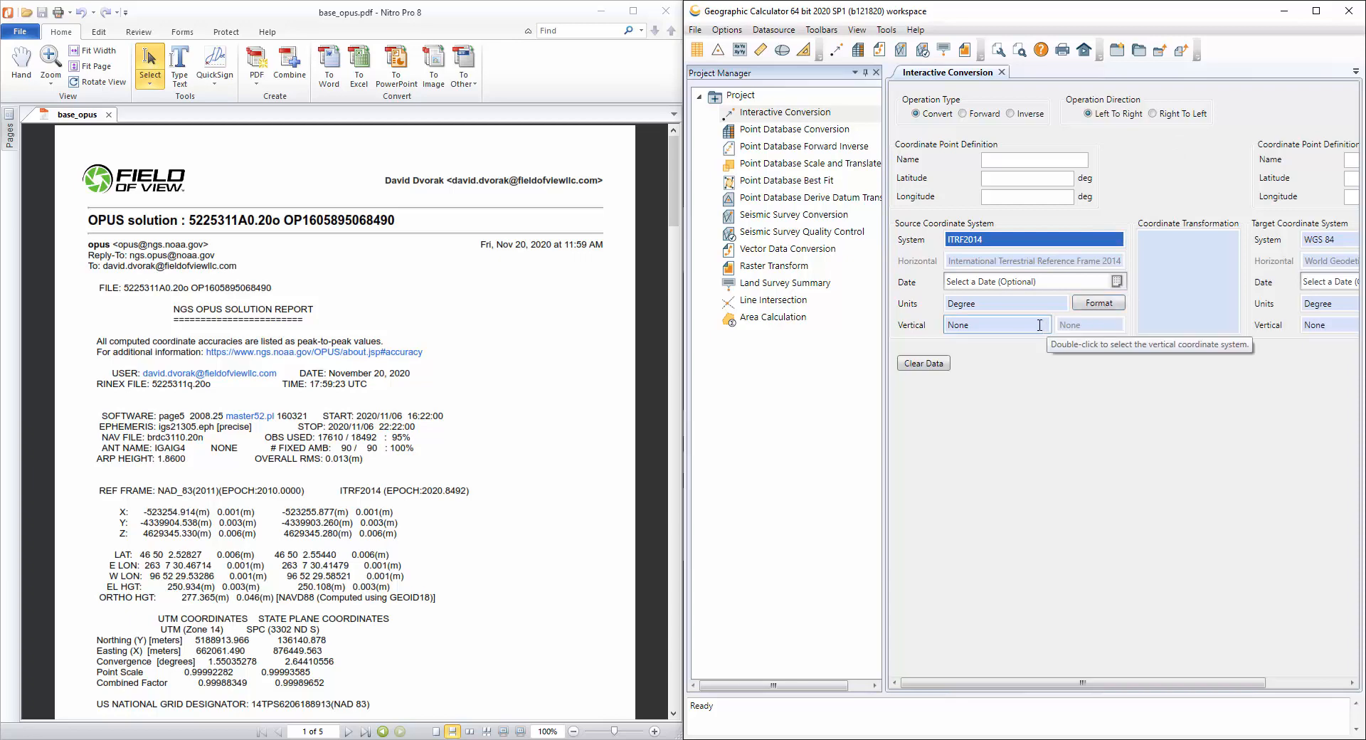
double_click(996, 325)
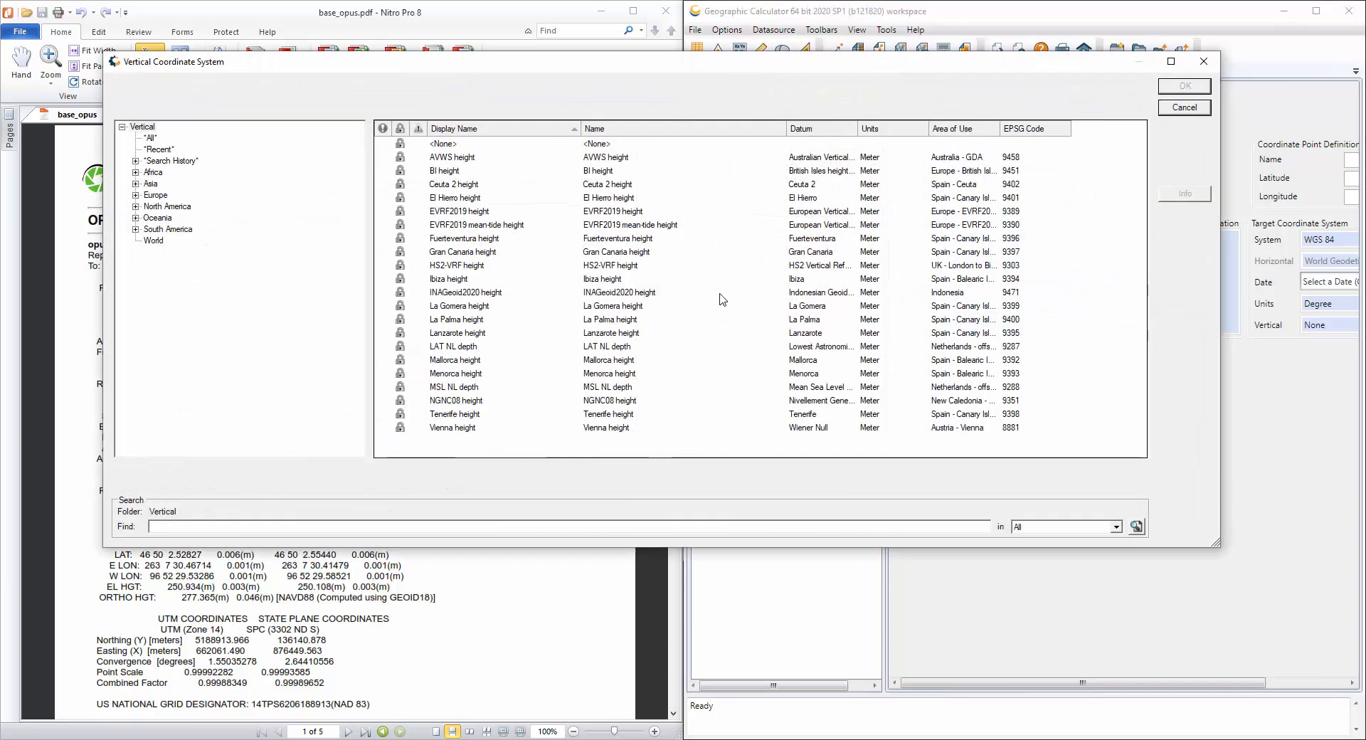
left_click(151, 240)
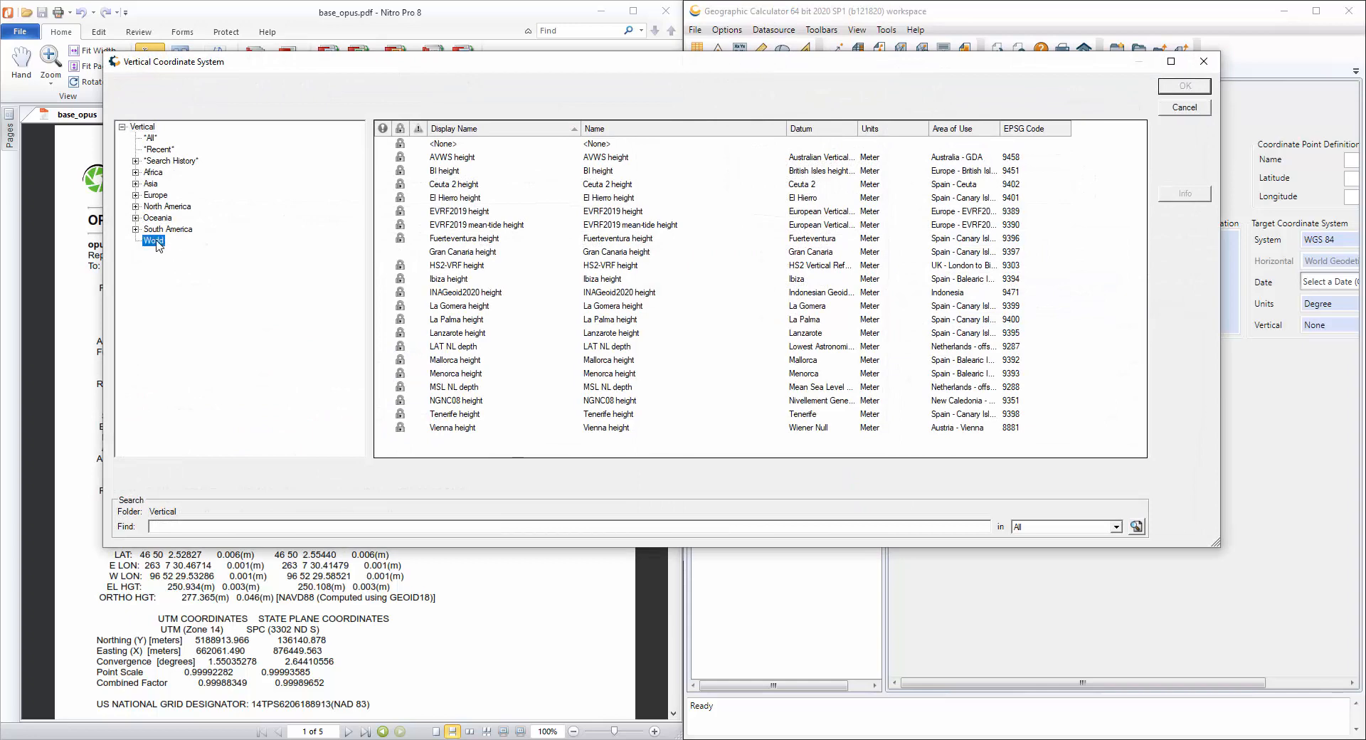
left_click(151, 241)
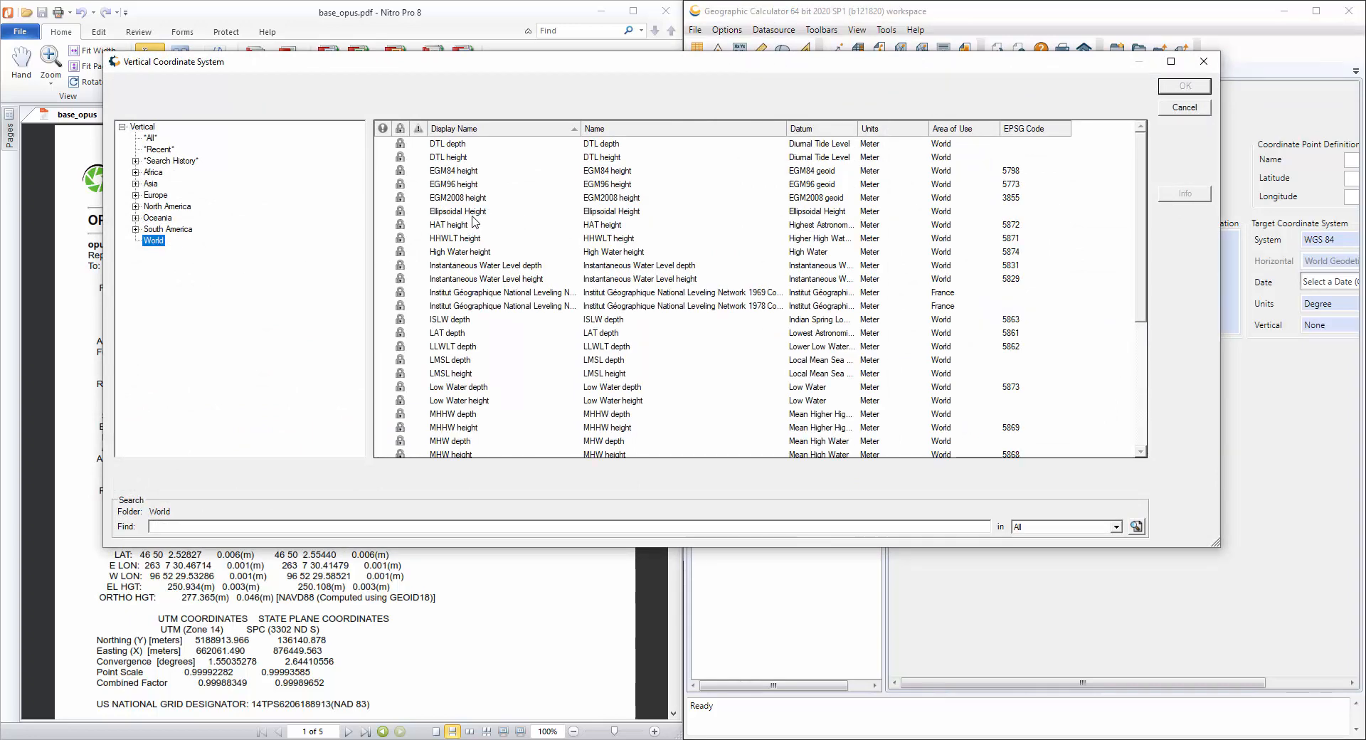
left_click(1183, 85)
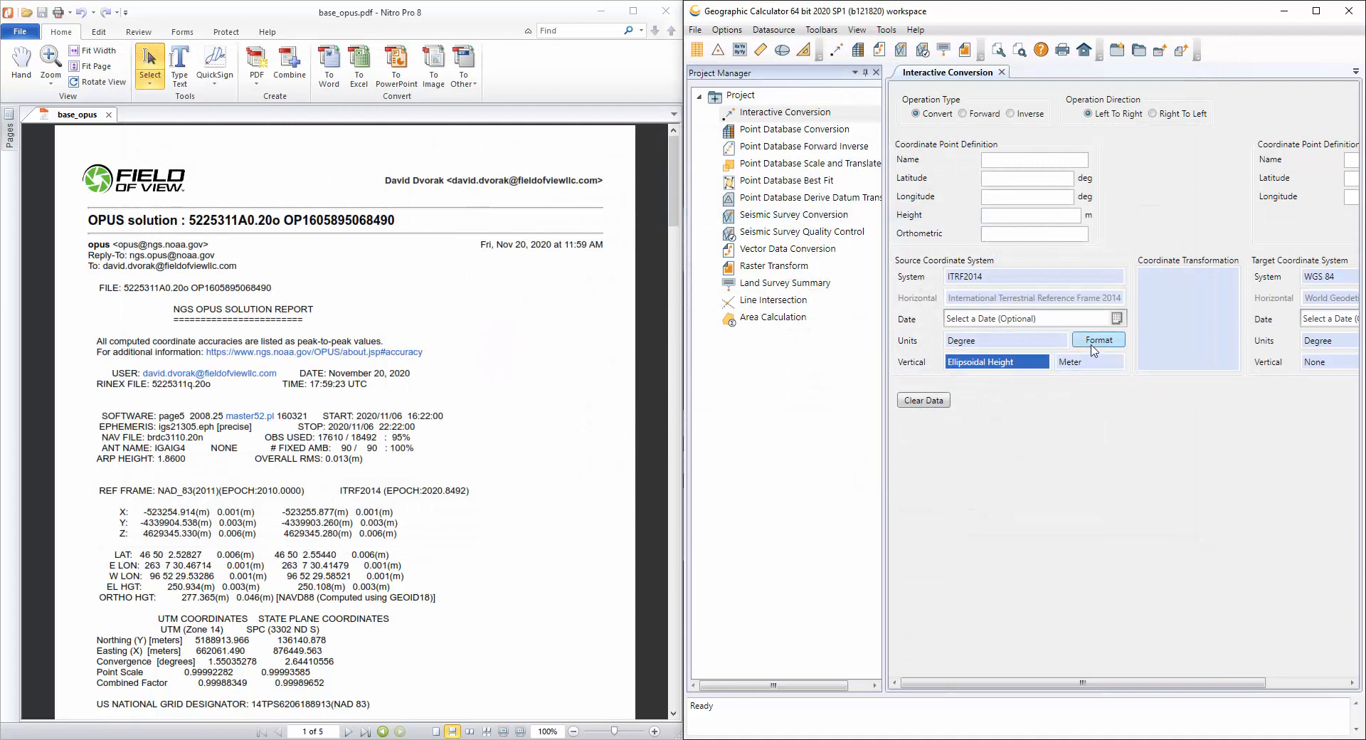
Step: Set the source left coordinate display format to DD MM SS
left_click(1099, 340)
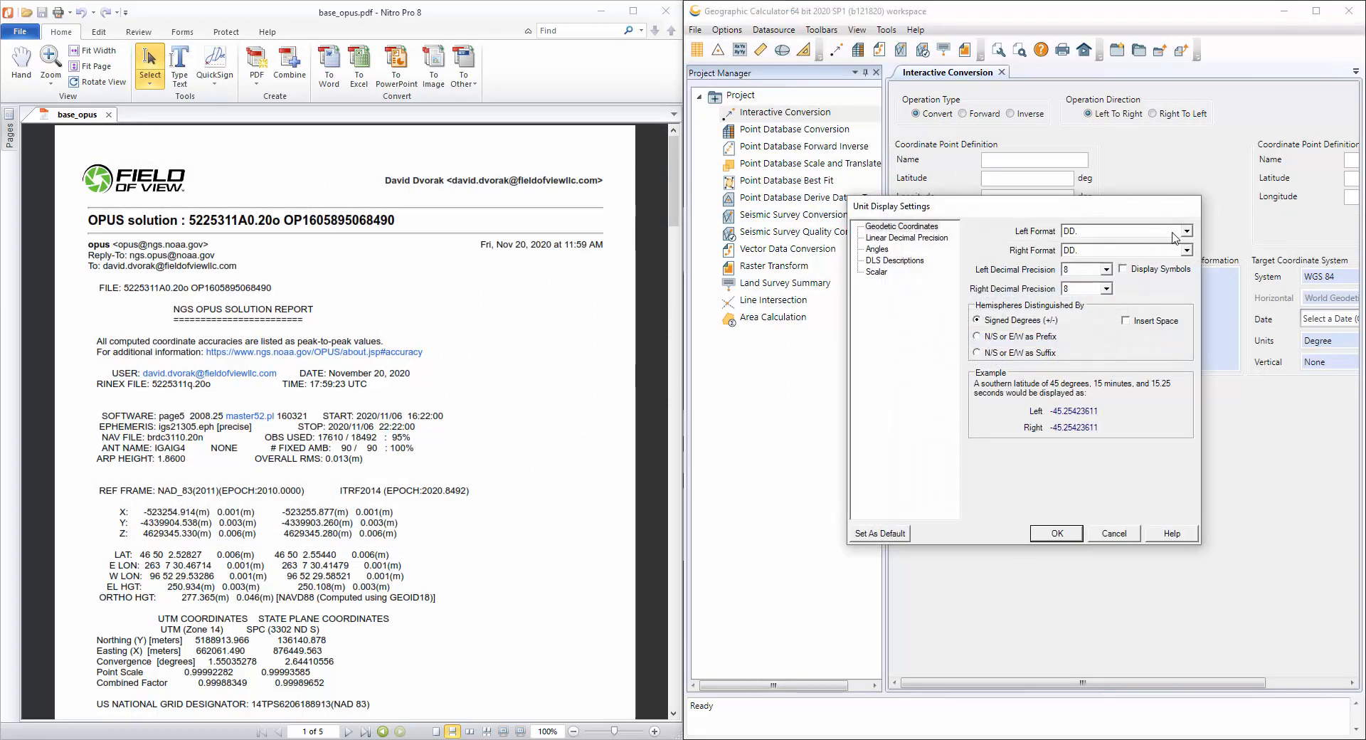
left_click(1192, 230)
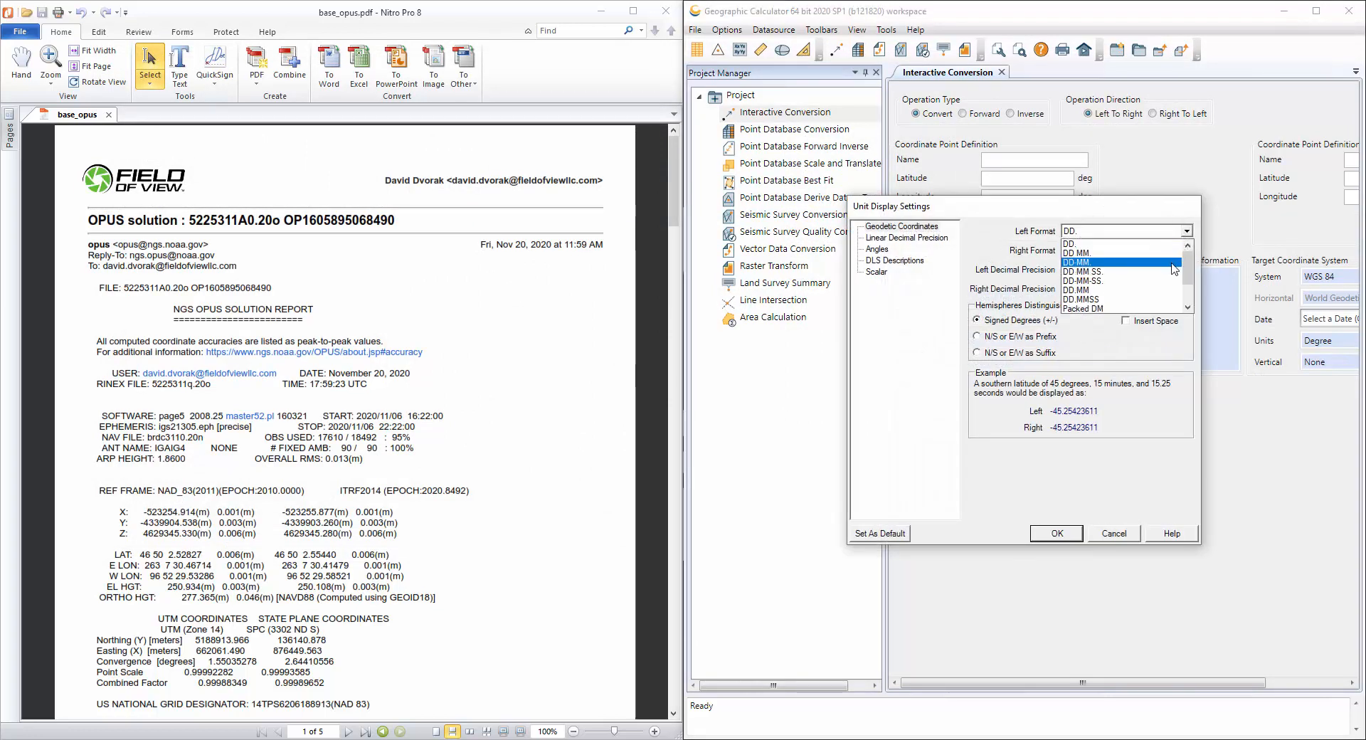
left_click(1084, 272)
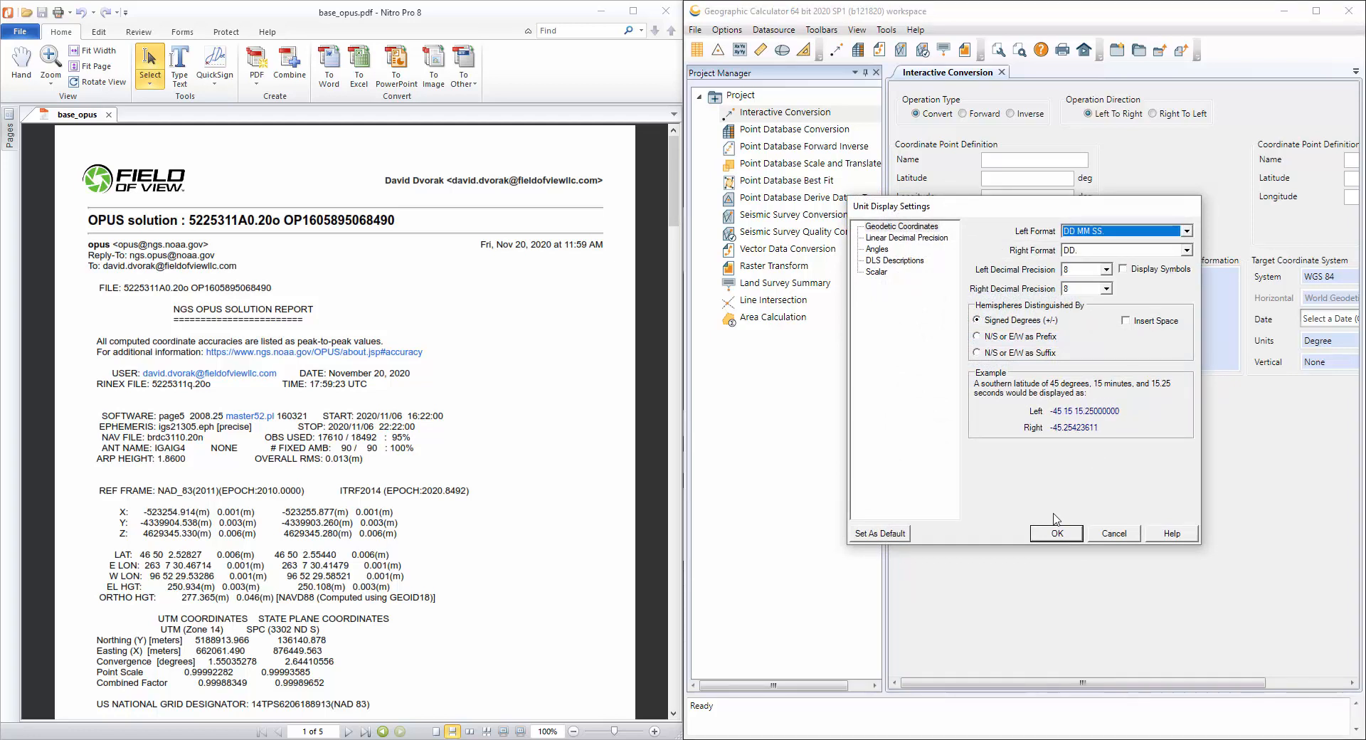
left_click(1055, 534)
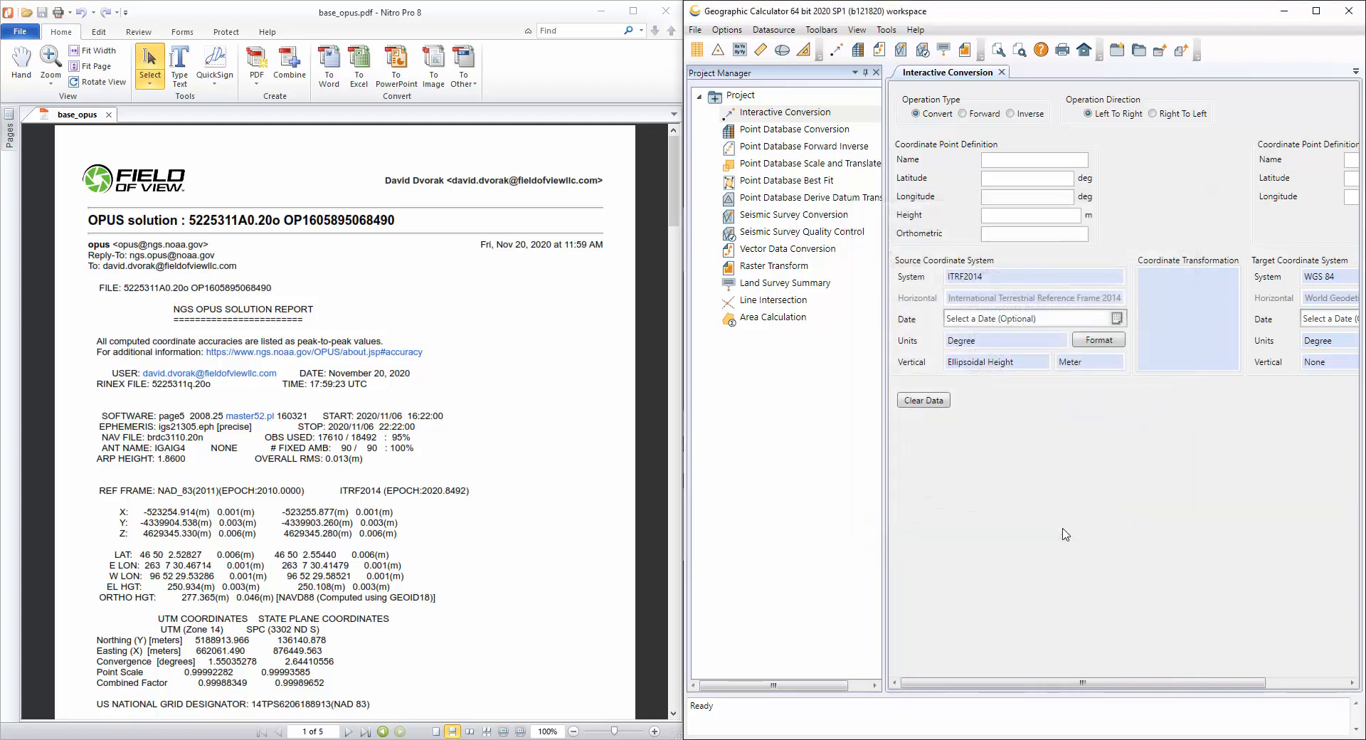
mouse_move(1024, 484)
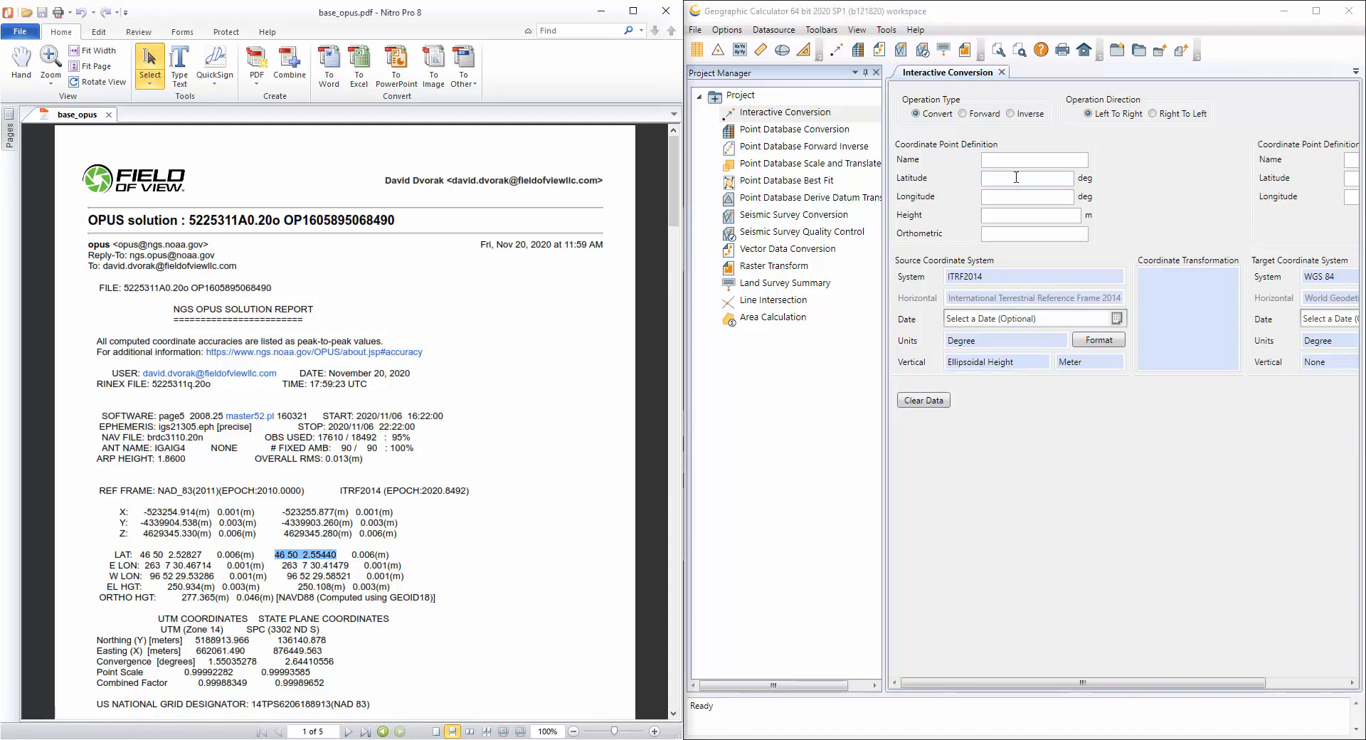
Step: Enter latitude 46 50 2.55440, longitude, ellipsoid height 250.108 and name 'base' for the source point
type("46 50 2.55440")
type("-96 52 29.58521")
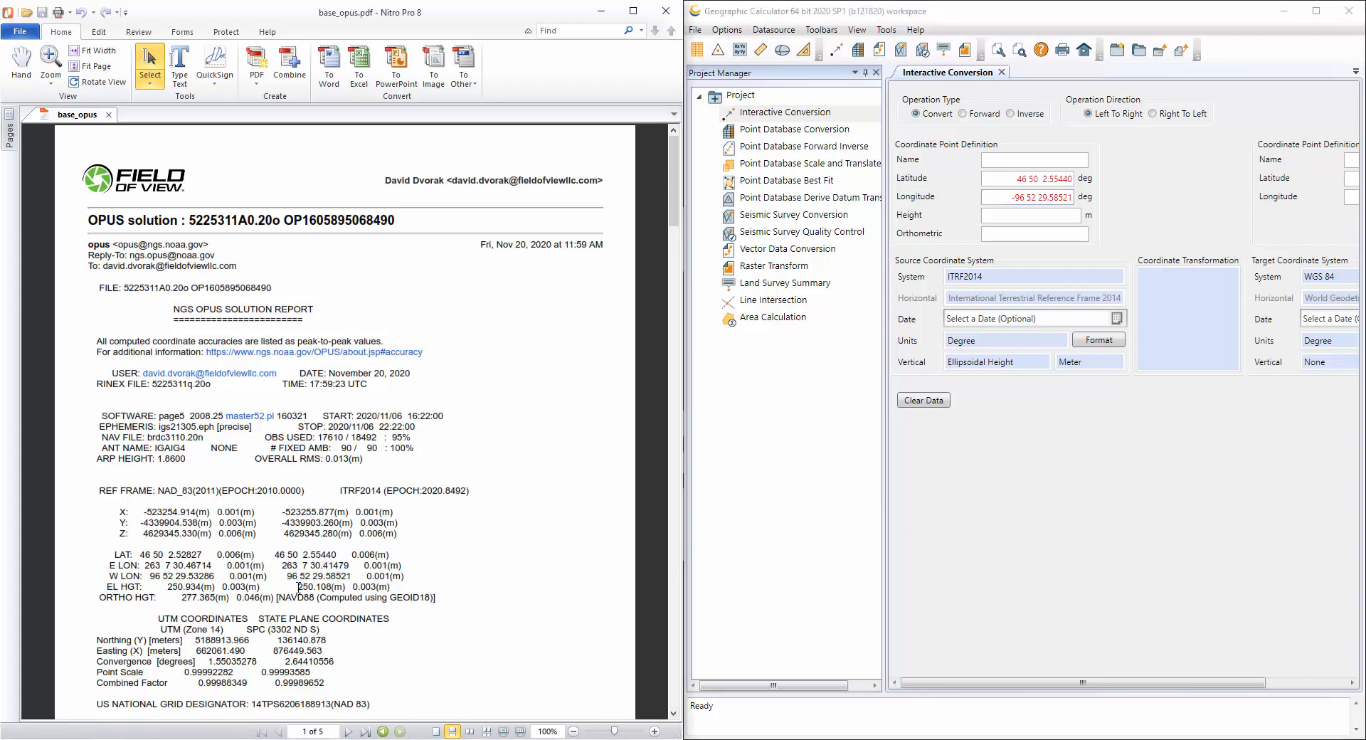
double_click(316, 586)
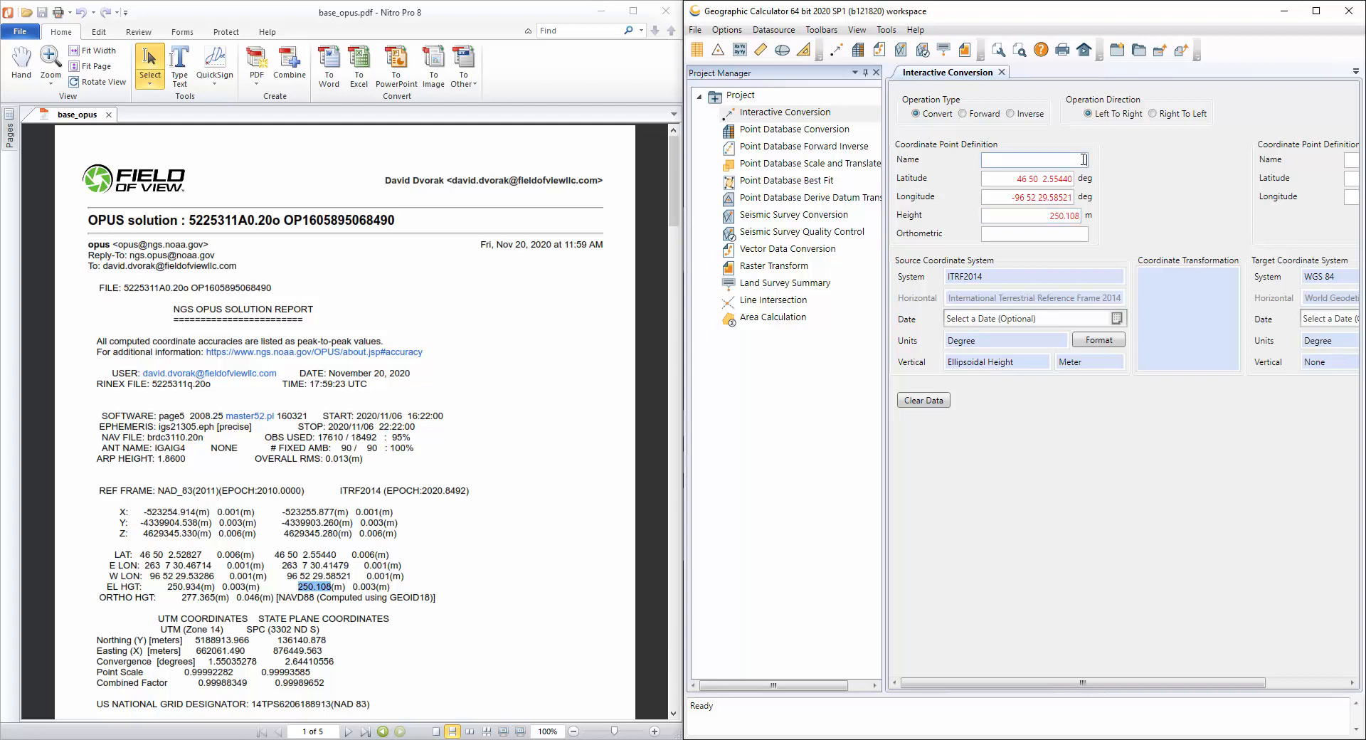
type("base")
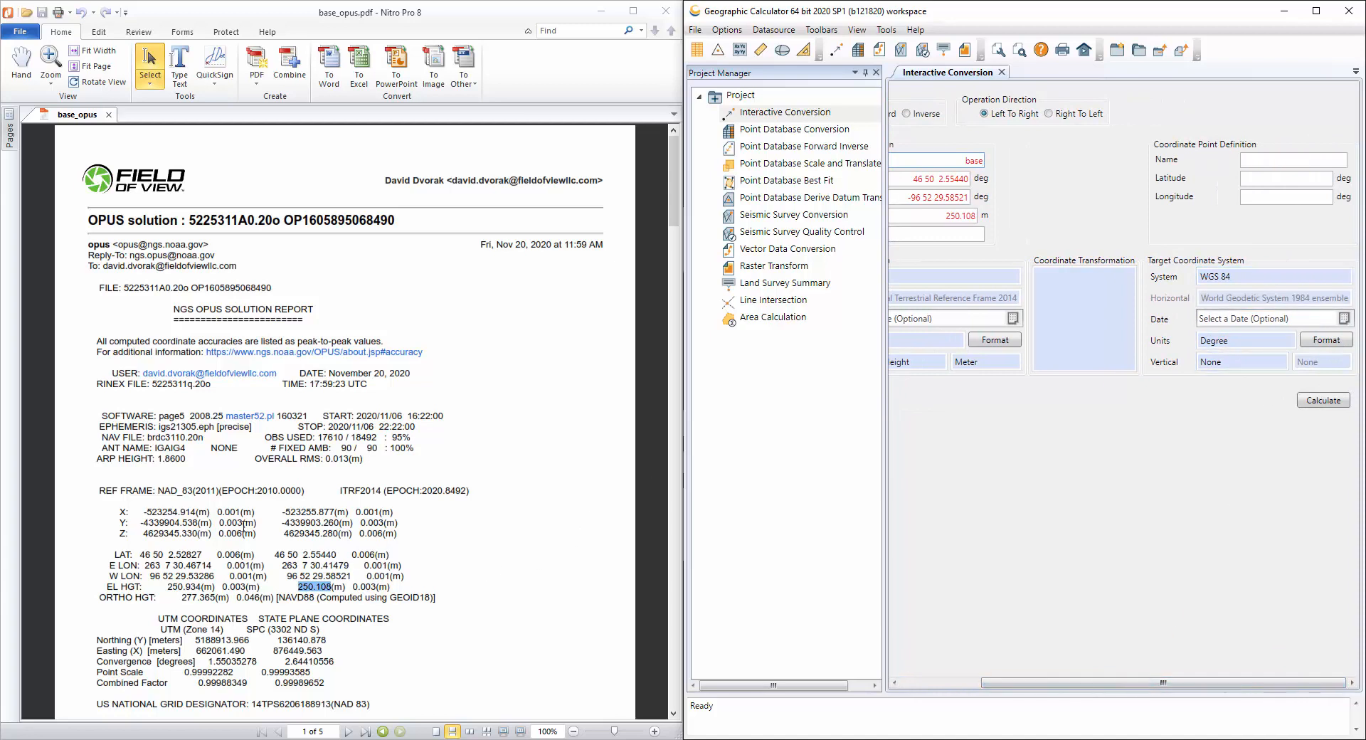
Step: Set the target to NAD83(2011) / UTM zone 14N with Ellipsoidal Height as vertical system
double_click(175, 491)
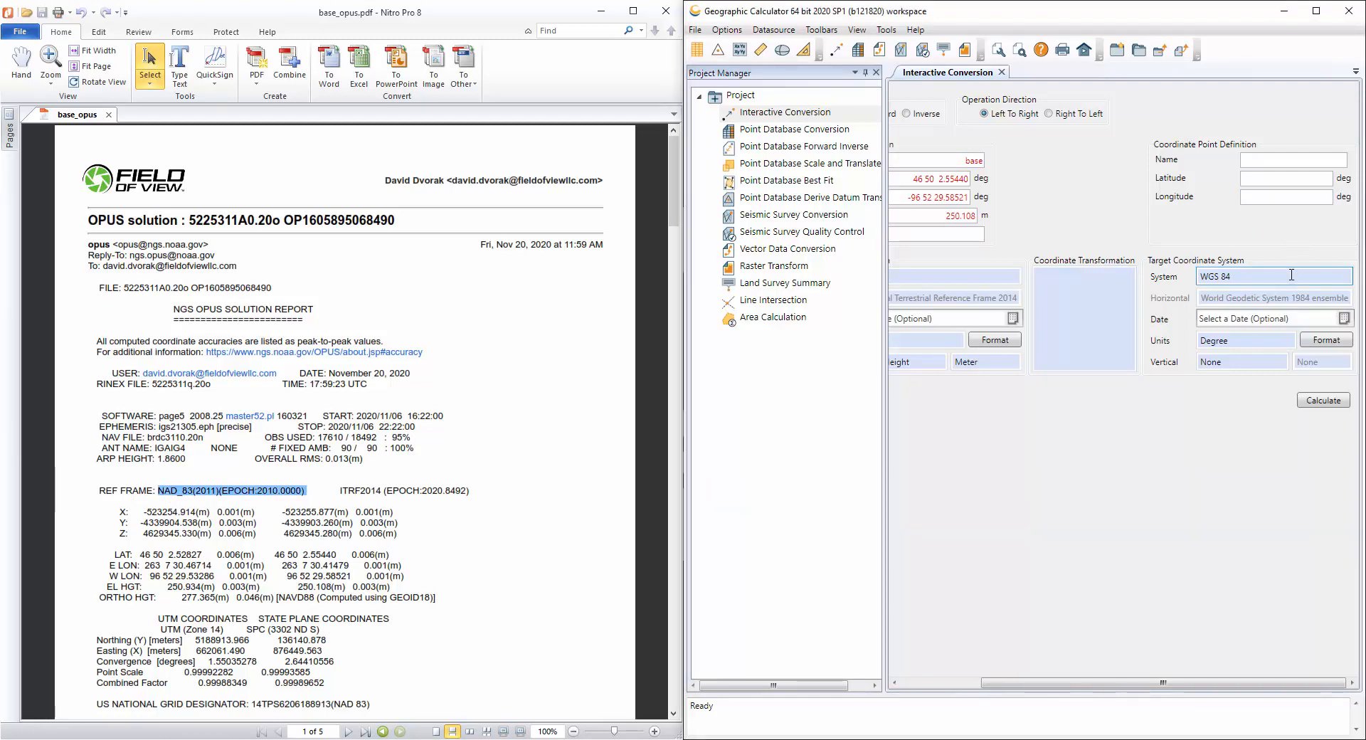
left_click(1273, 276)
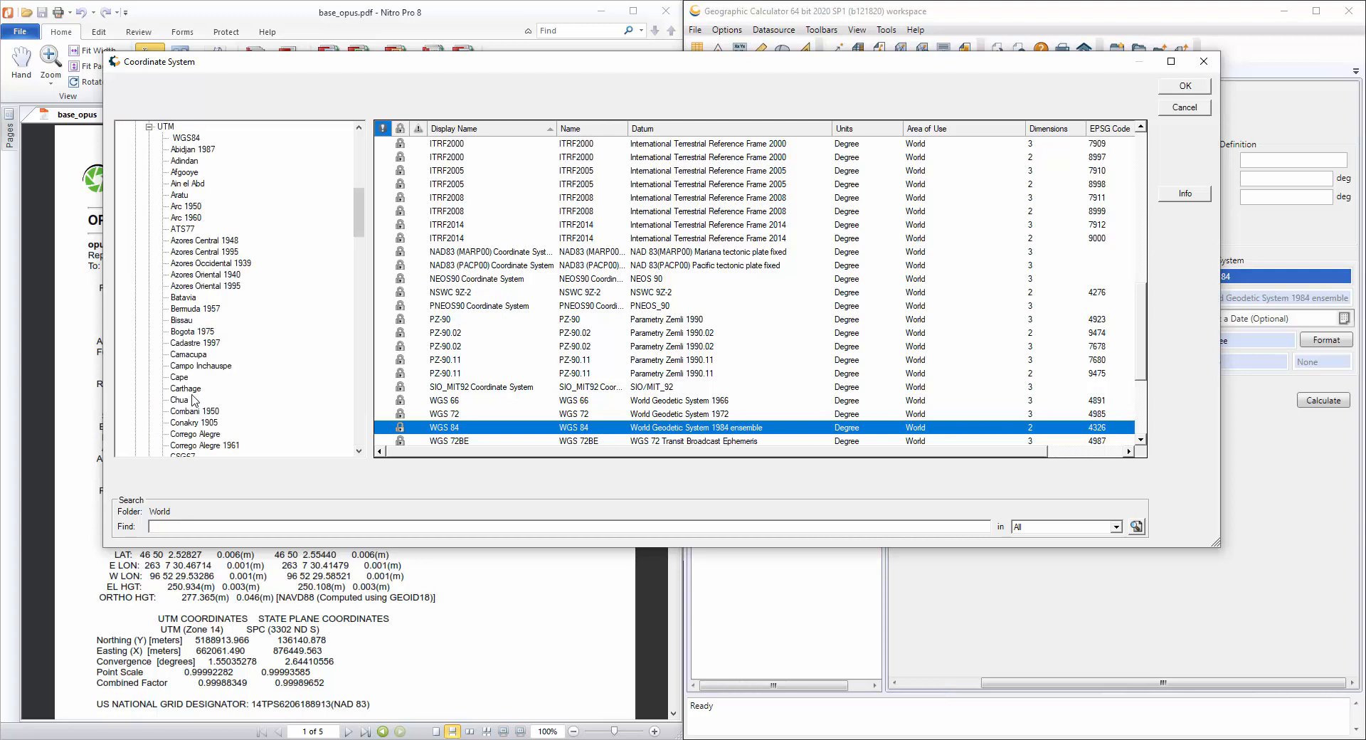
scroll("down", 3)
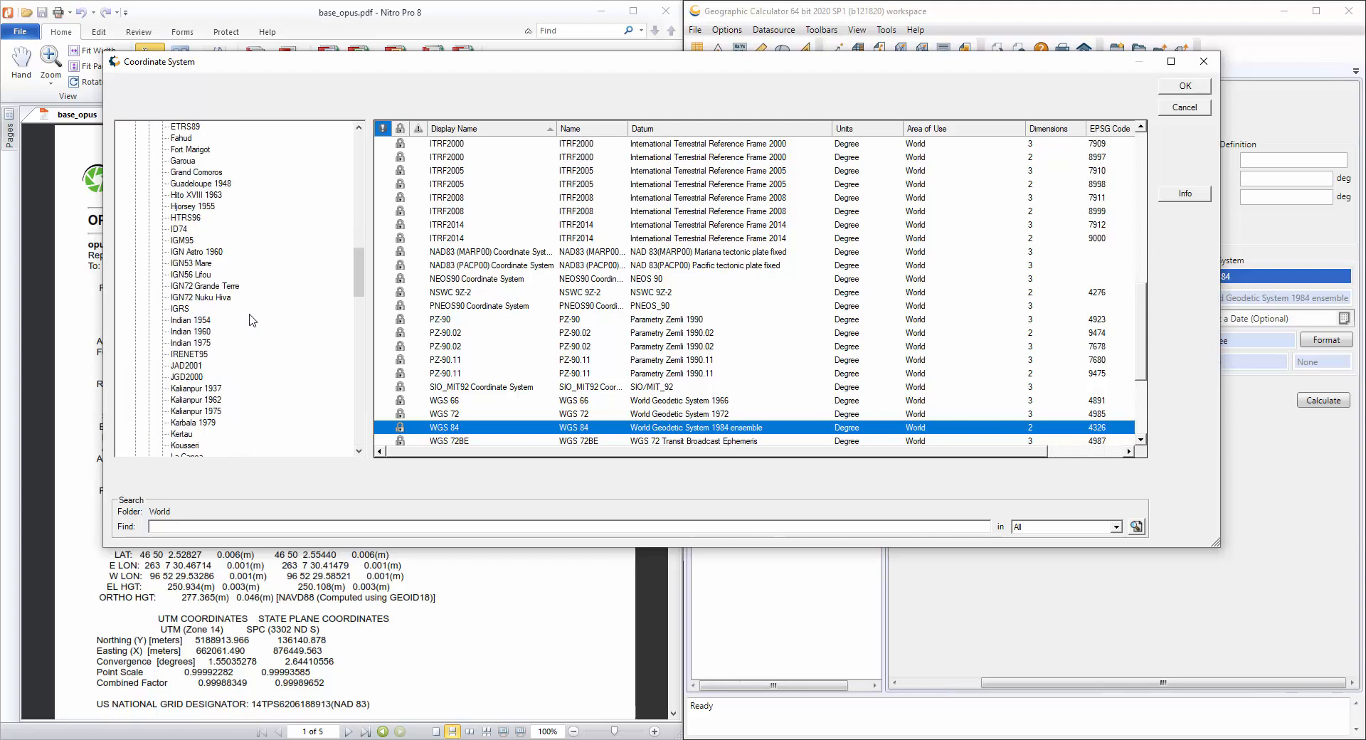
scroll("down", 3)
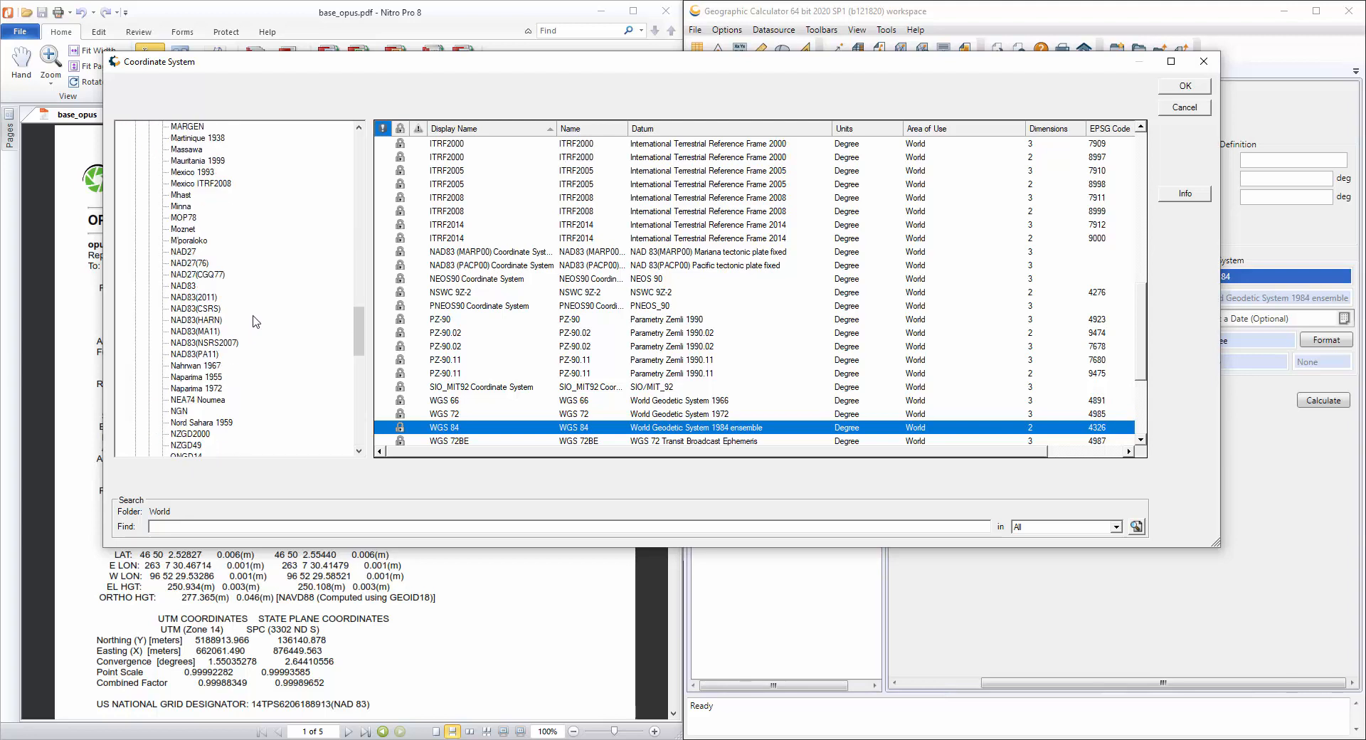
left_click(194, 297)
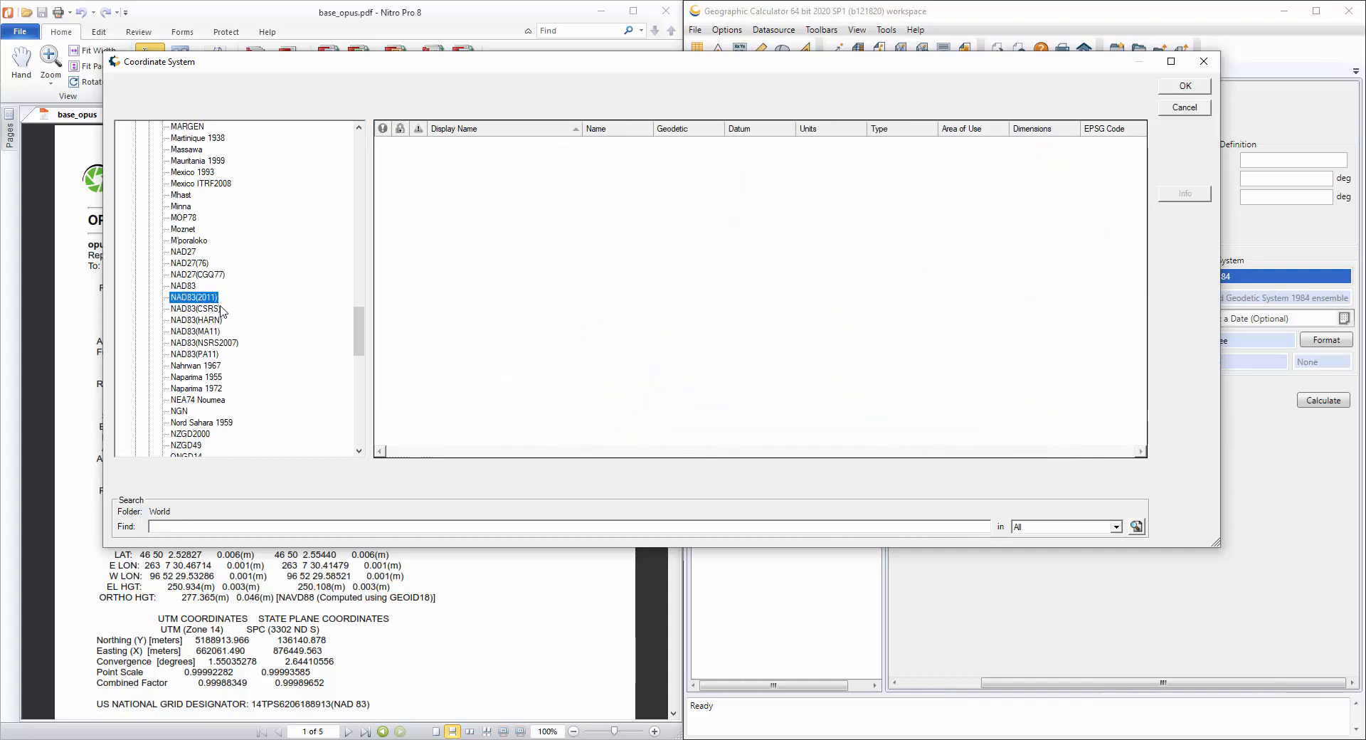
left_click(194, 297)
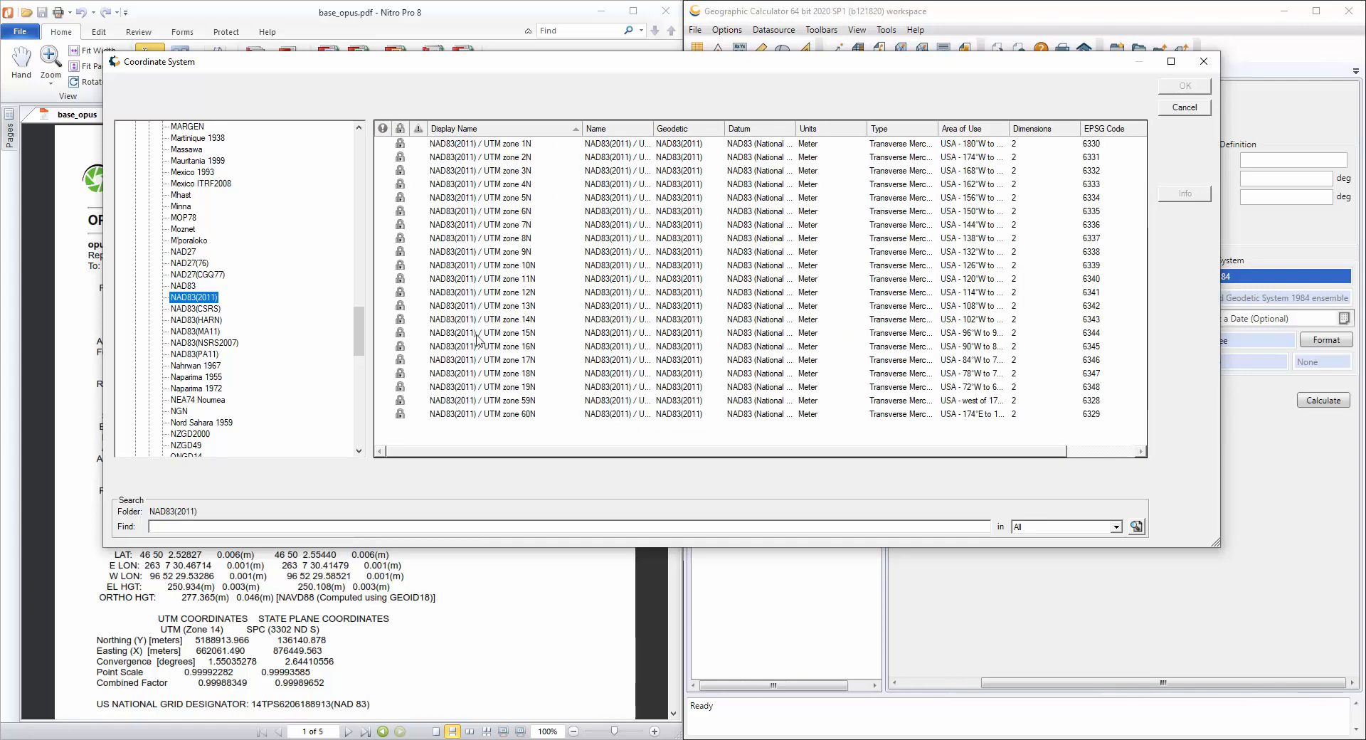
left_click(1184, 85)
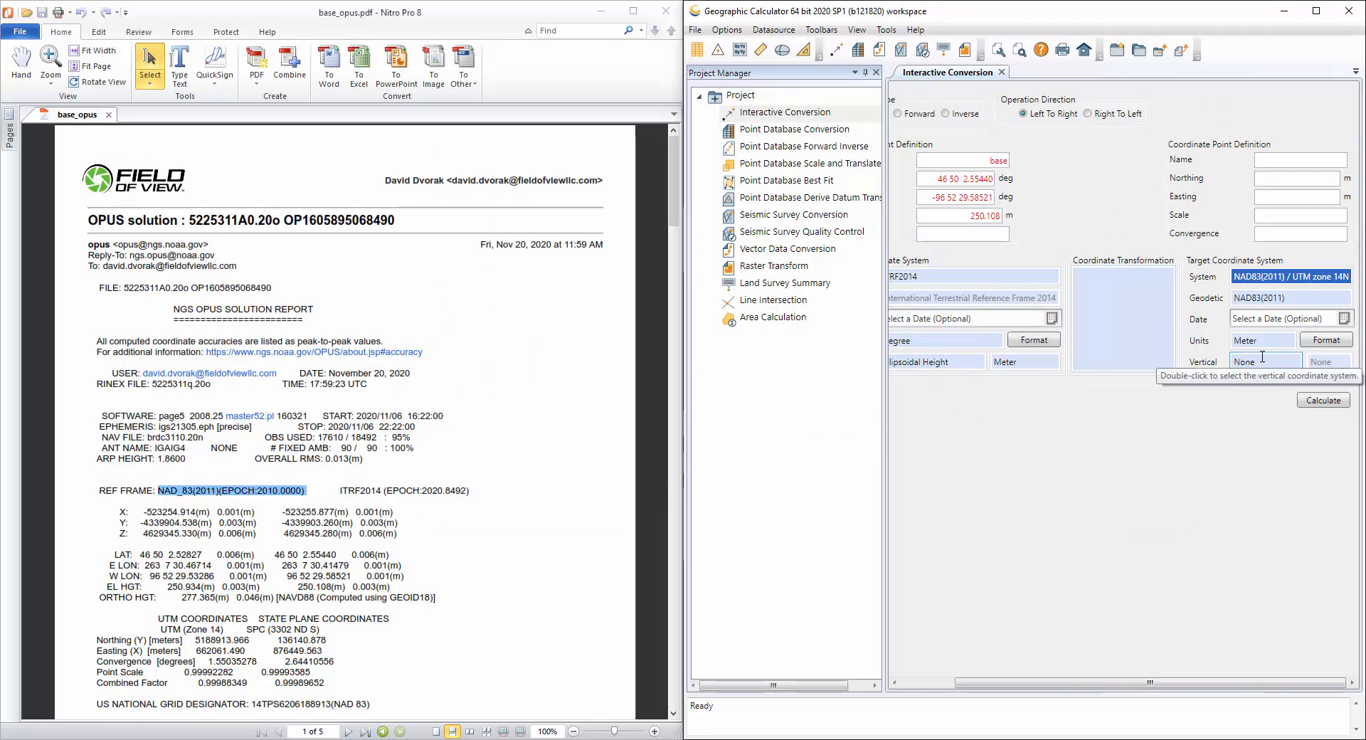
double_click(1265, 361)
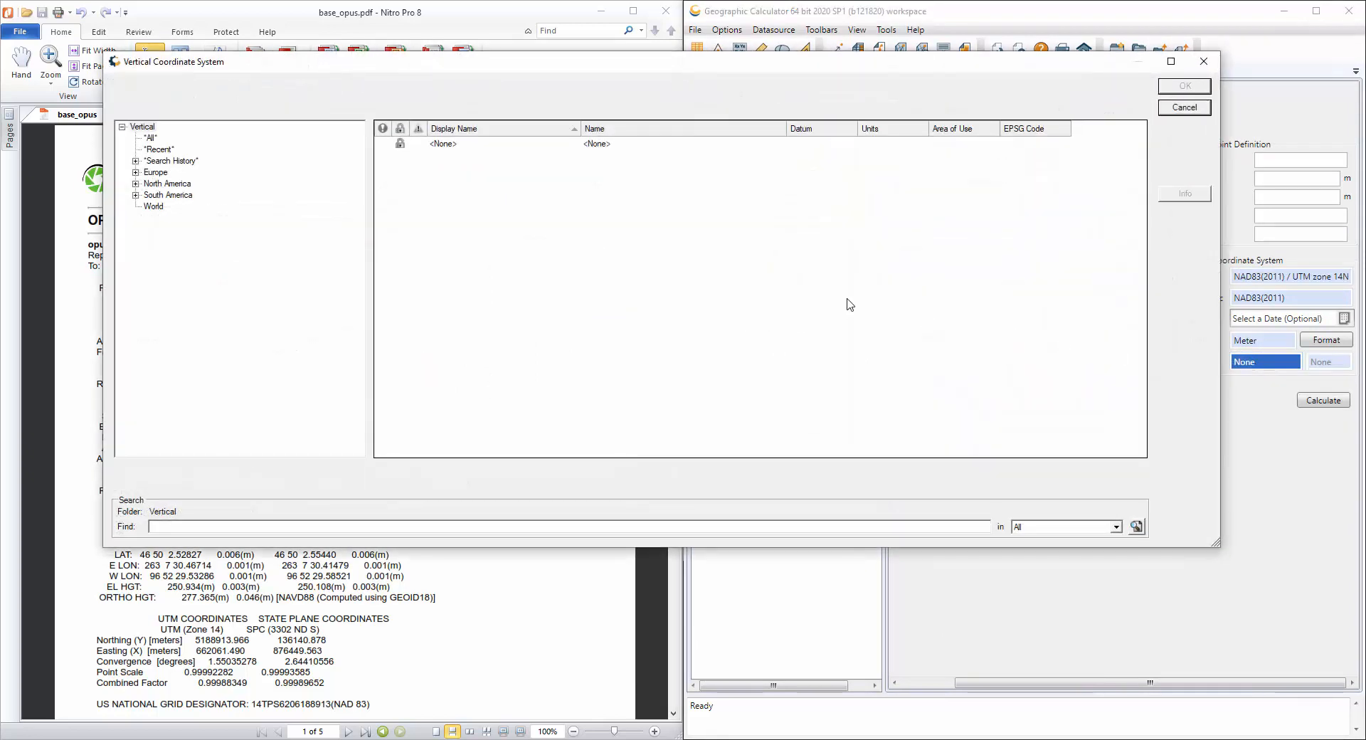
left_click(154, 206)
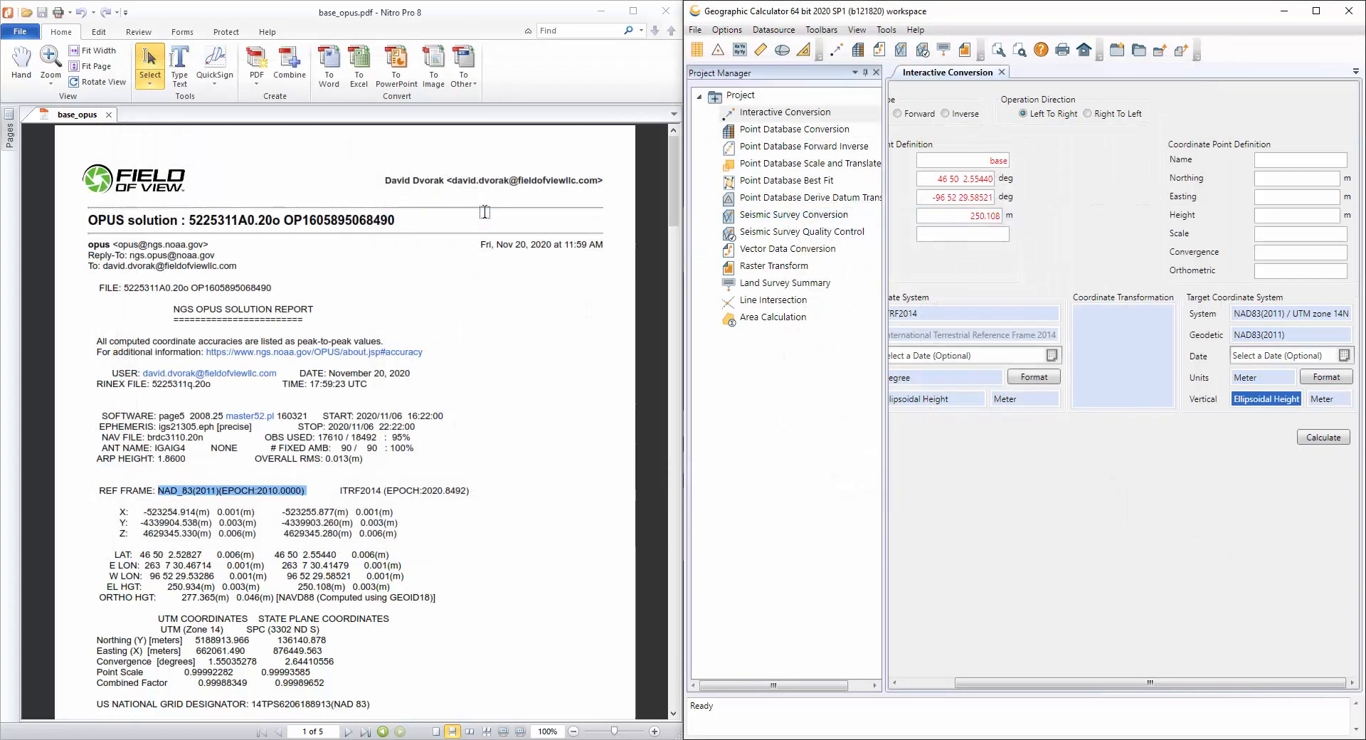
mouse_move(1322, 374)
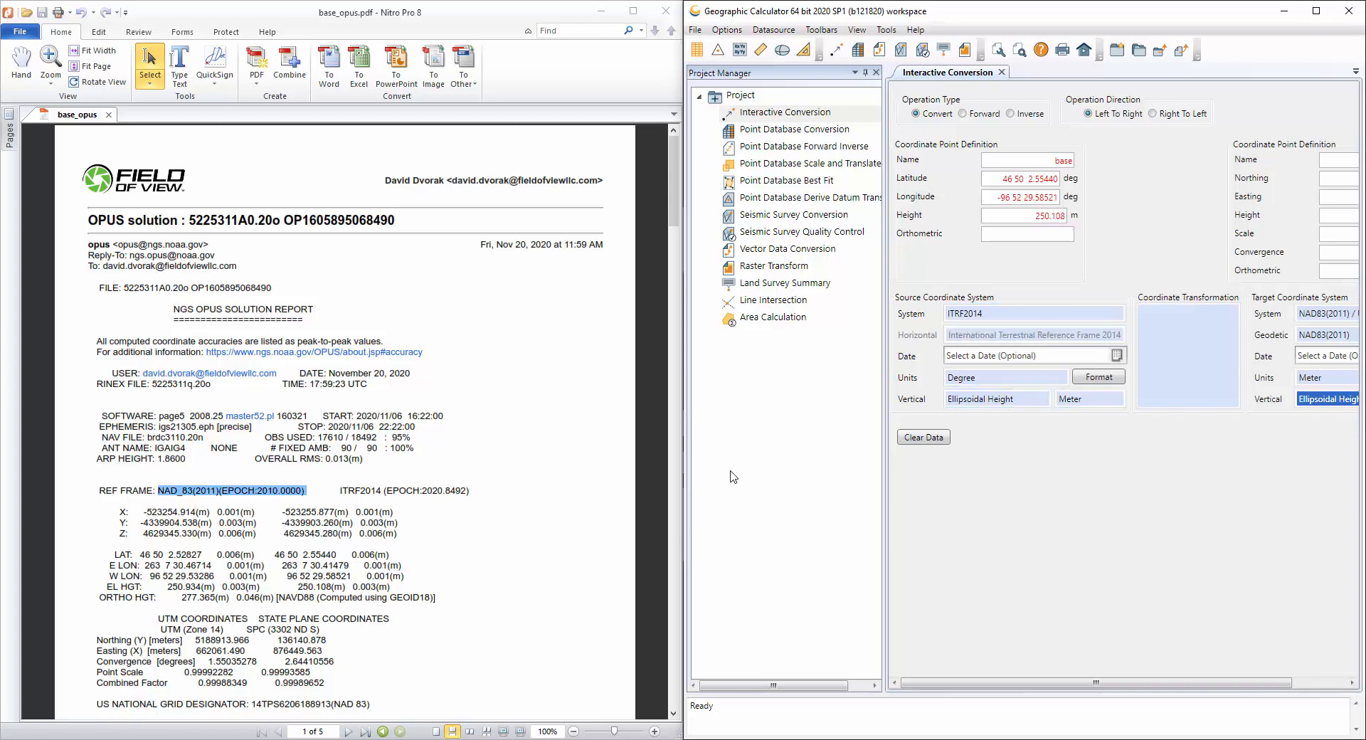
mouse_move(785, 464)
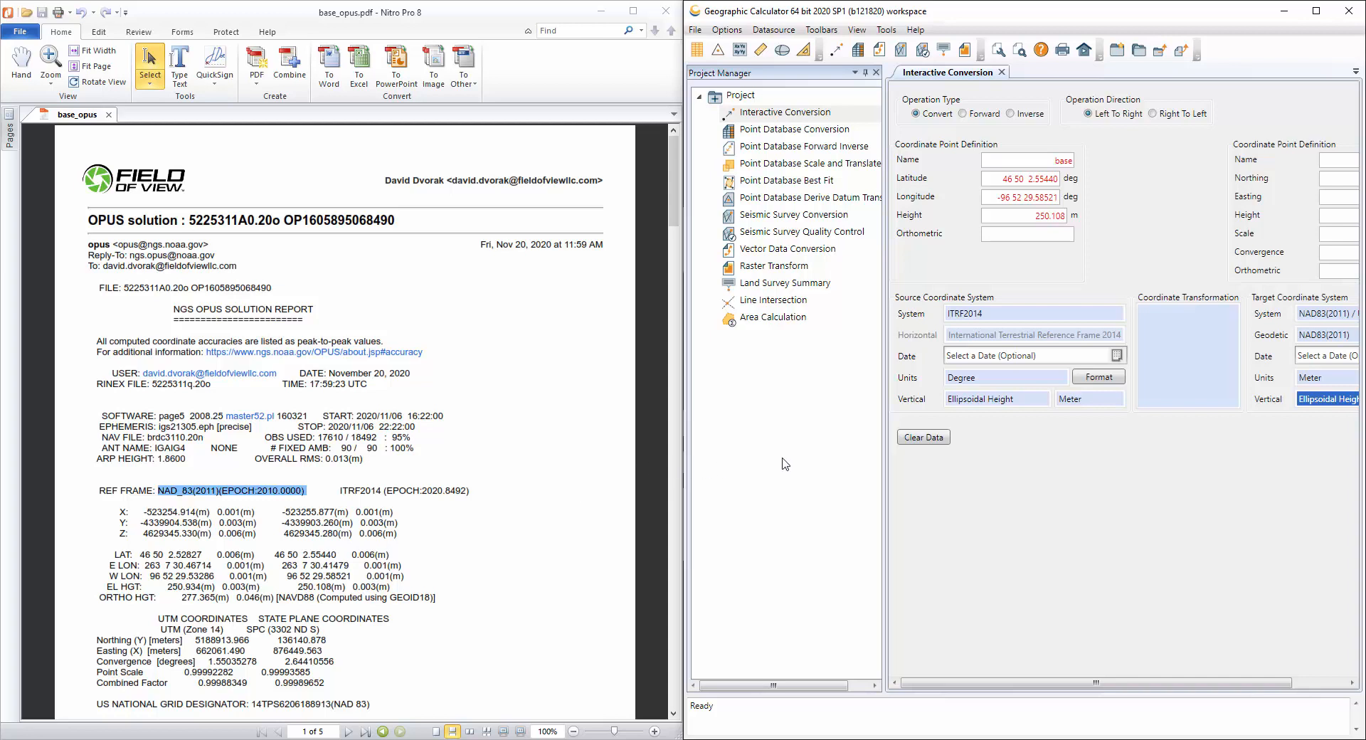
mouse_move(1010, 457)
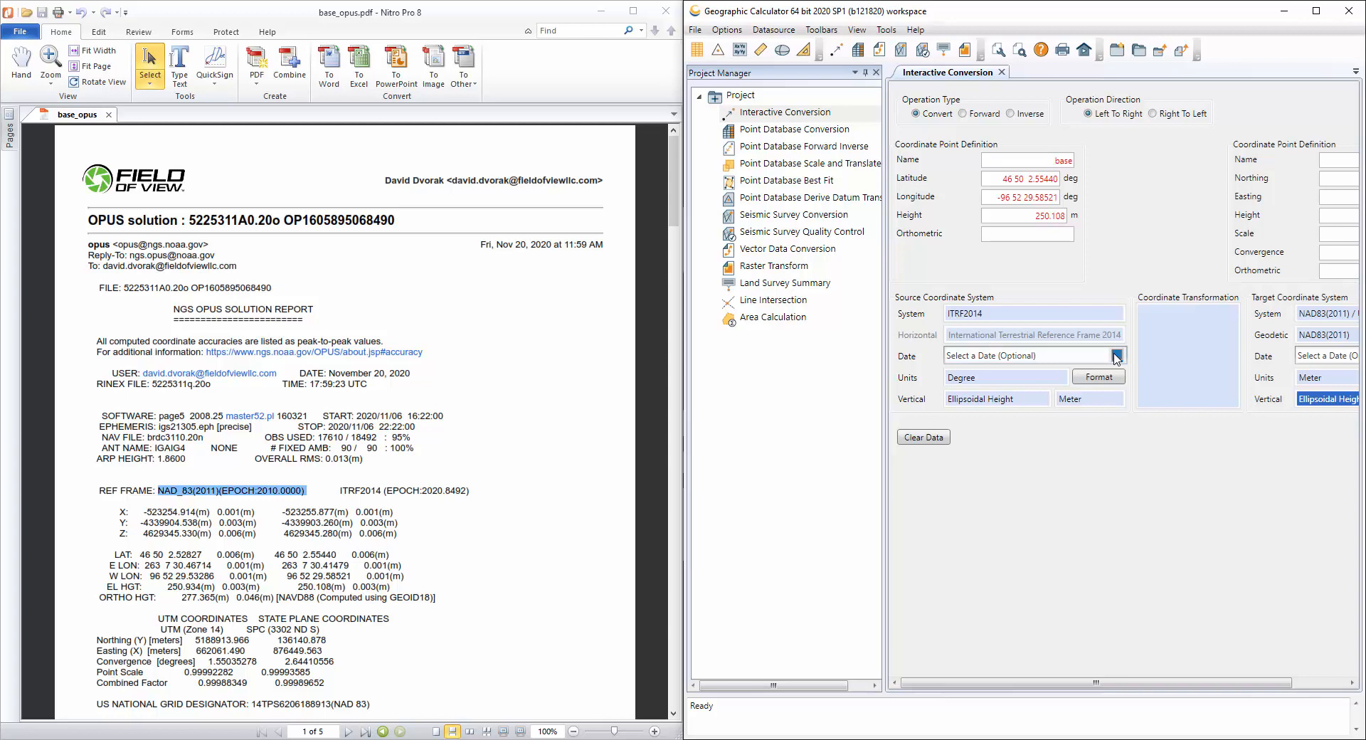
mouse_move(1112, 360)
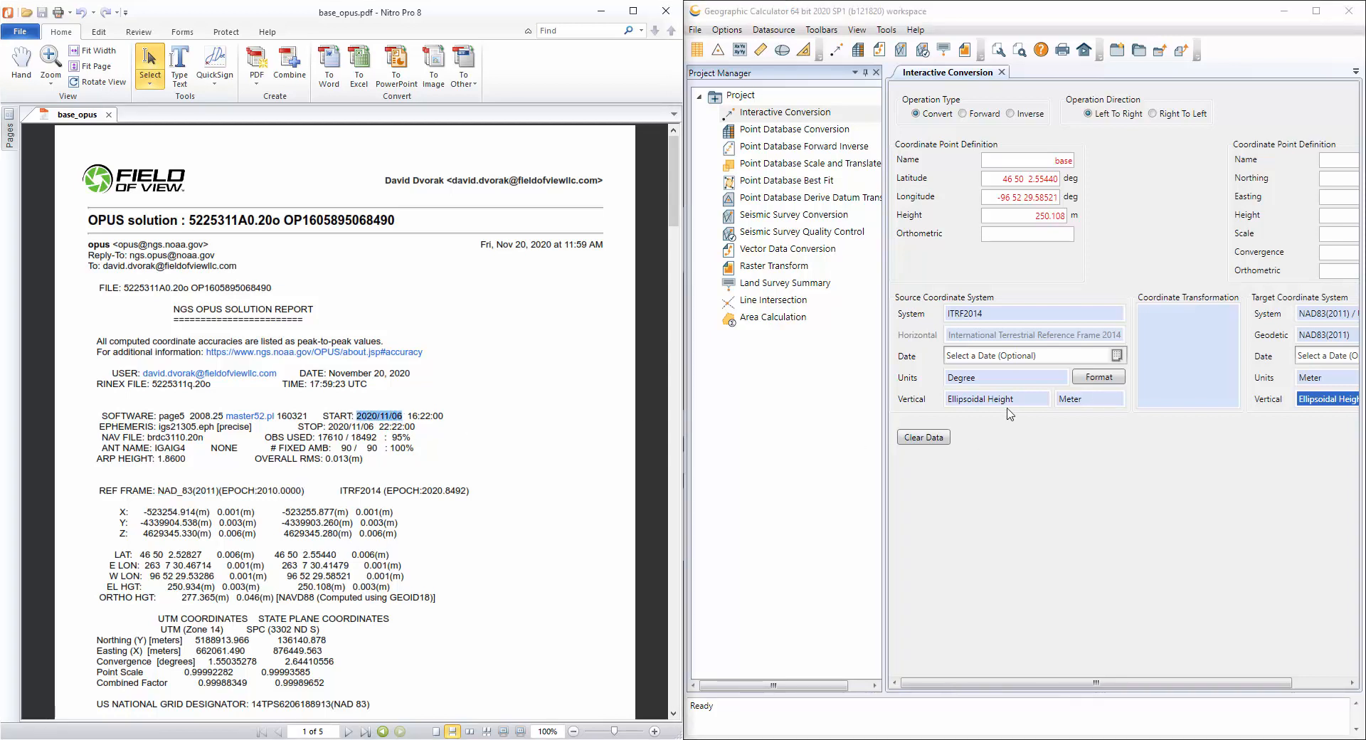
Step: Enter source date 11/6/2020 and target date 1/1/2010 from the report epoch
left_click(1024, 355)
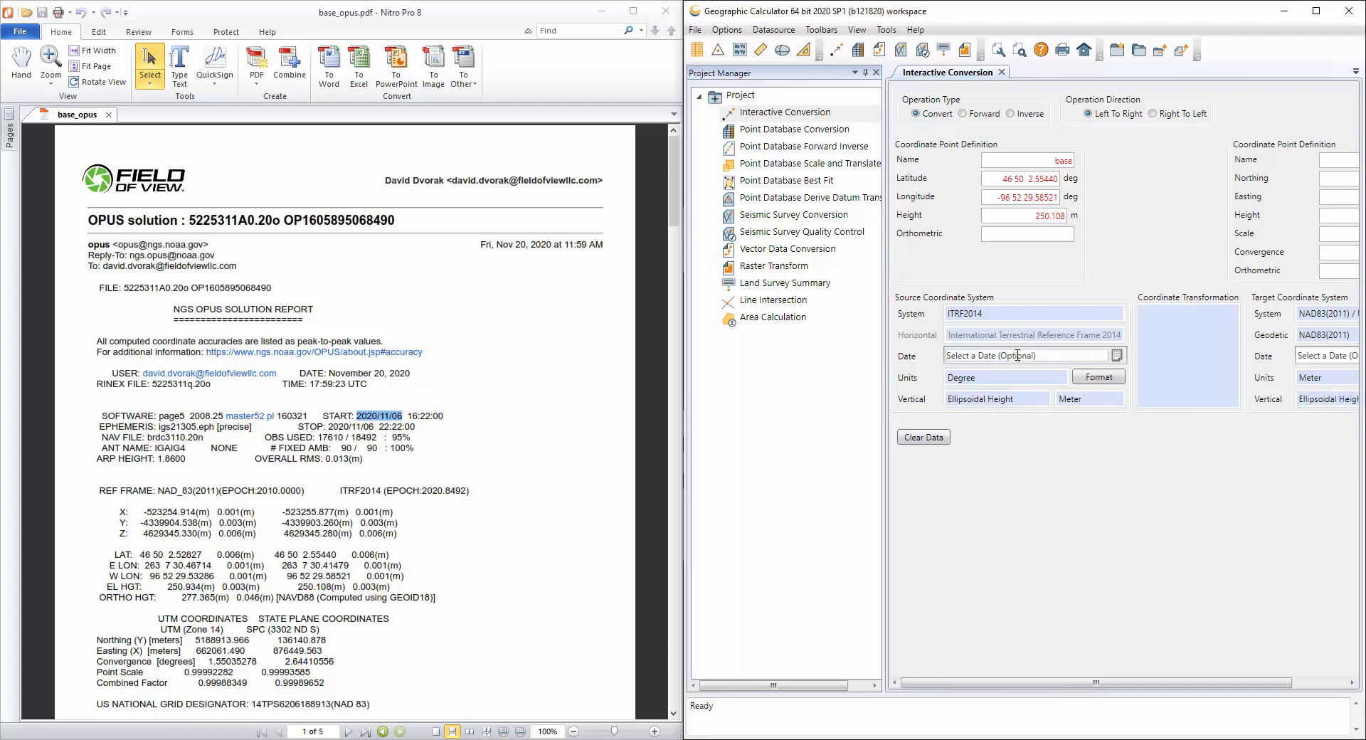
type("11/")
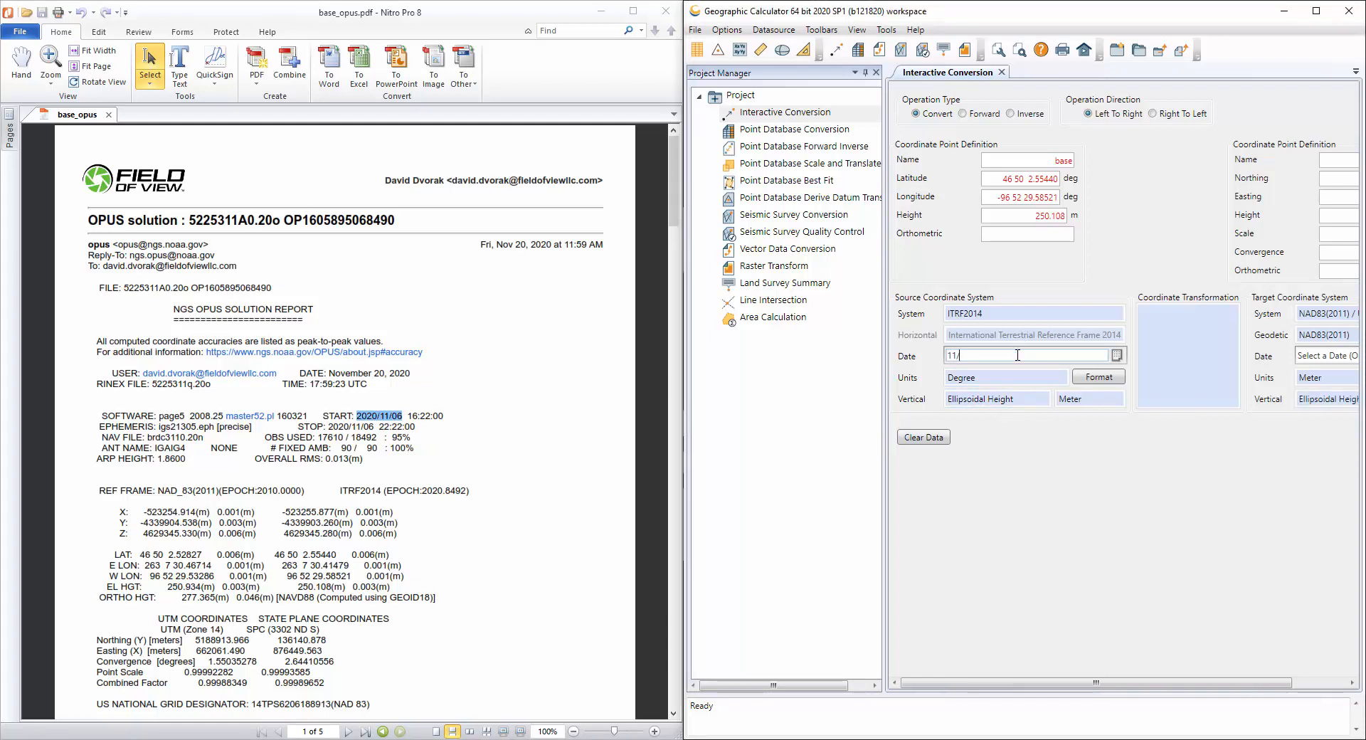
type("6/2020")
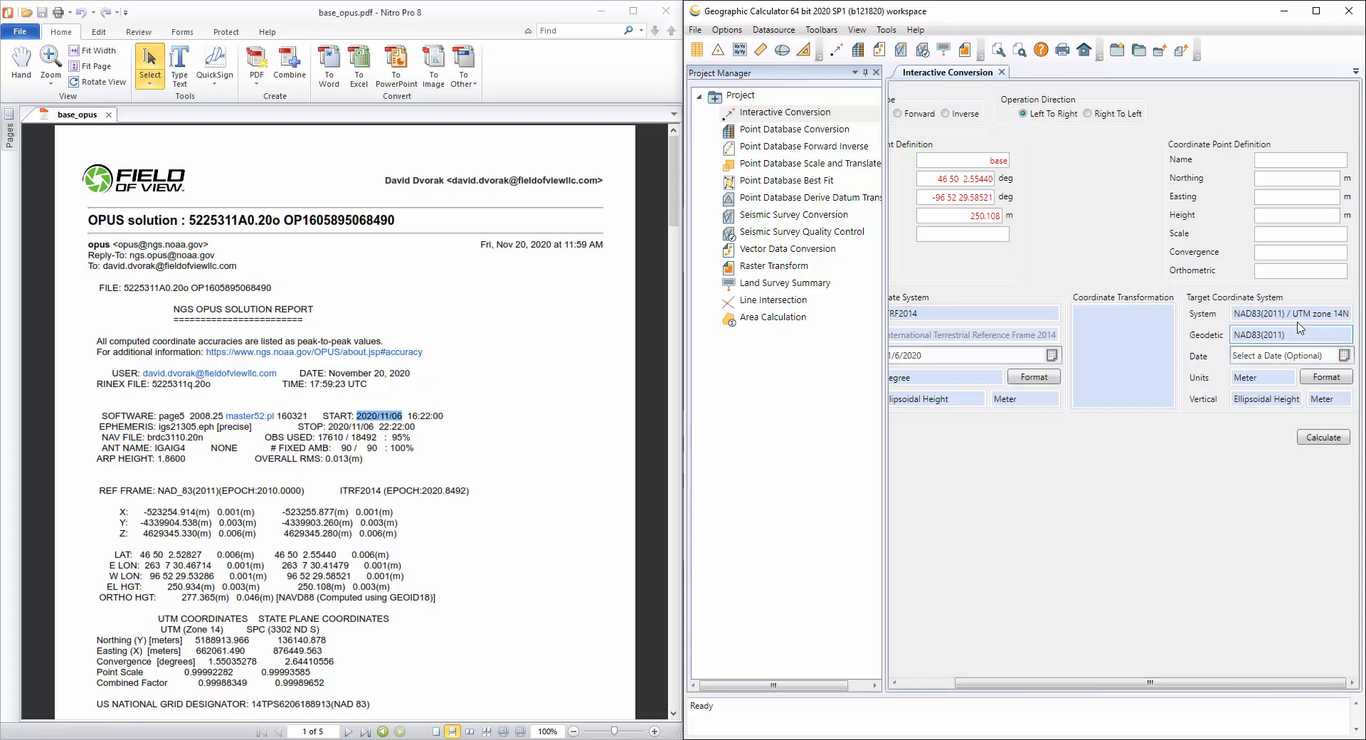
mouse_move(1283, 326)
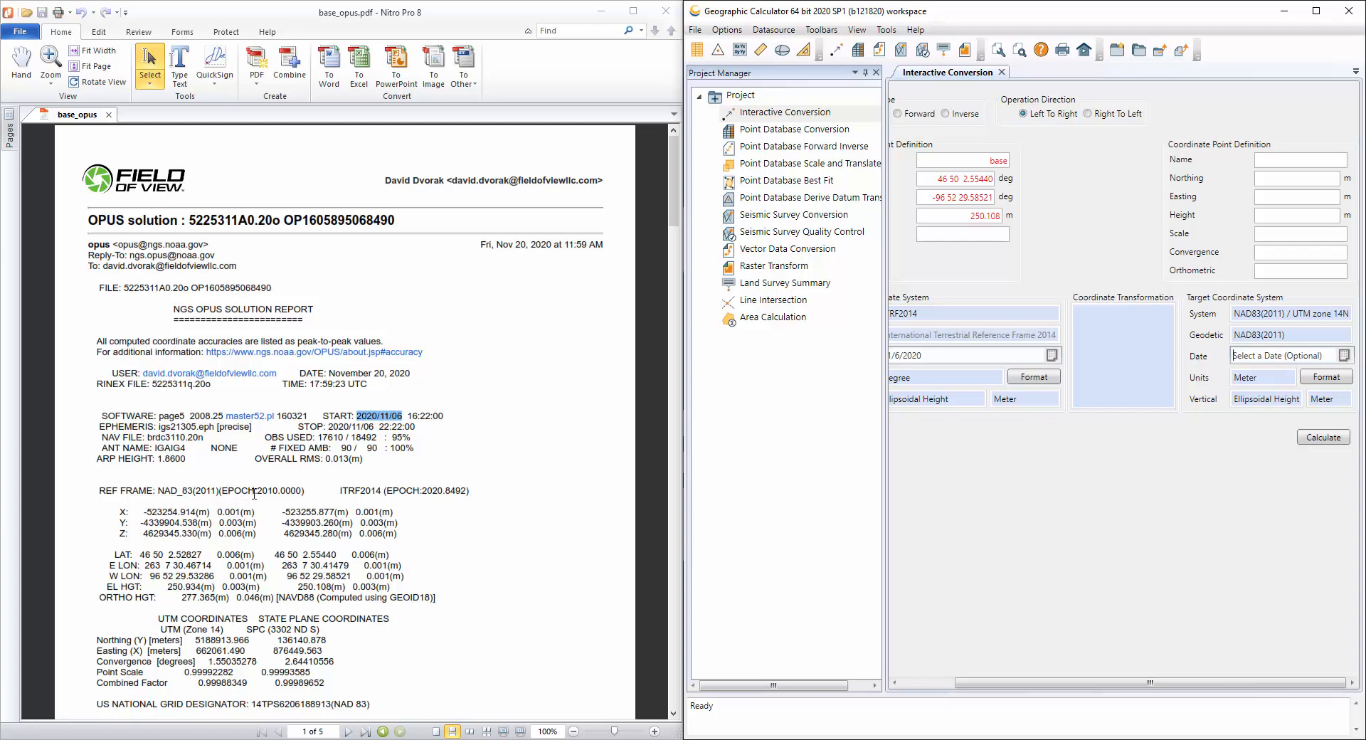
mouse_move(264, 491)
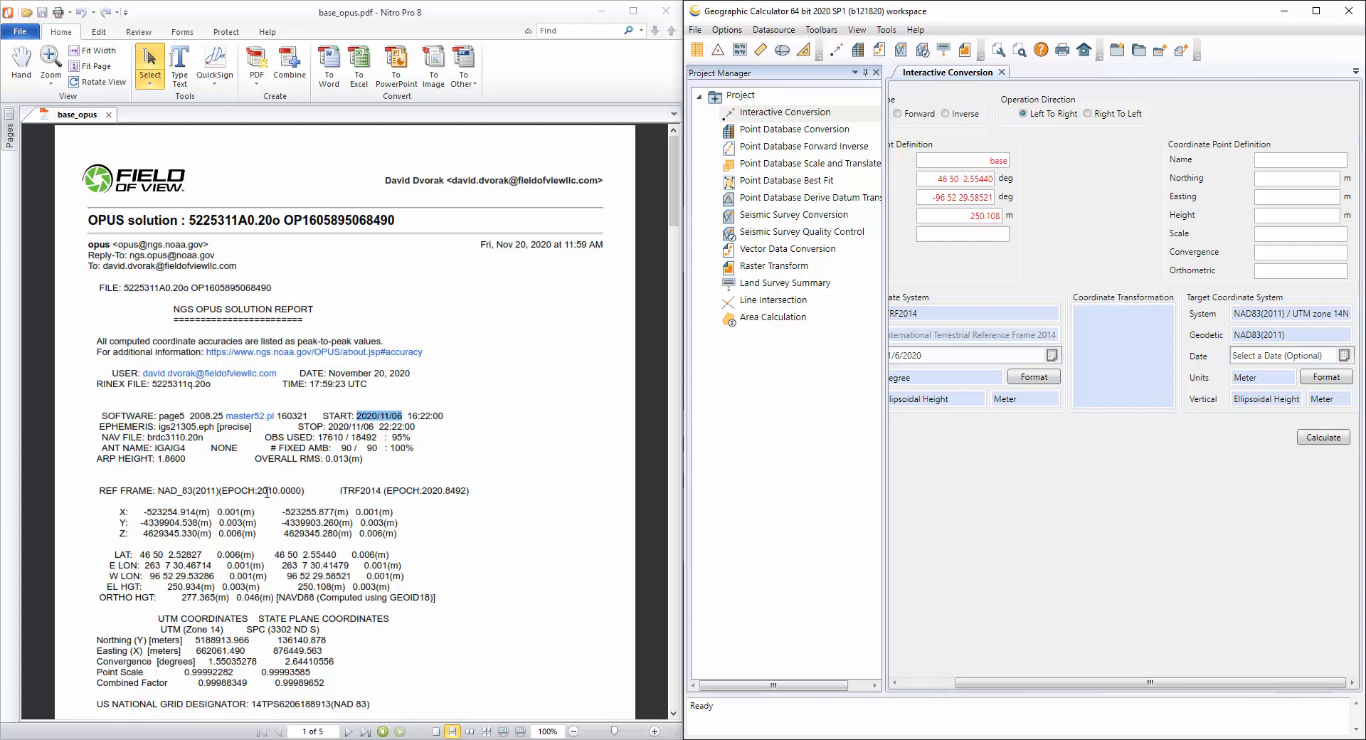
double_click(291, 491)
type("1/1/2010")
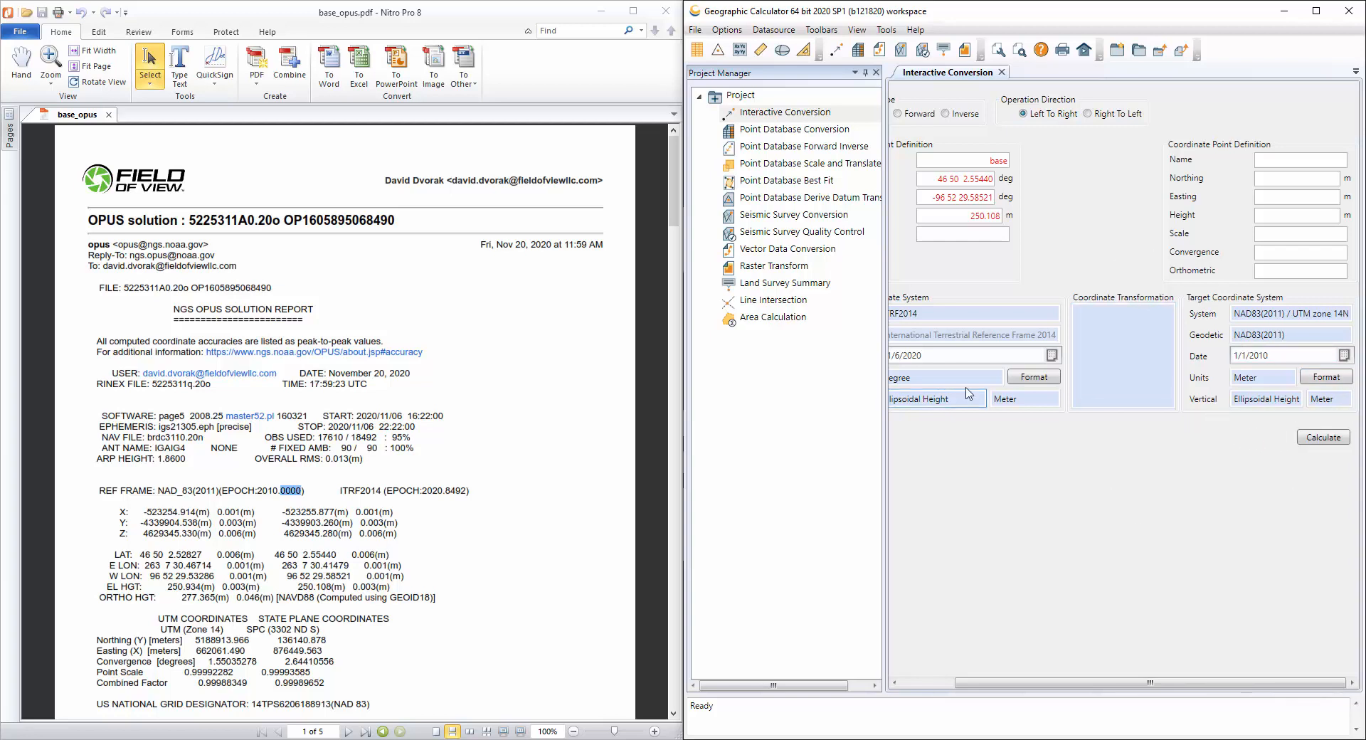
mouse_move(1091, 373)
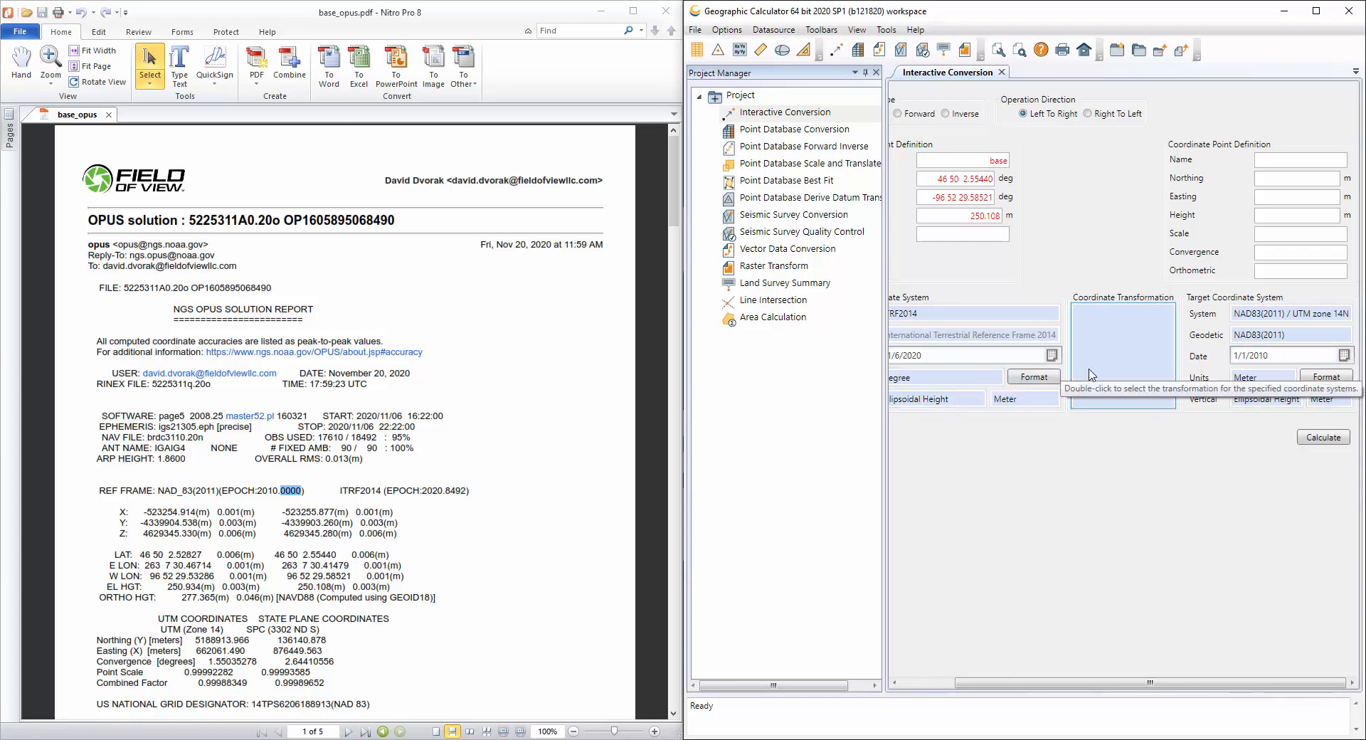
Step: Select the time-dependent ITRF2014 to NAD83(2011) horizontal transformation
double_click(1121, 346)
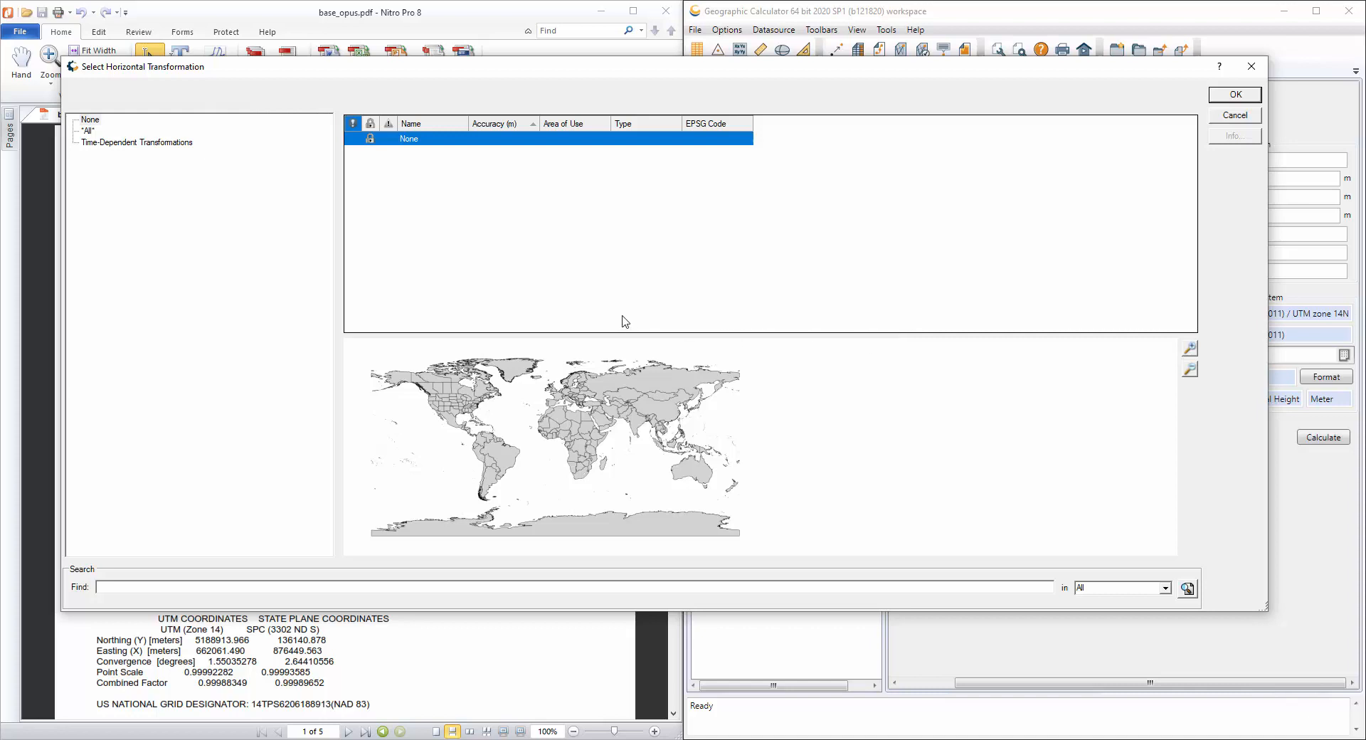
left_click(135, 142)
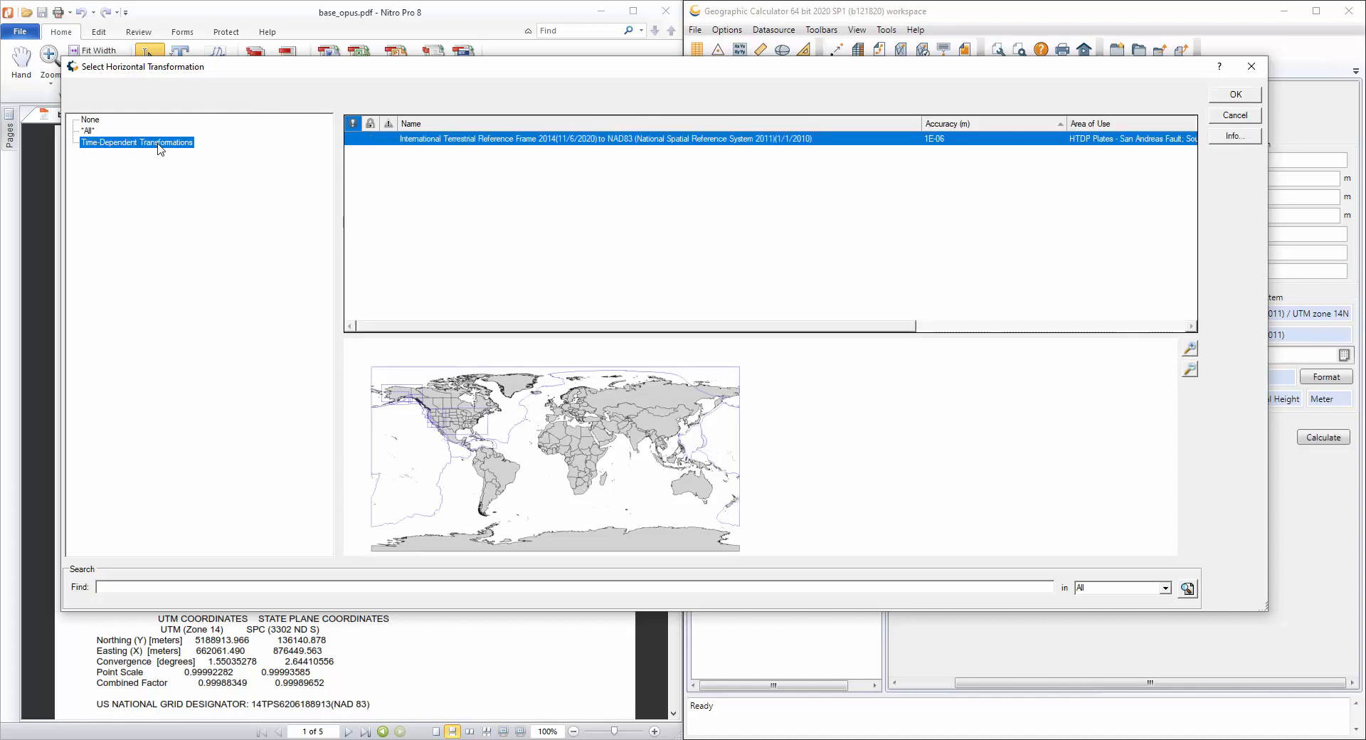
mouse_move(680, 135)
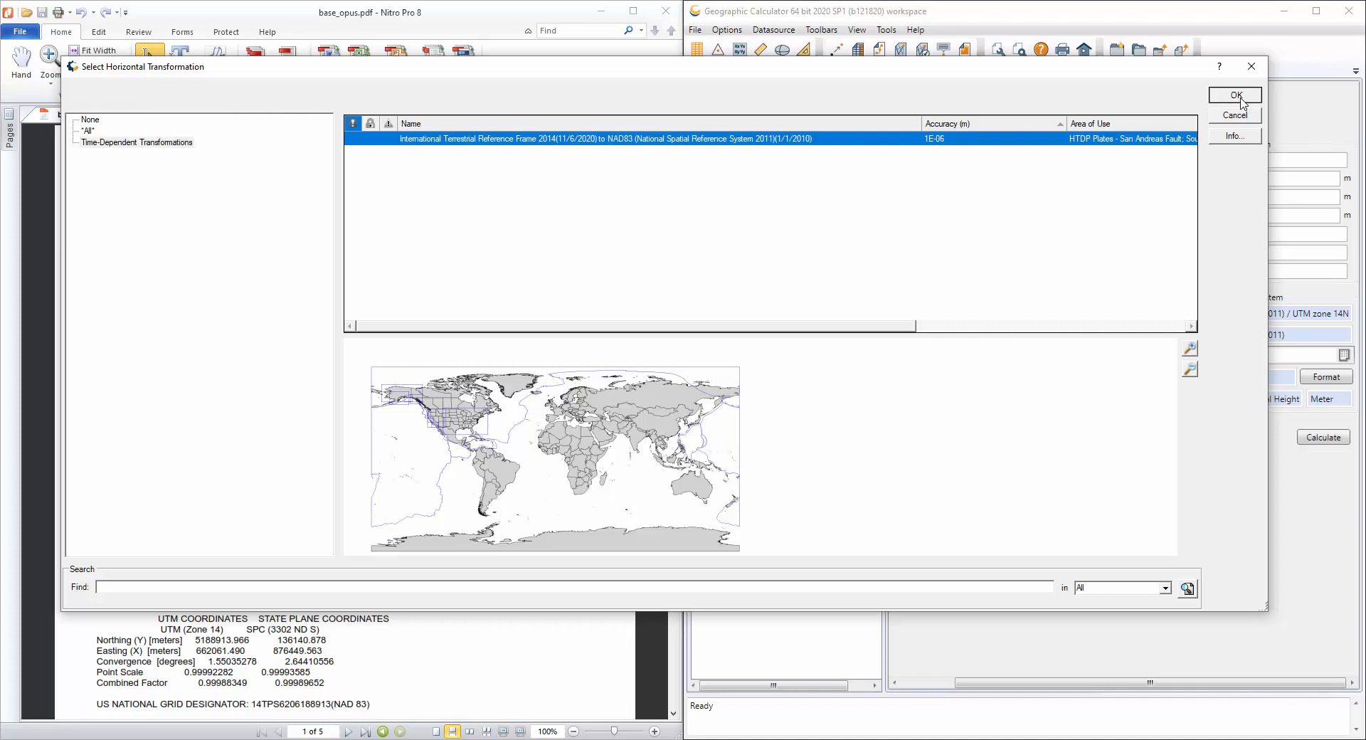
left_click(1234, 95)
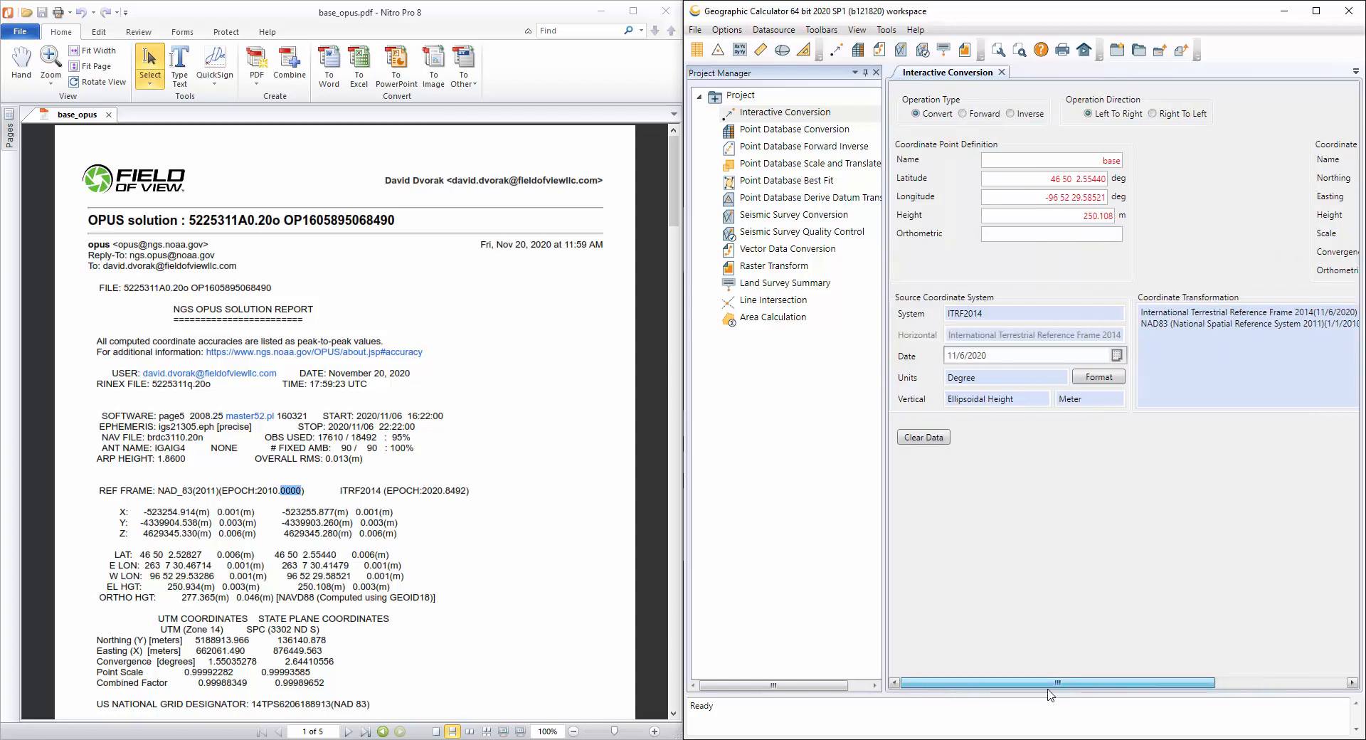
Step: Calculate the conversion, giving northing 5188913.97, easting 662061.49 and height 250.93 m
left_click_drag(1054, 683, 1263, 683)
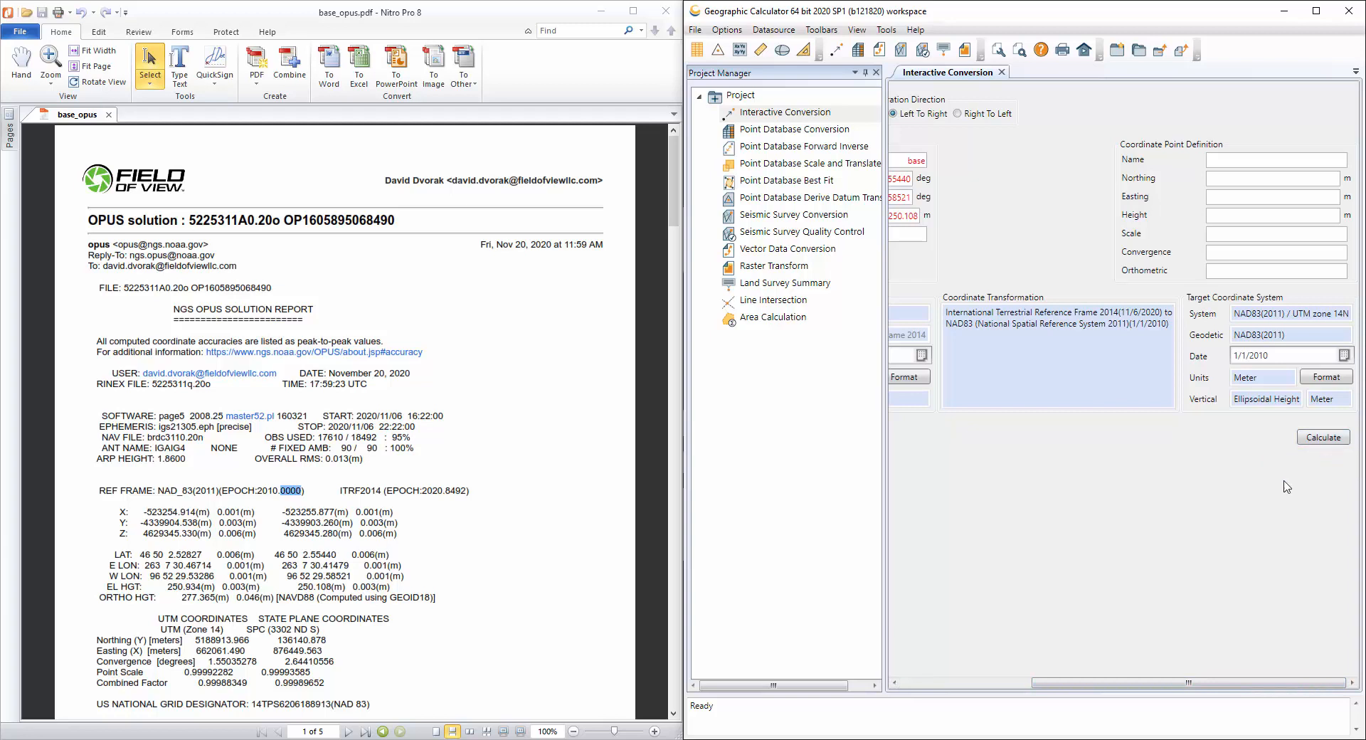
mouse_move(1036, 528)
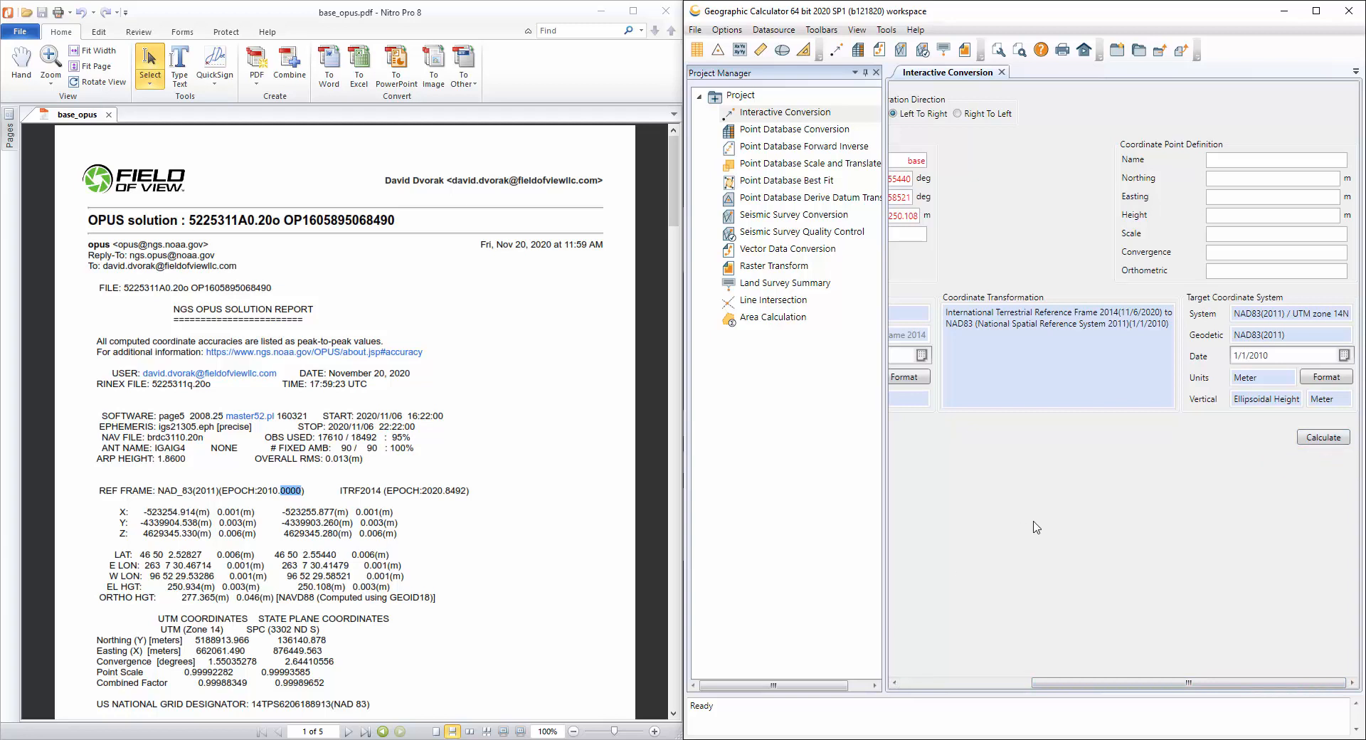
left_click(1323, 437)
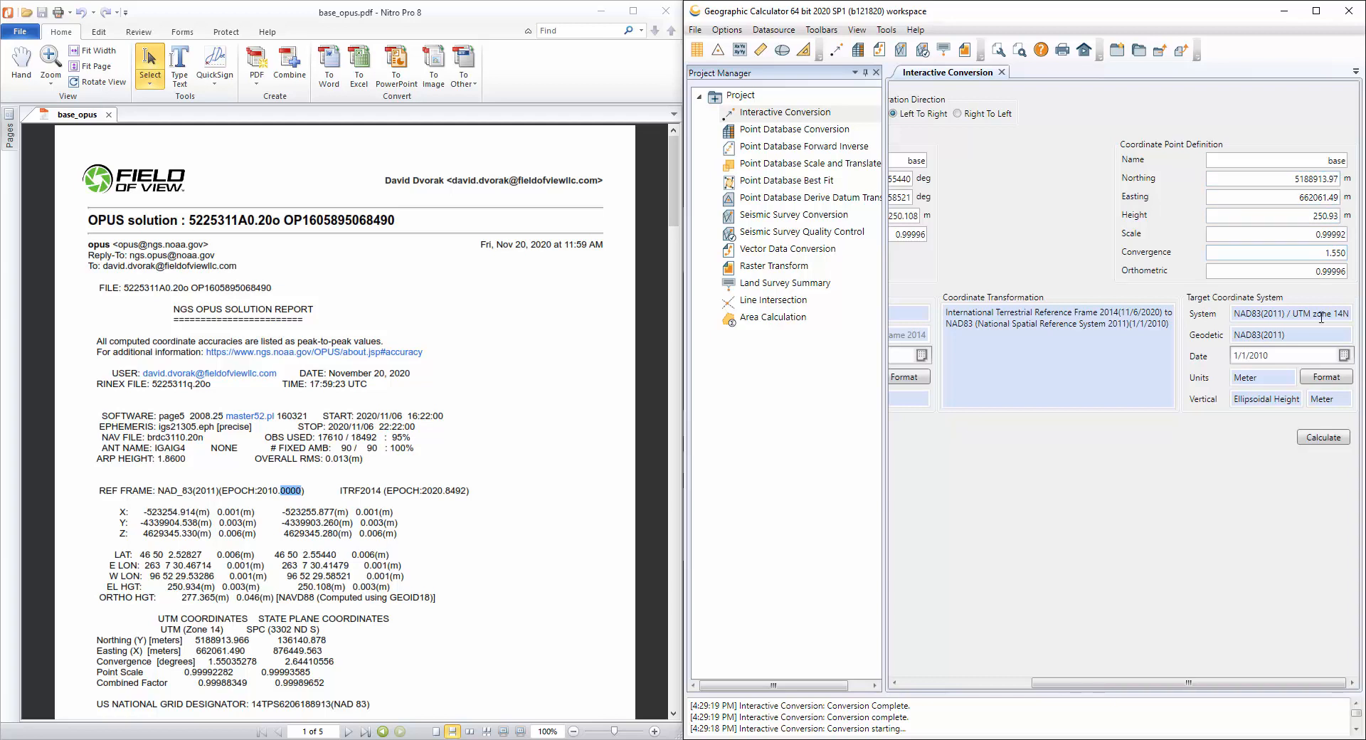
mouse_move(1325, 377)
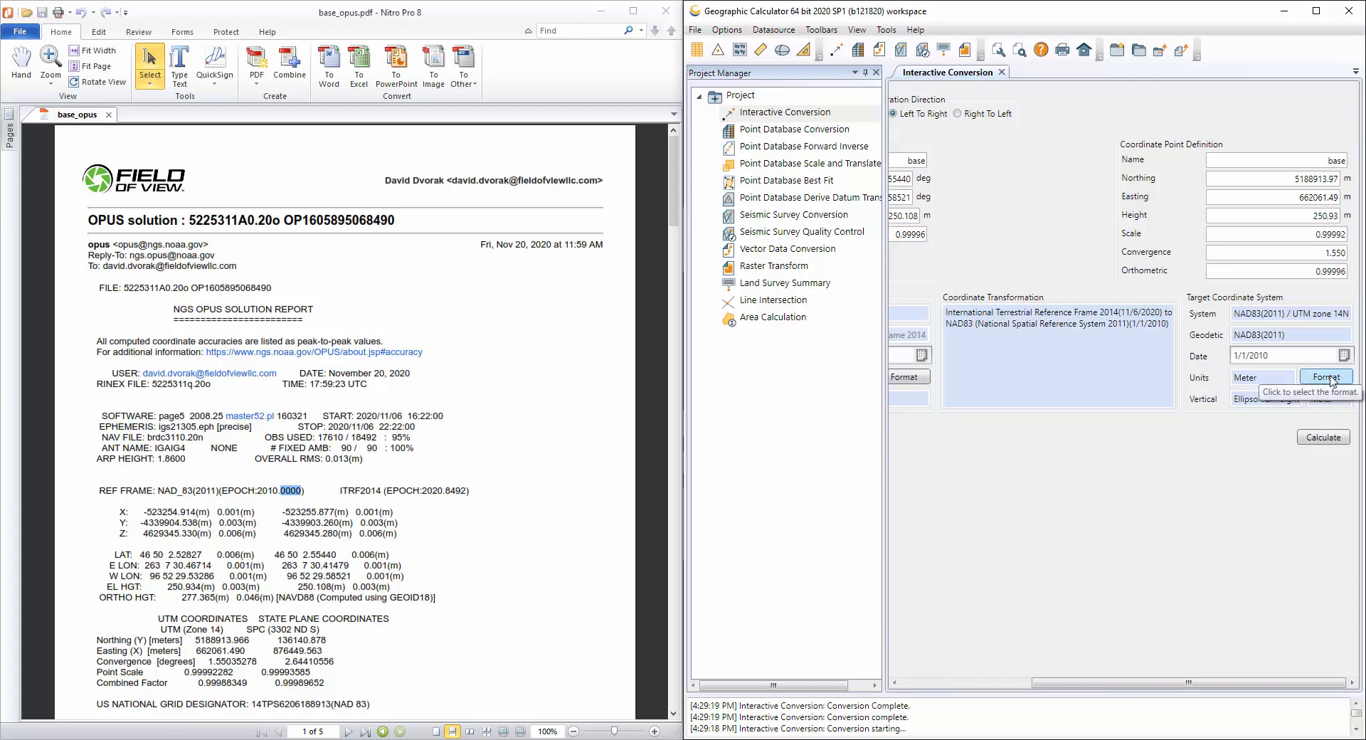
Step: Set target grid precision to 3 decimals and recalculate: 5188913.965 N, 662061.490 E, 250.934 m
left_click(1326, 377)
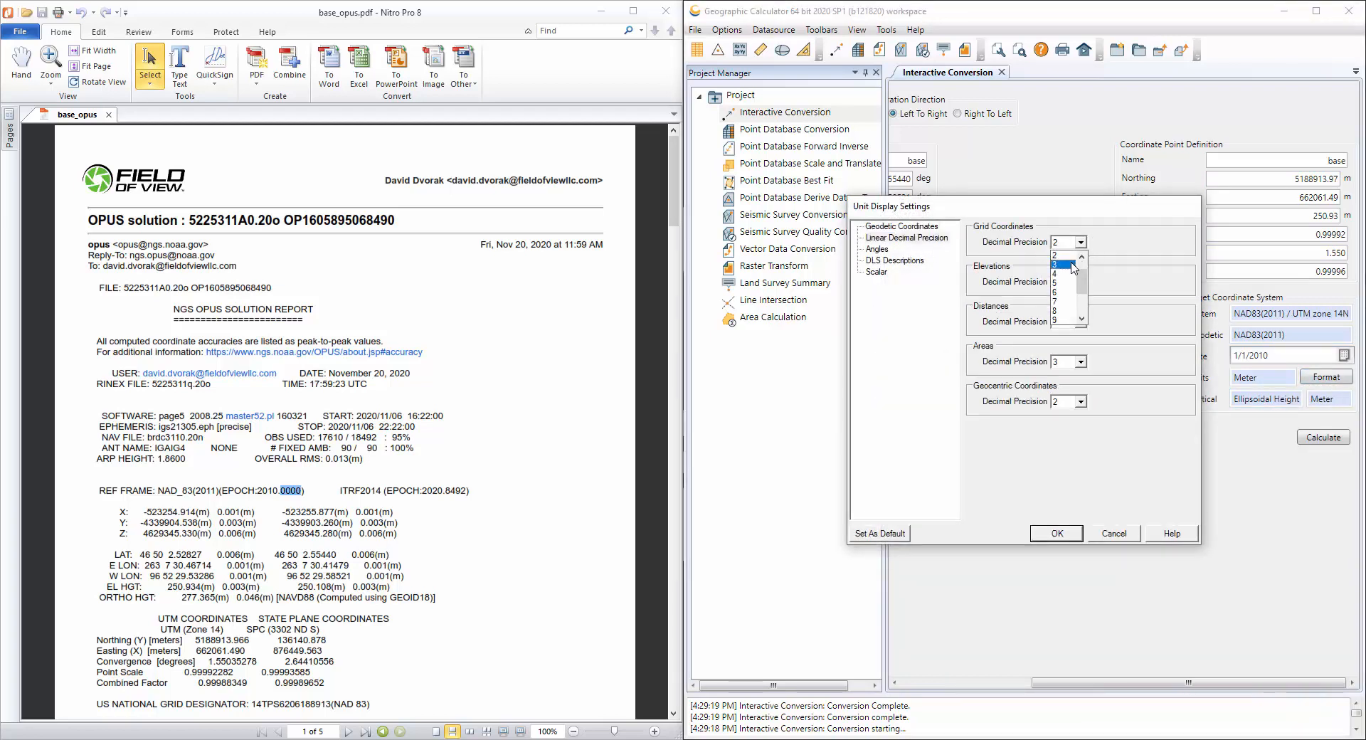
left_click(1064, 264)
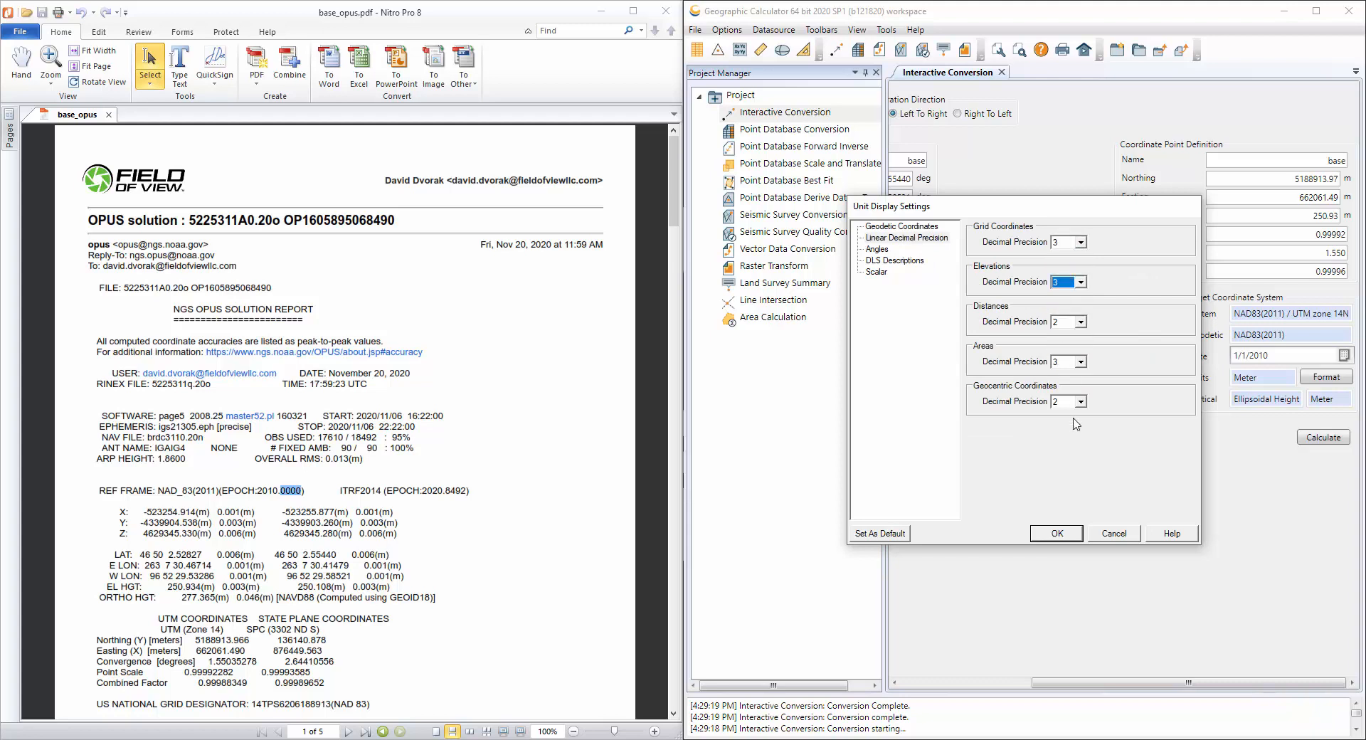
left_click(1055, 533)
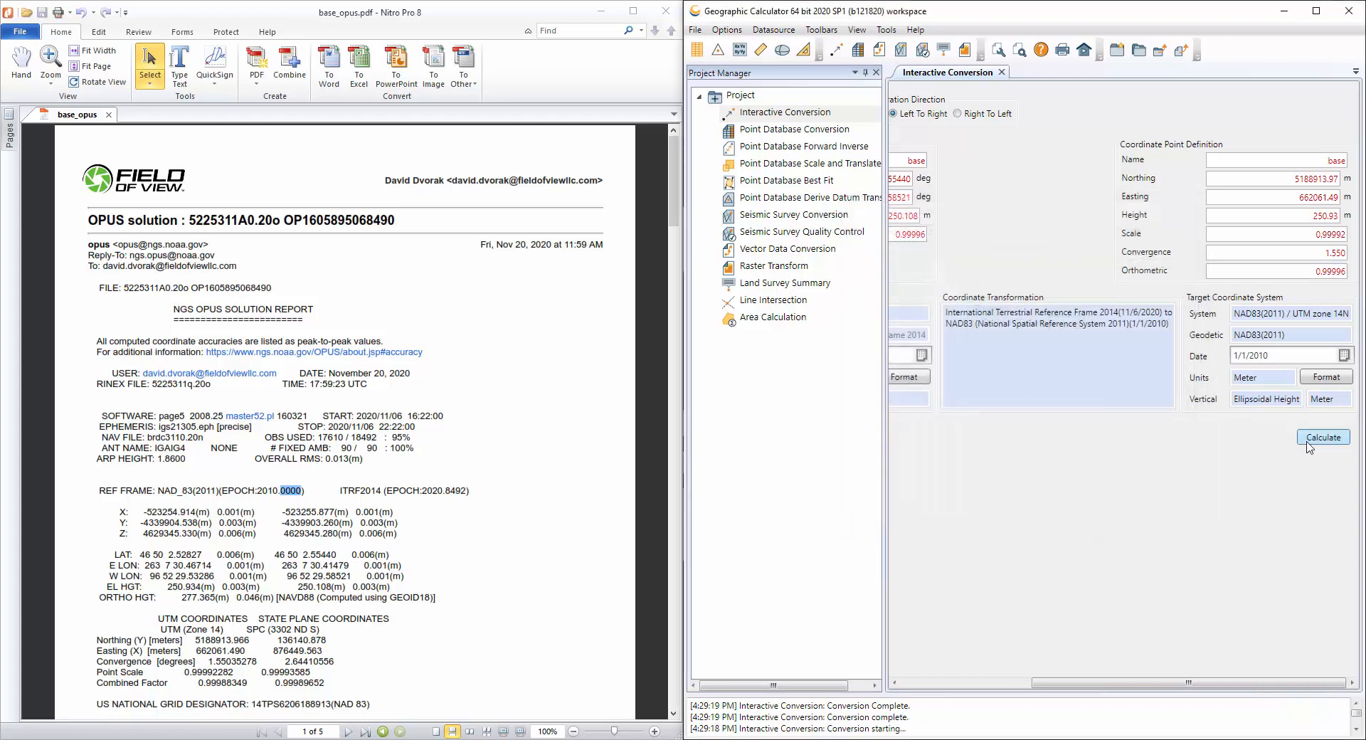
left_click(1323, 437)
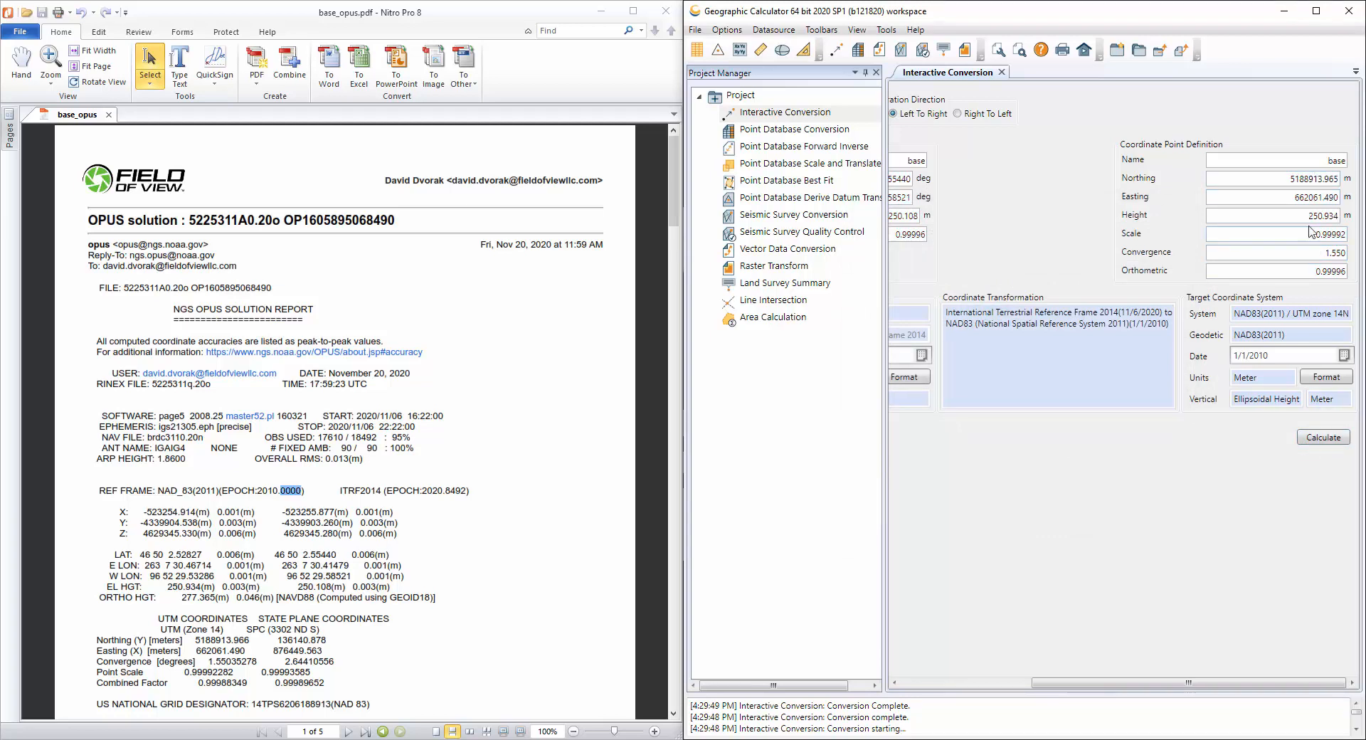
mouse_move(1305, 214)
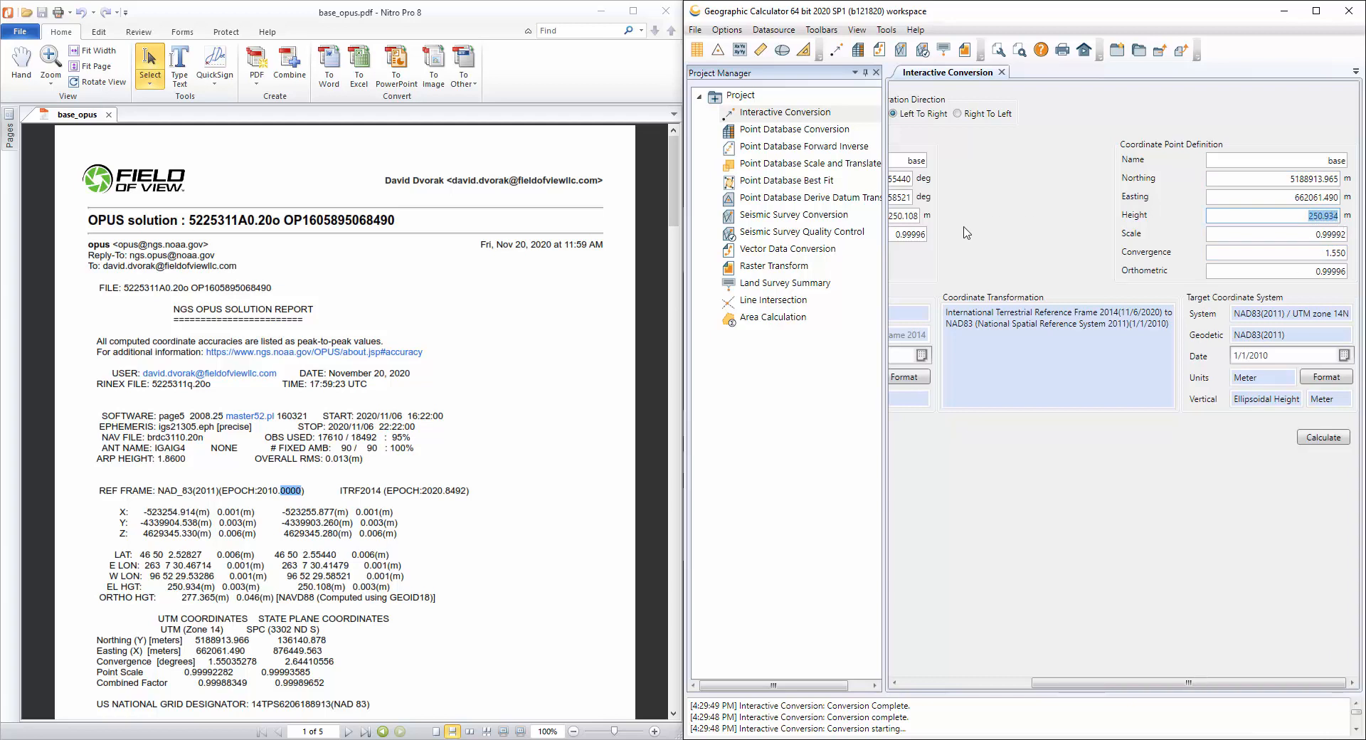
mouse_move(983, 303)
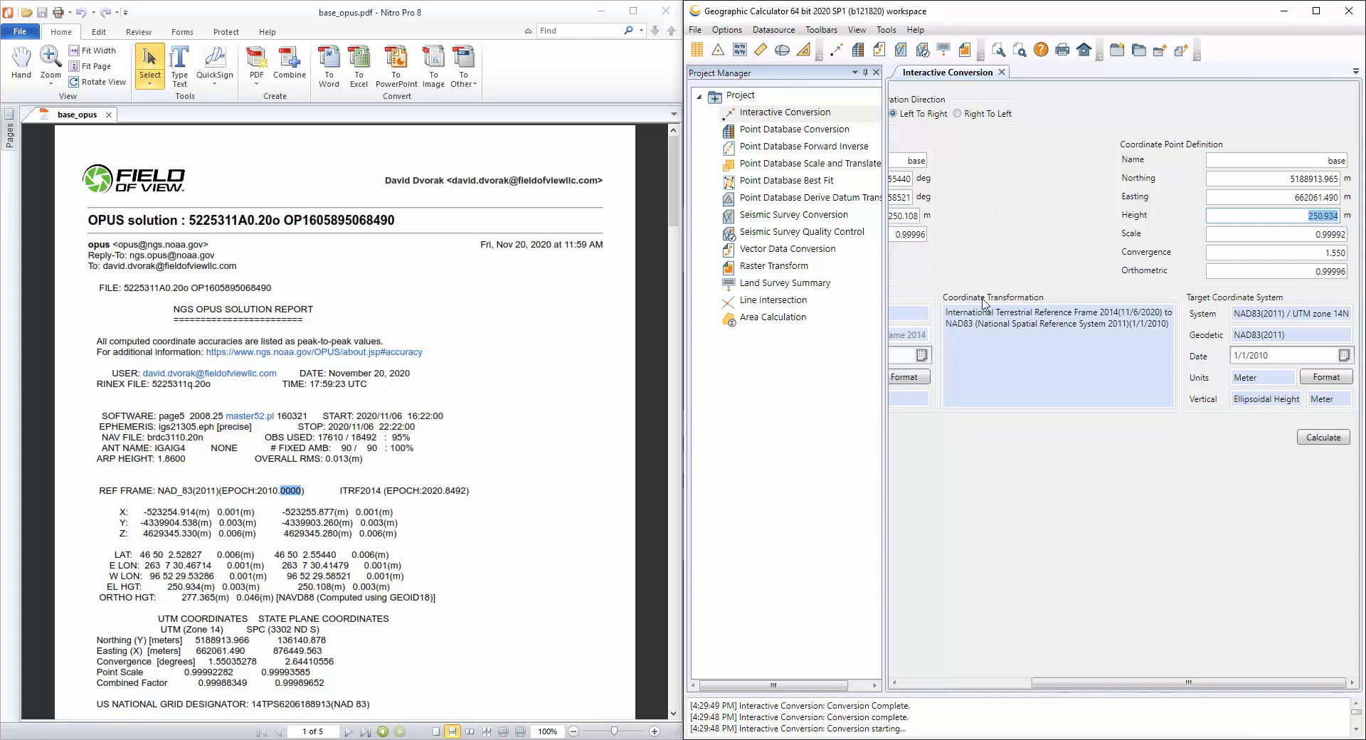
mouse_move(205, 391)
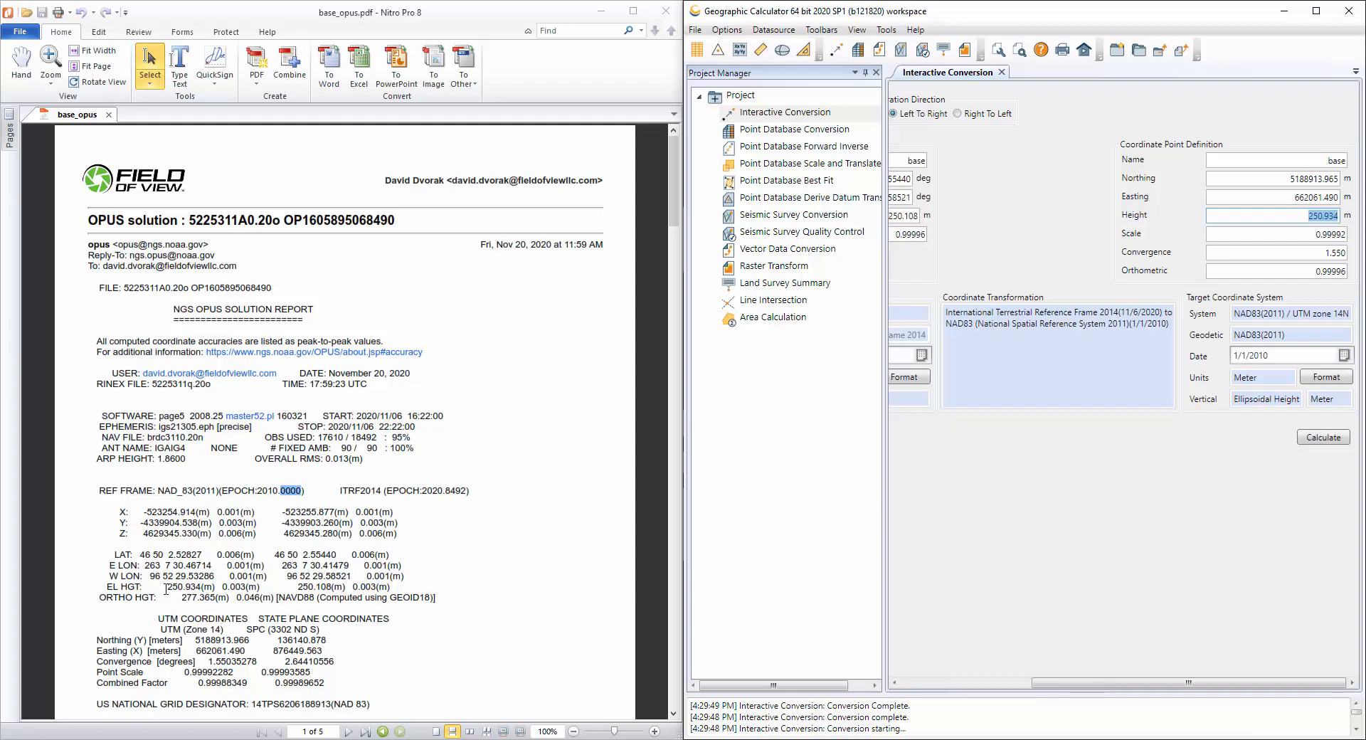
double_click(184, 586)
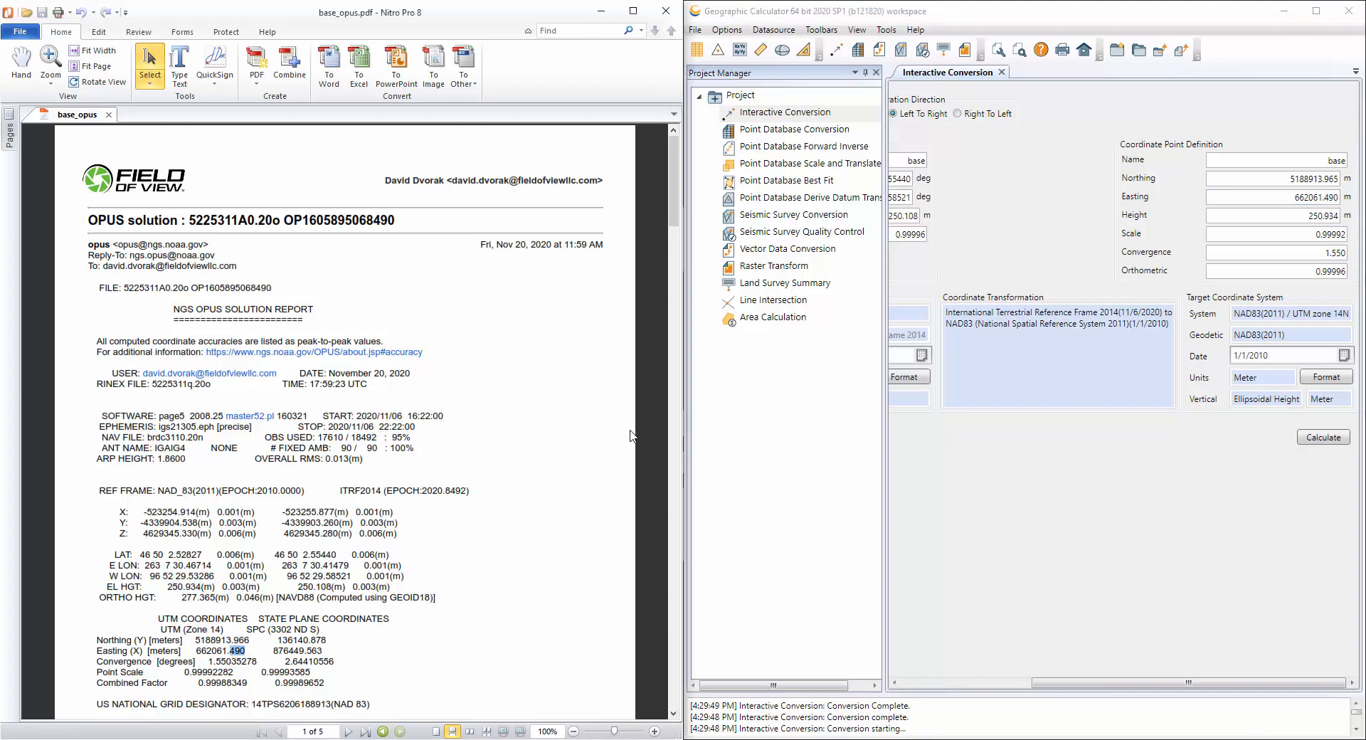
mouse_move(1184, 418)
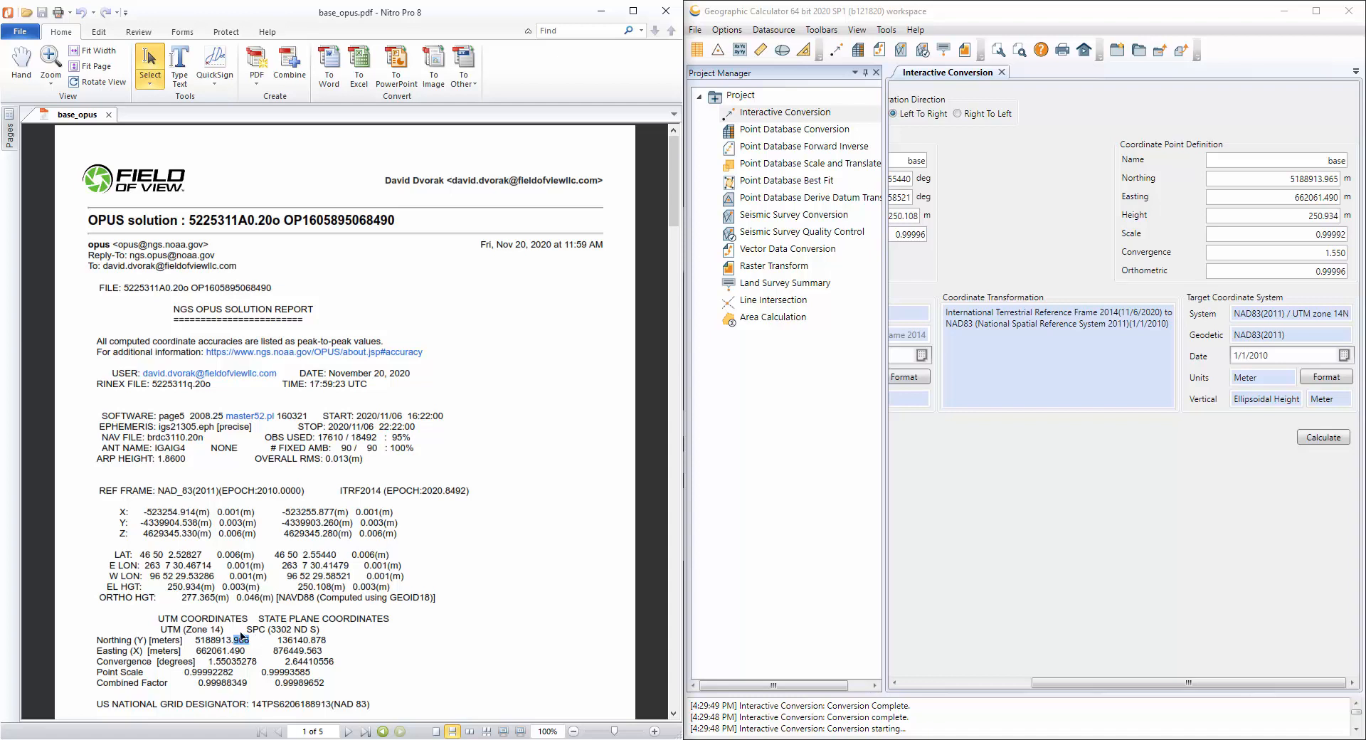
double_click(239, 640)
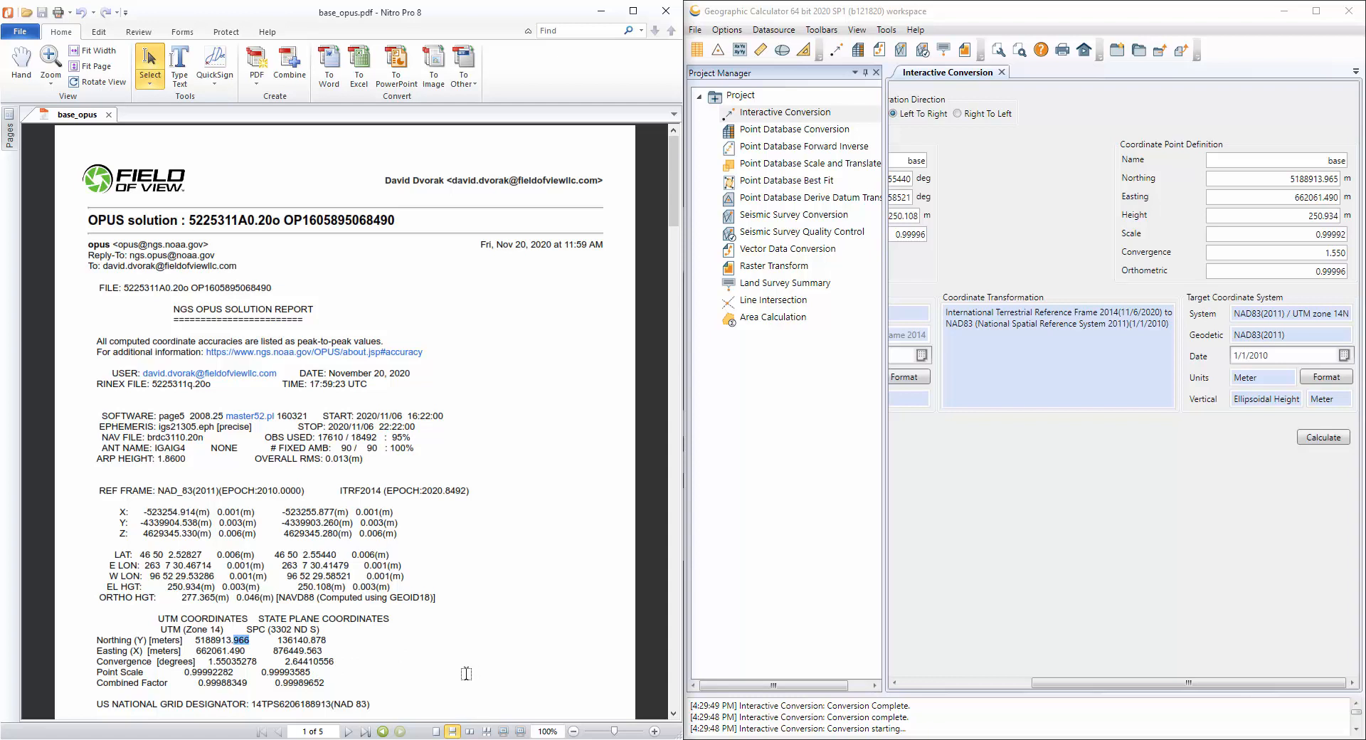
mouse_move(1073, 539)
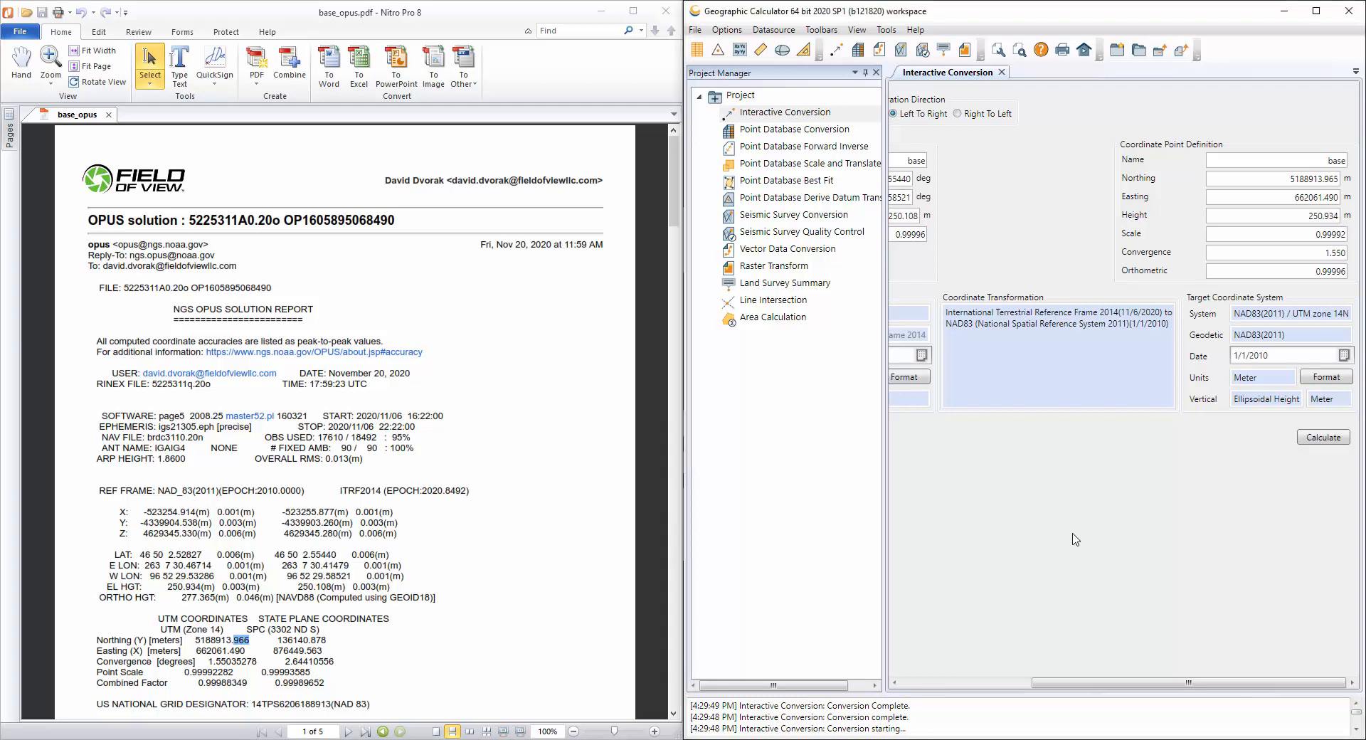
mouse_move(1122, 548)
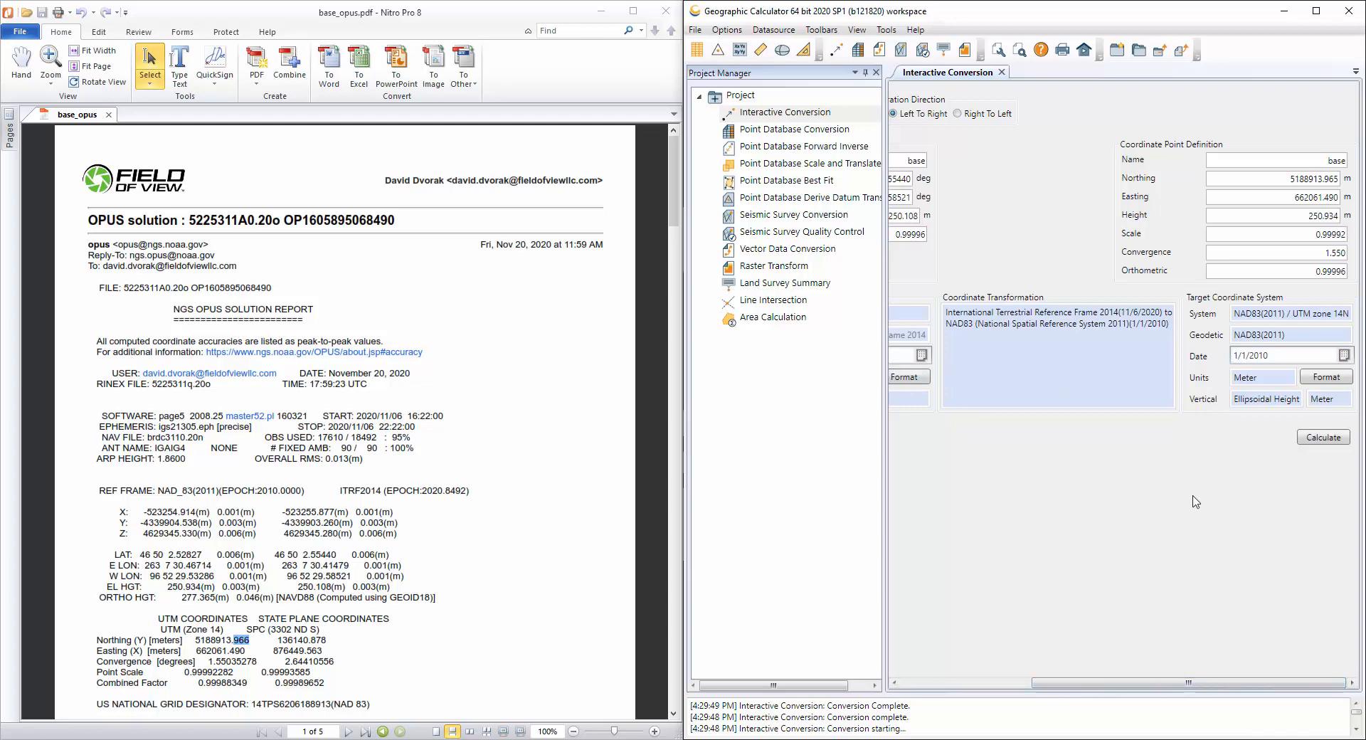
mouse_move(1185, 440)
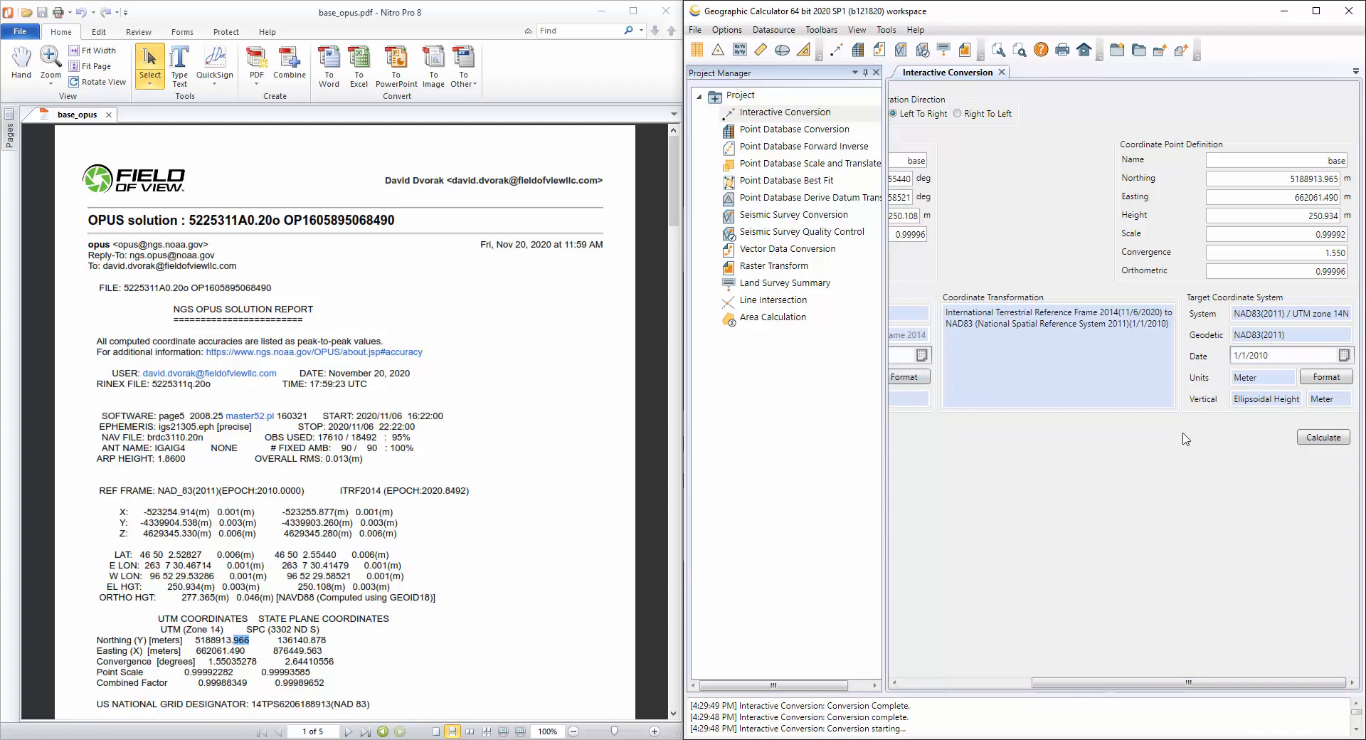
mouse_move(1236, 431)
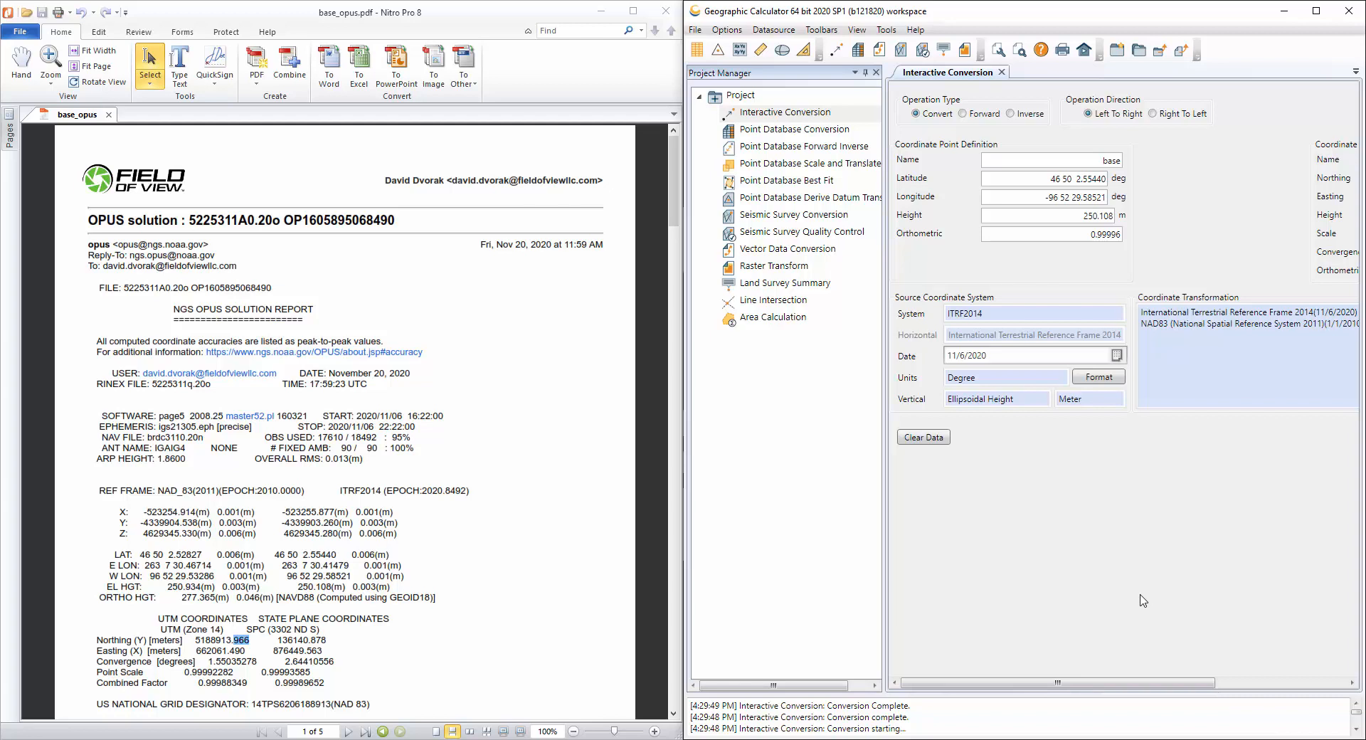
mouse_move(1155, 239)
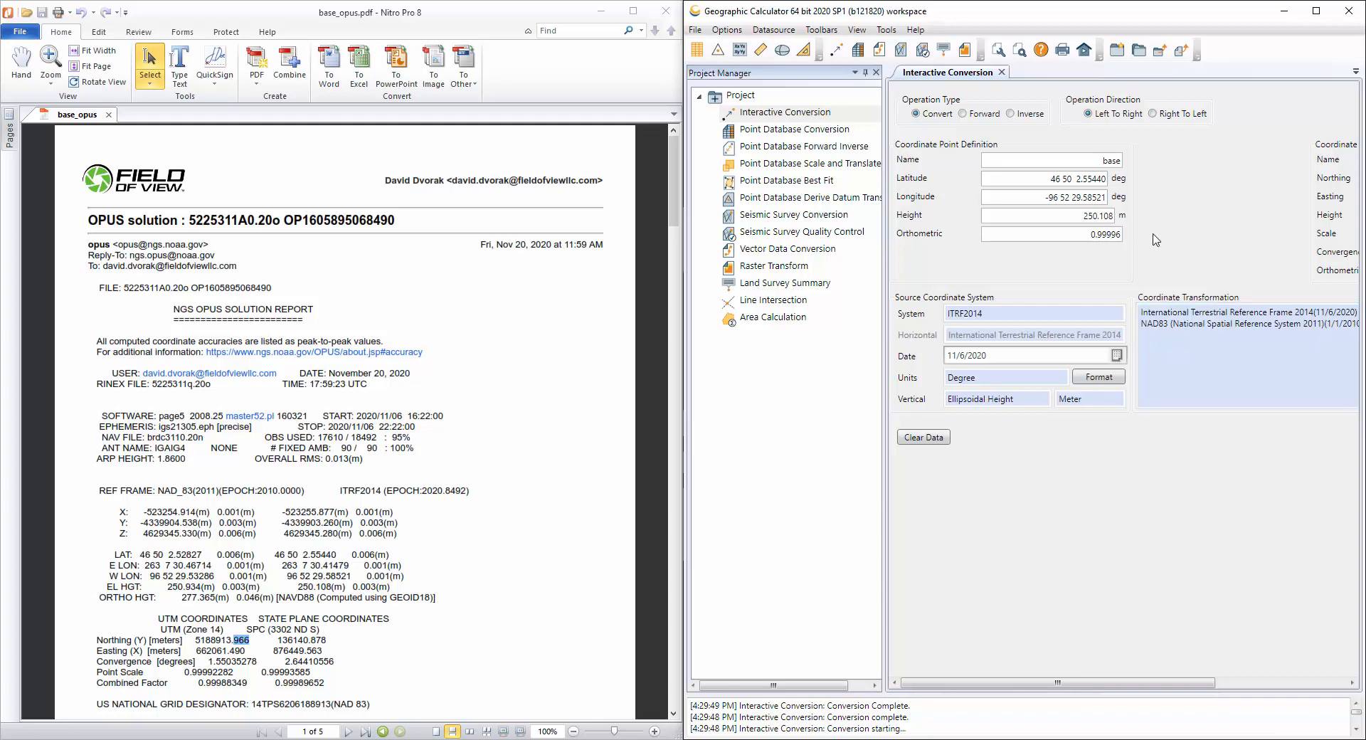
mouse_move(1246, 350)
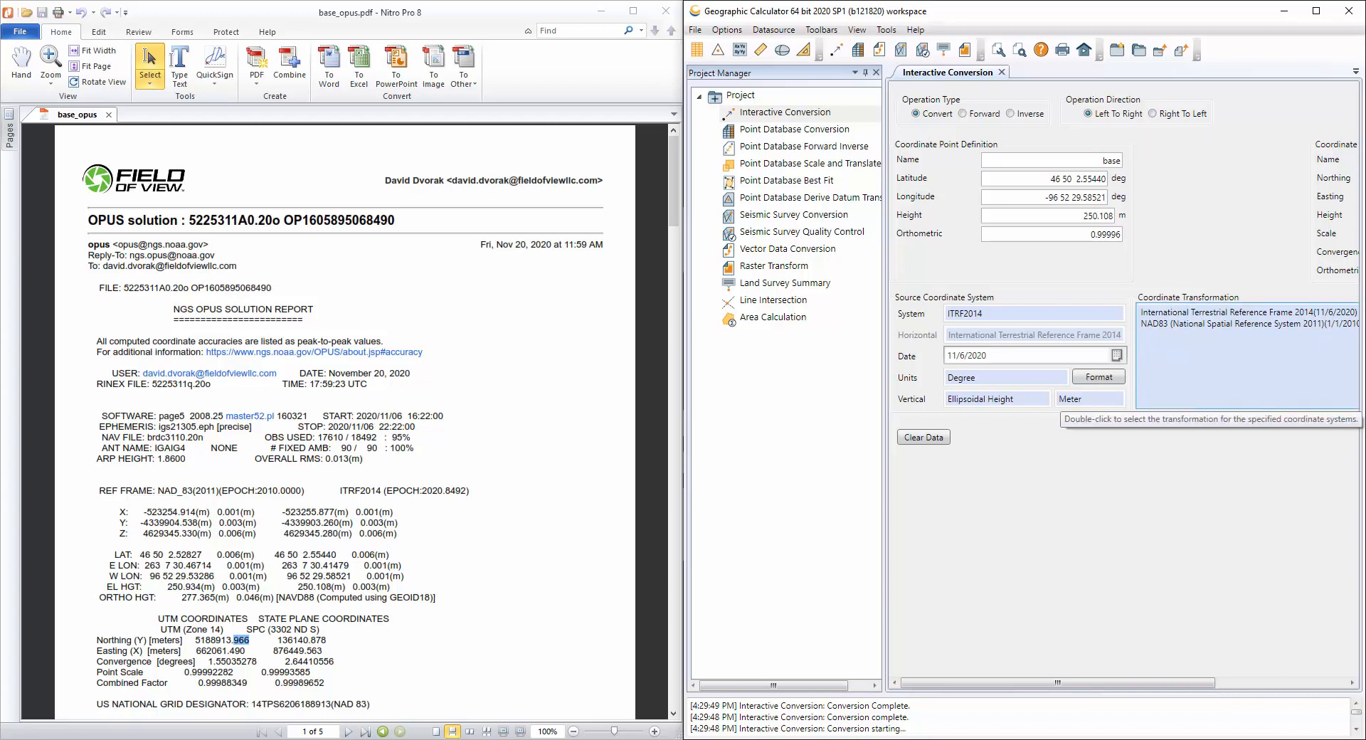
mouse_move(1251, 238)
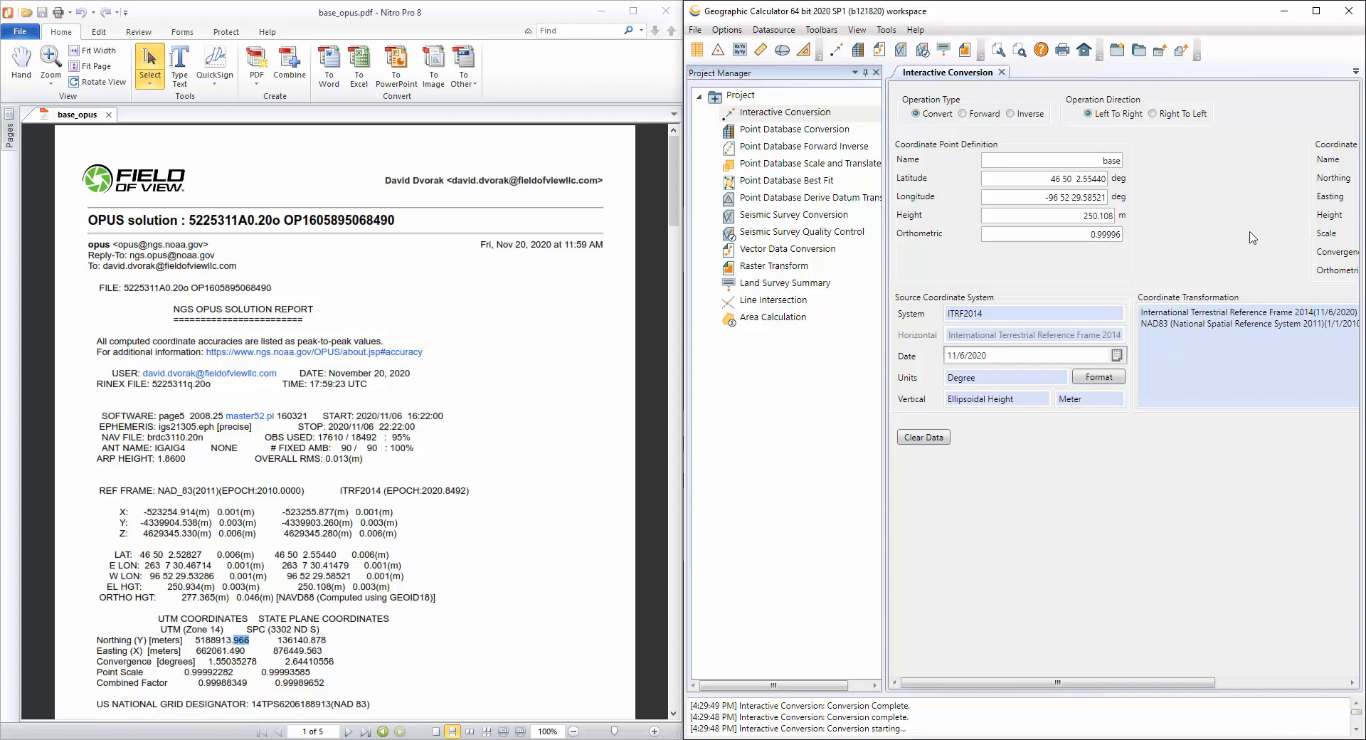
mouse_move(1070, 146)
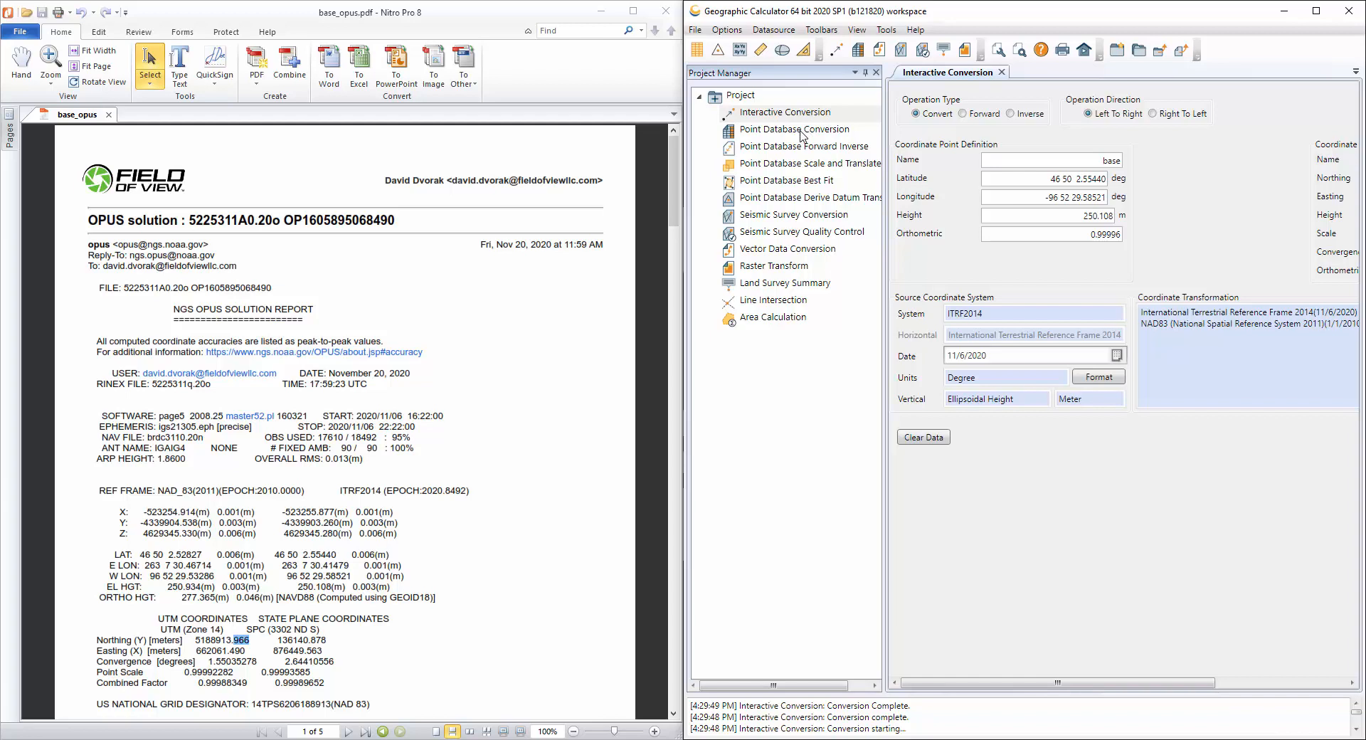
mouse_move(803, 135)
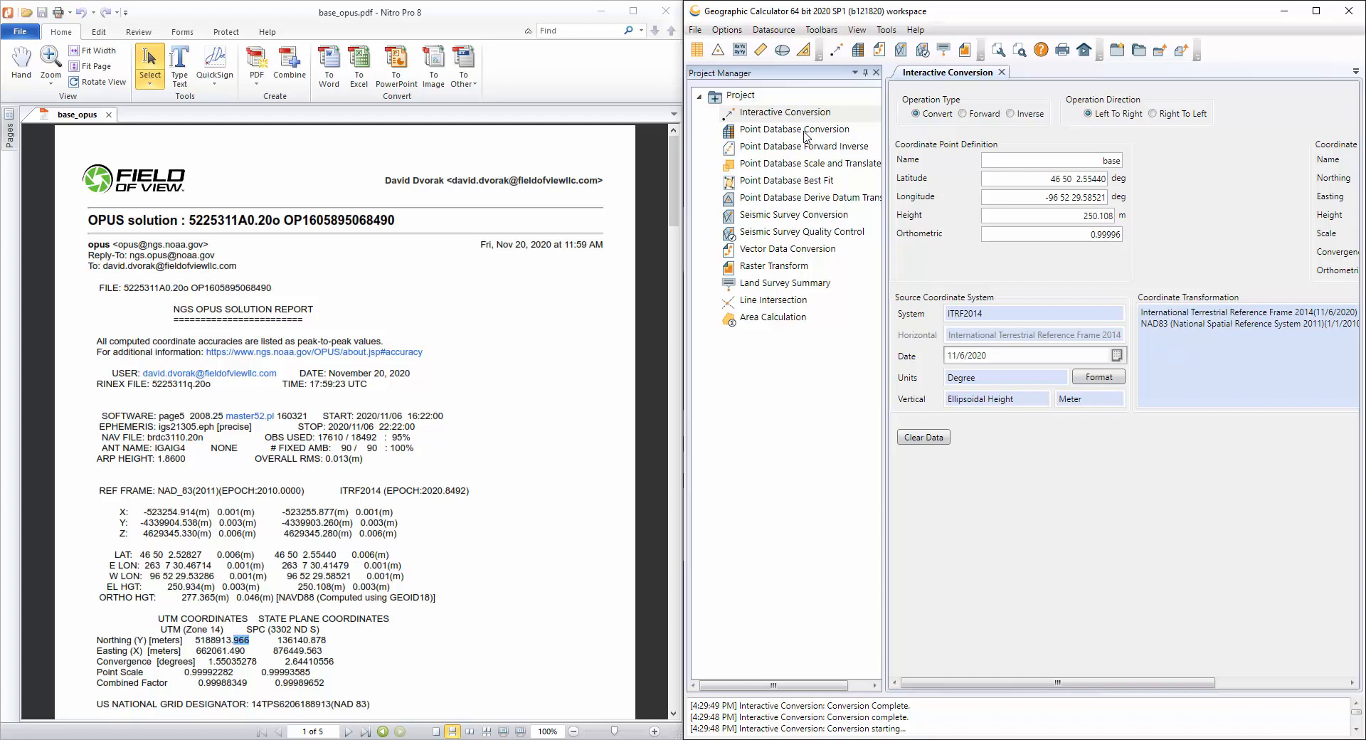
mouse_move(1290, 187)
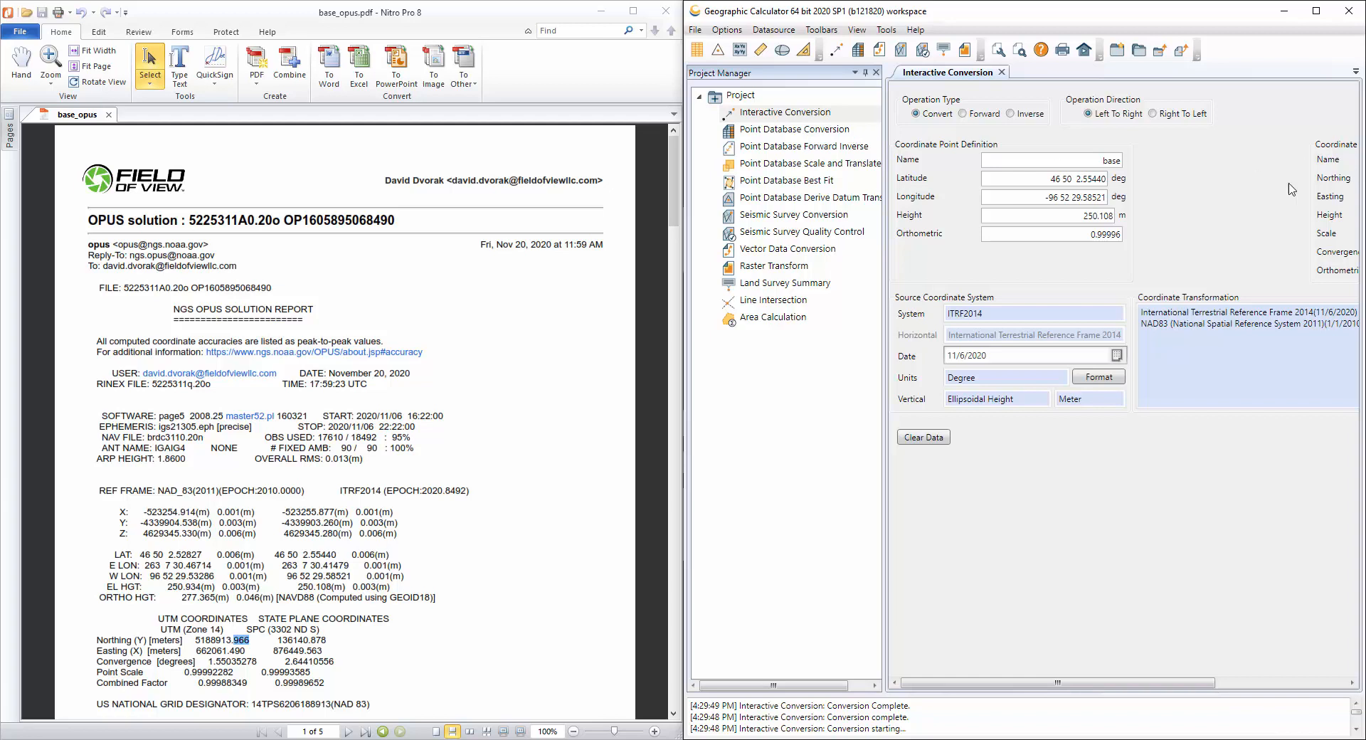
mouse_move(1116, 501)
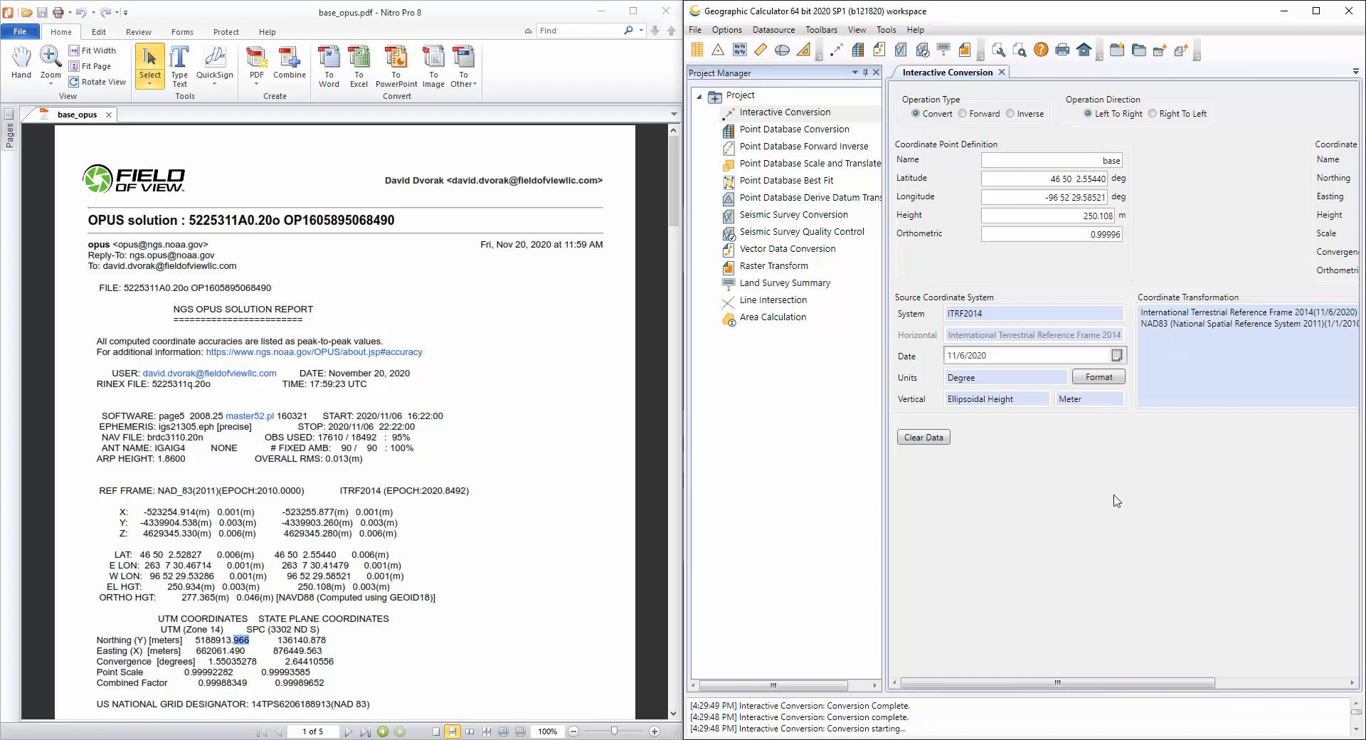